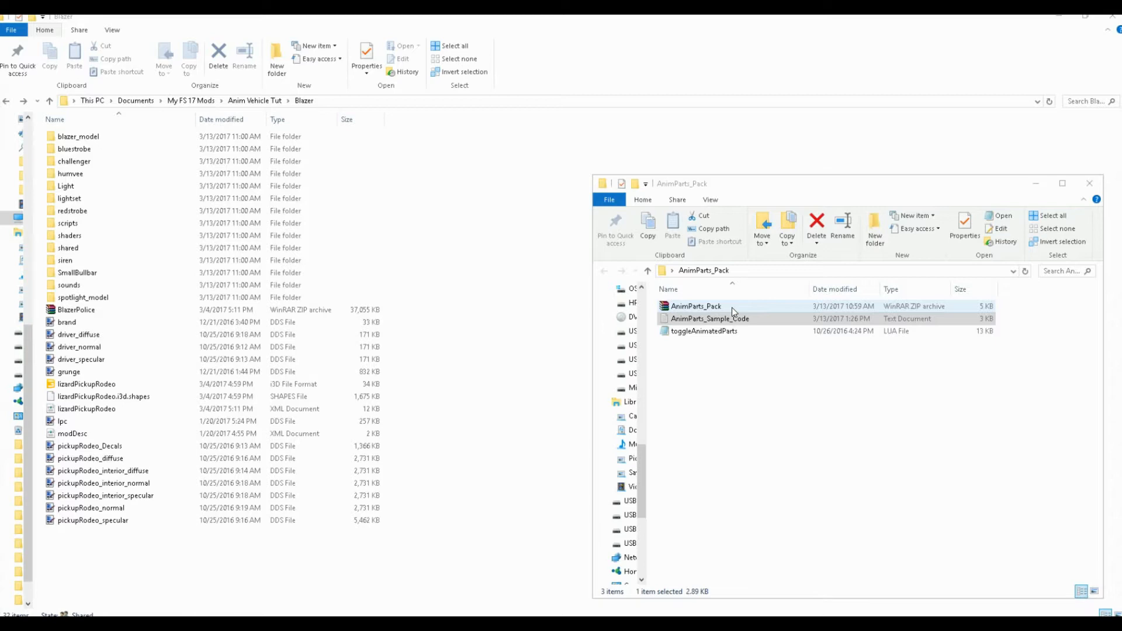
Step: Read the AnimParts_Sample_Code notes in Notepad, then close them
click(710, 319)
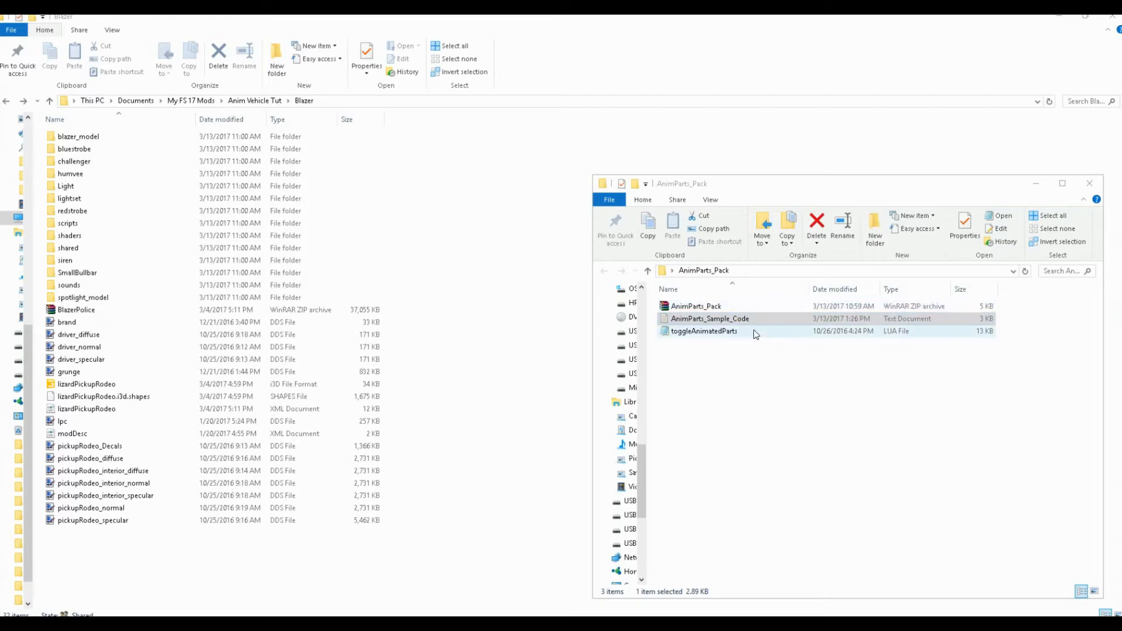
mouse_move(742, 333)
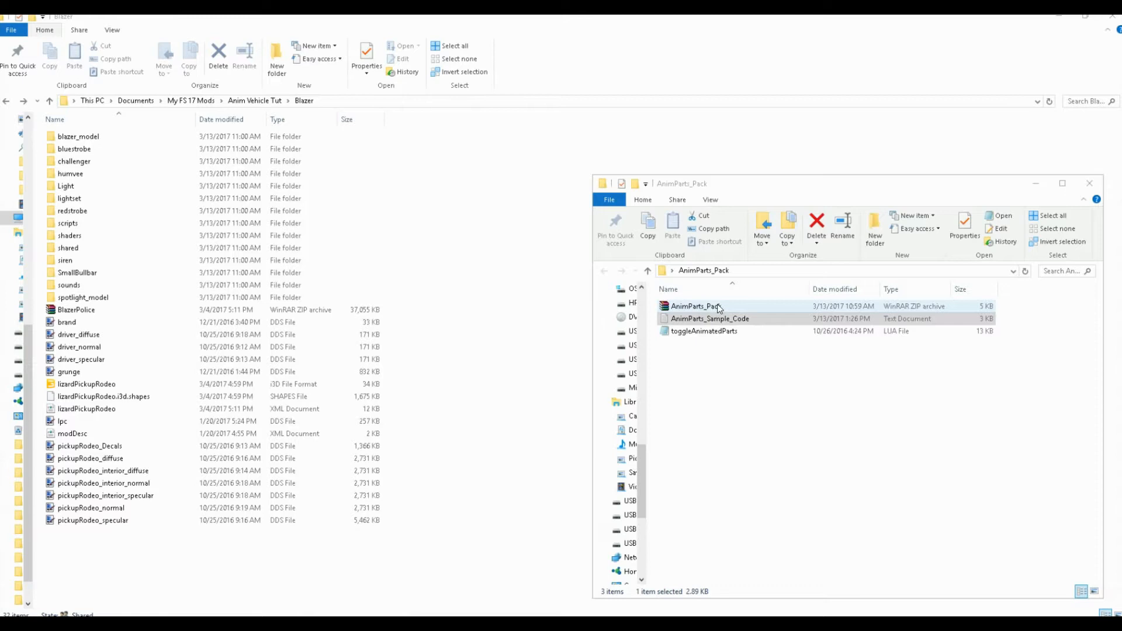
click(709, 319)
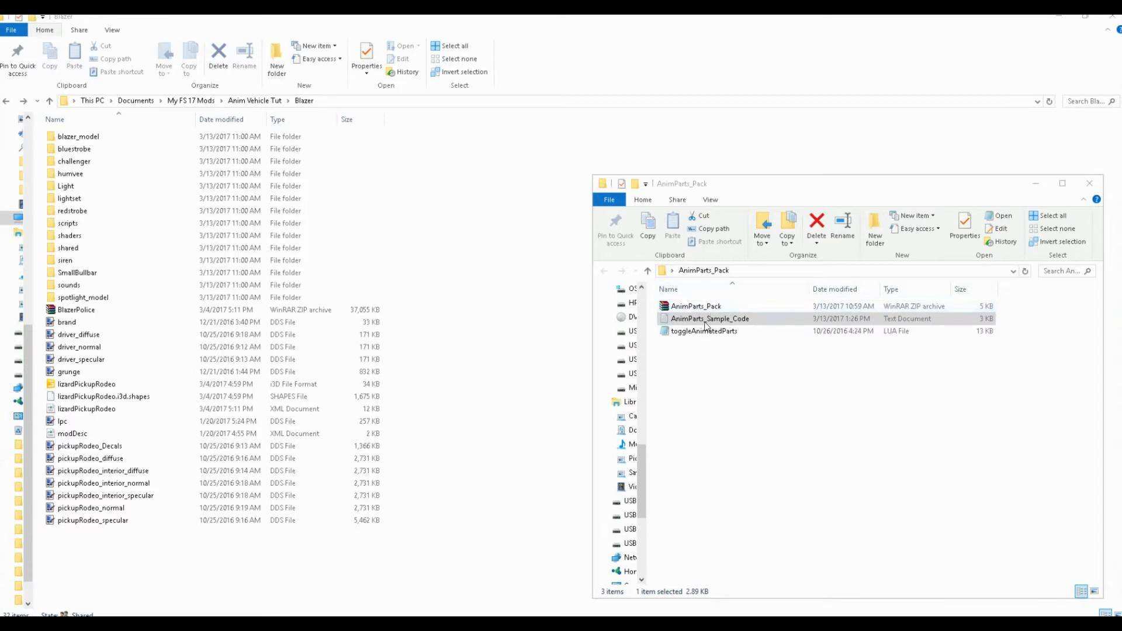
click(695, 306)
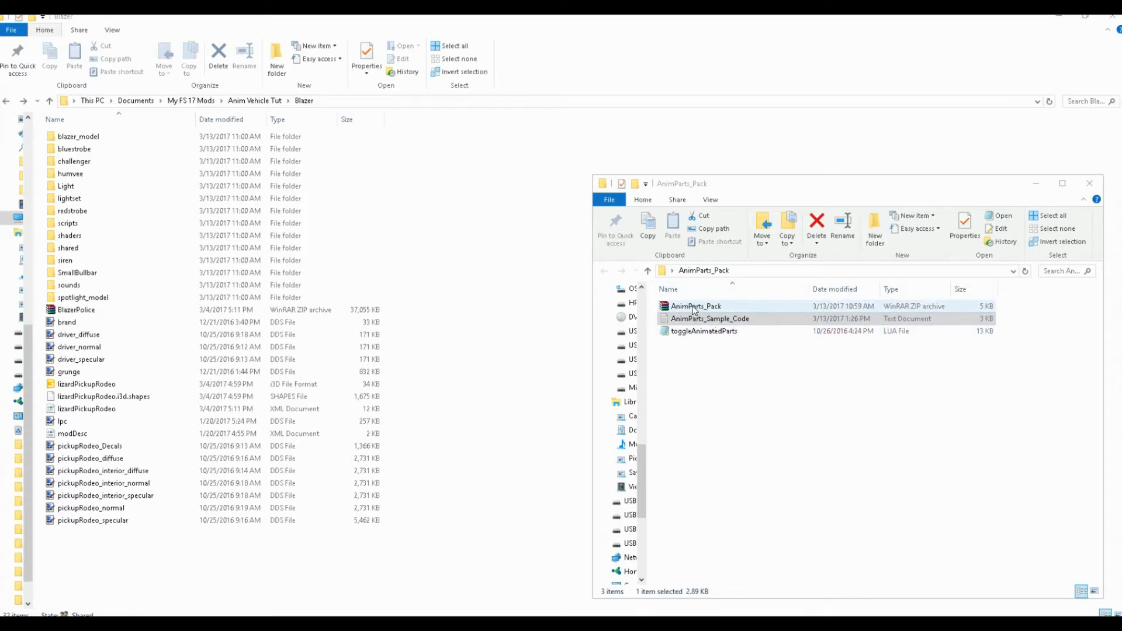
click(709, 319)
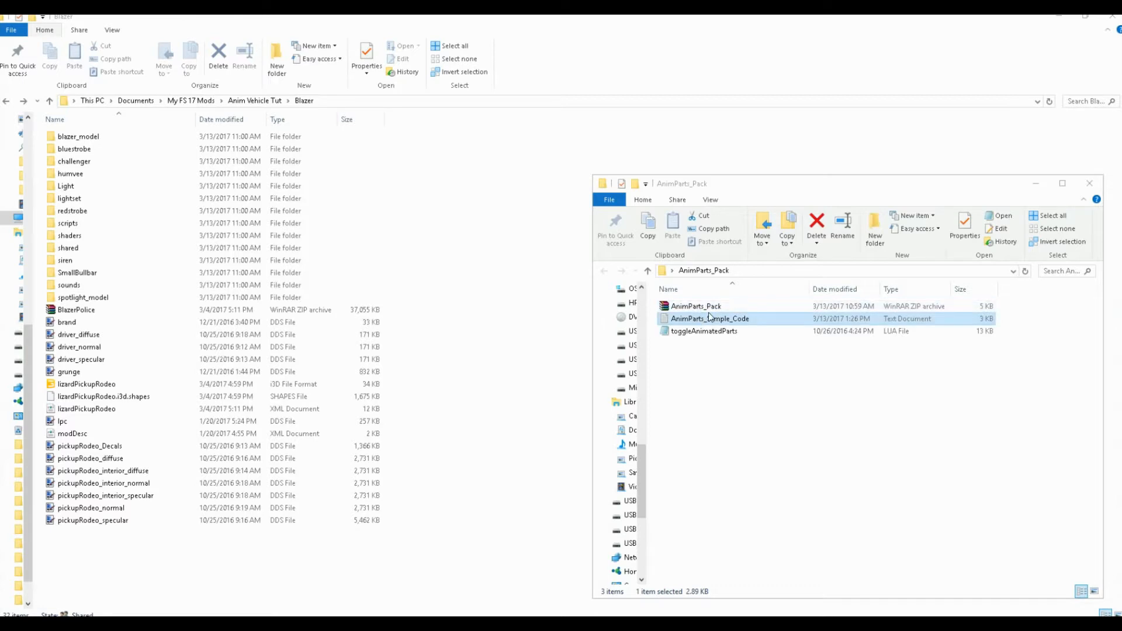
mouse_move(692, 324)
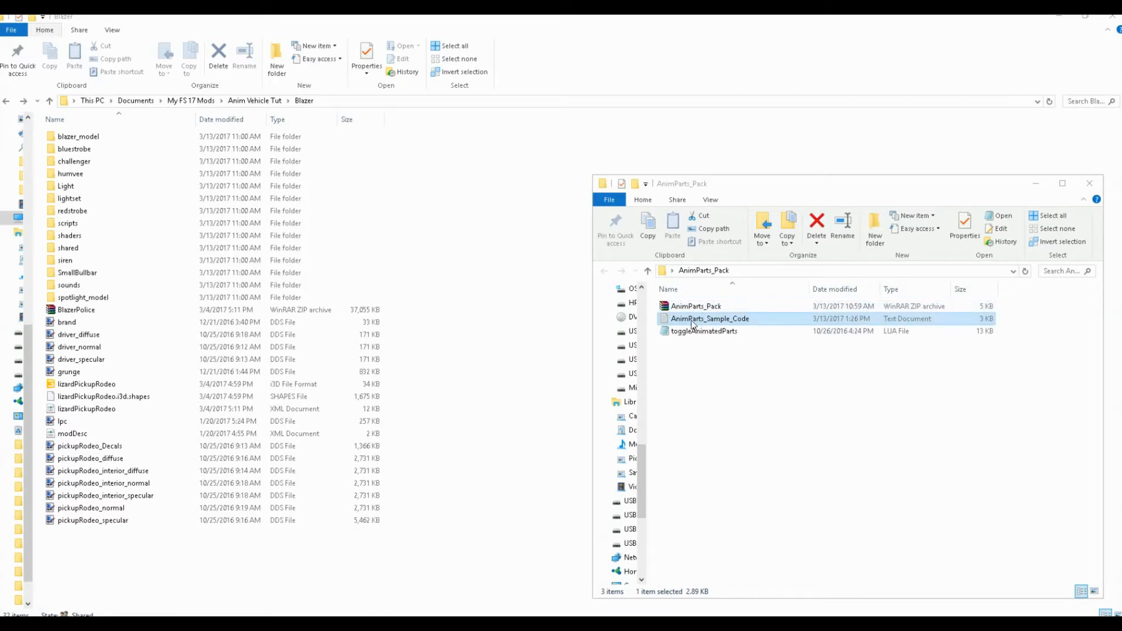
double_click(709, 318)
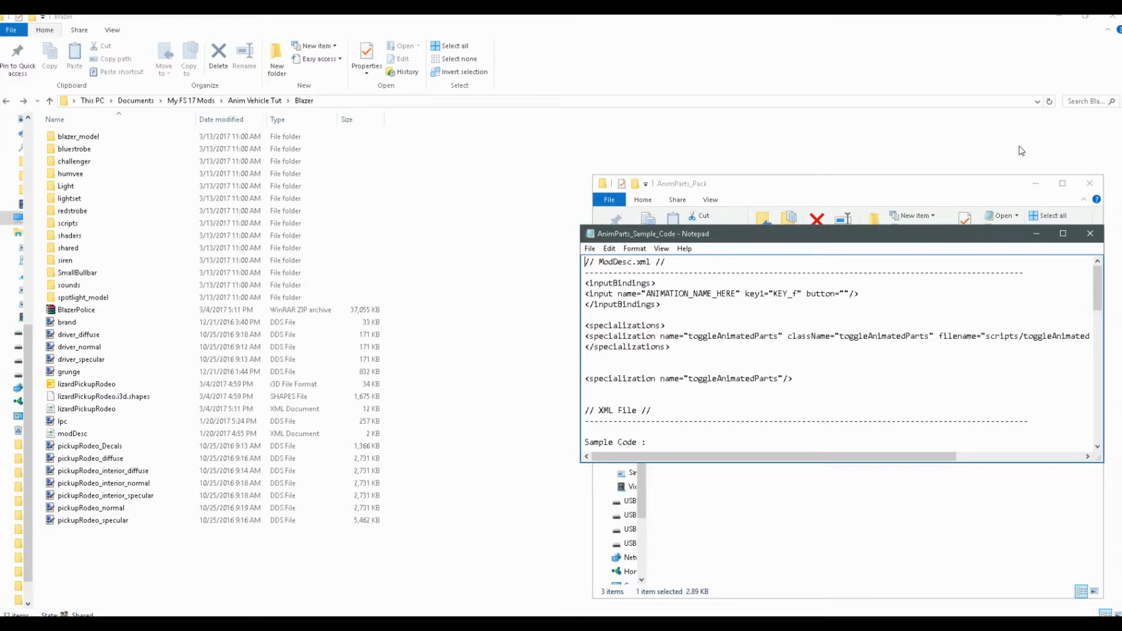
click(1090, 233)
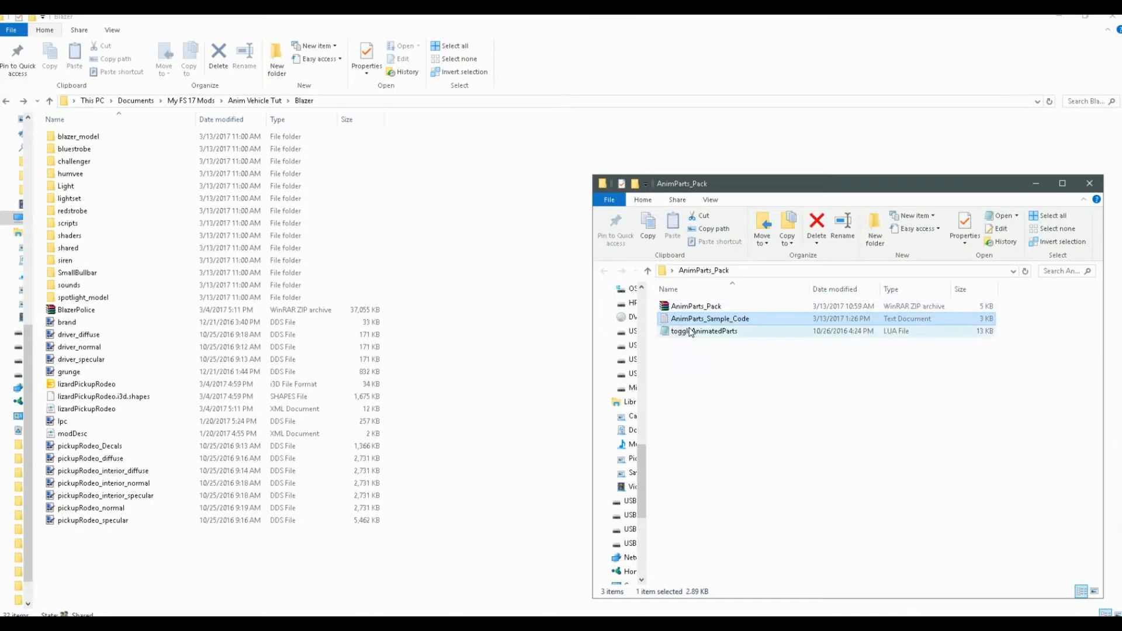
mouse_move(692, 340)
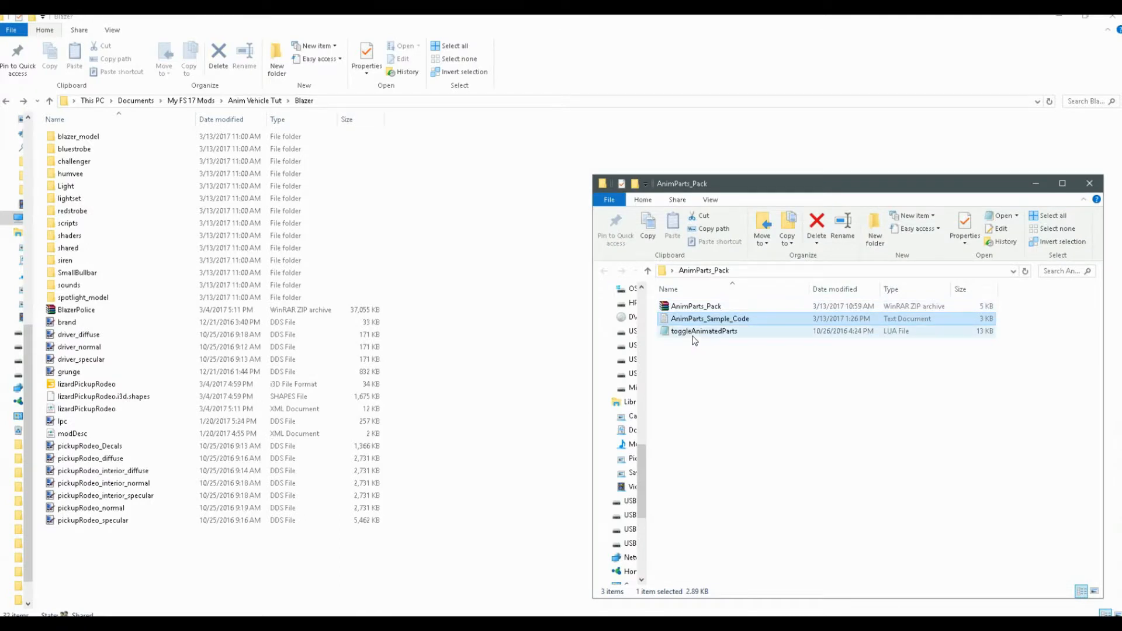
mouse_move(705, 332)
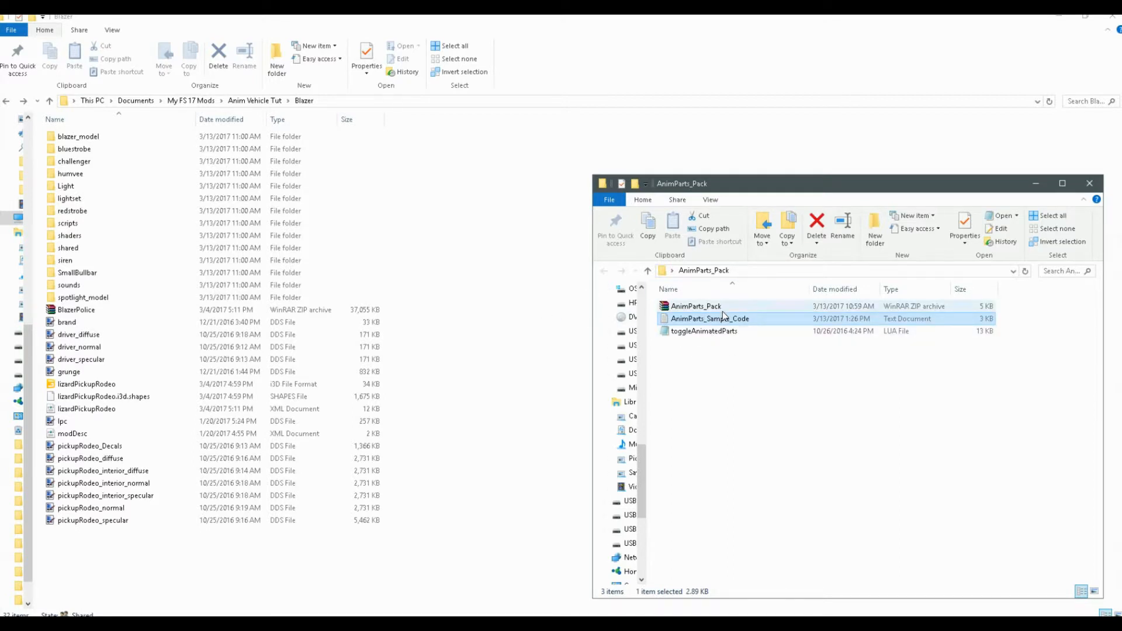
mouse_move(723, 318)
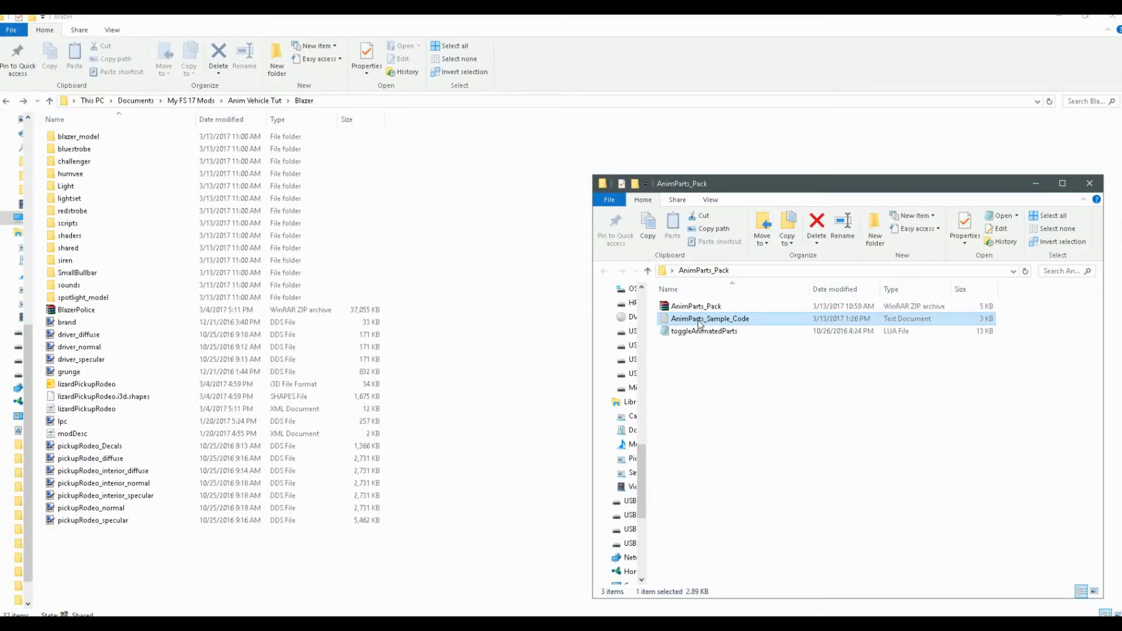
mouse_move(482, 191)
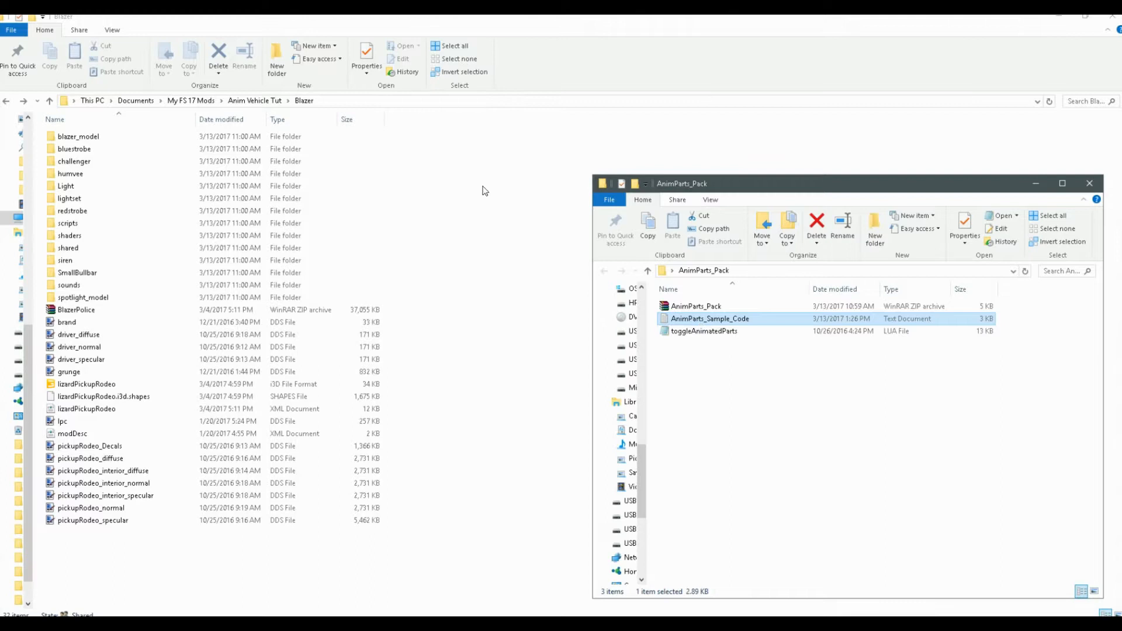
Step: Copy toggleAnimatedParts.lua into a new 'scripts' folder in the Blazer mod
click(703, 331)
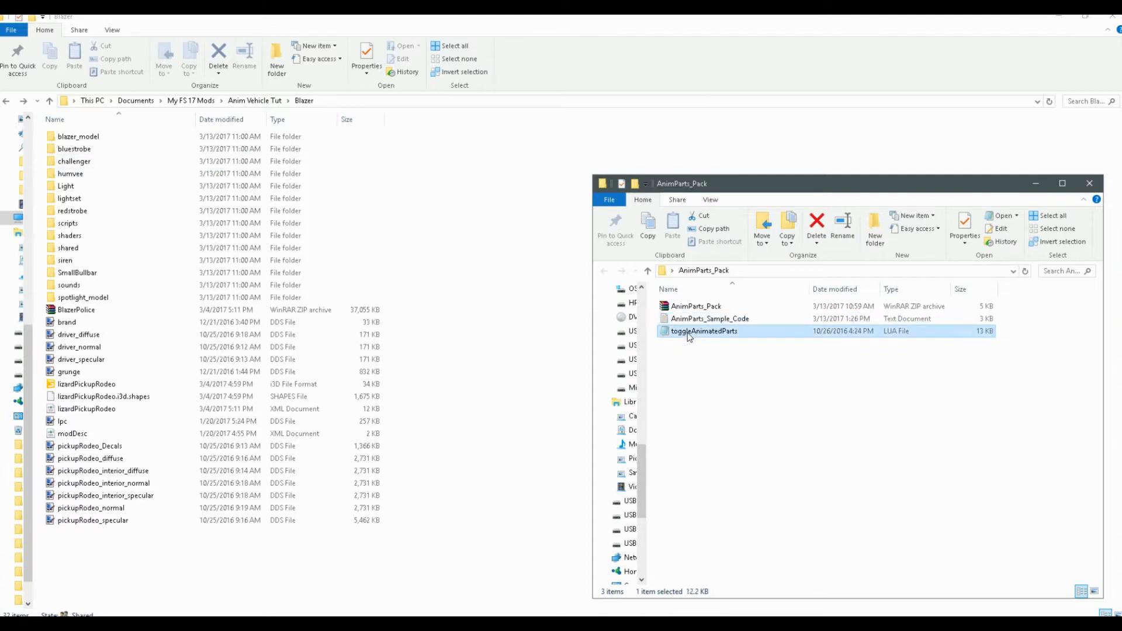
click(695, 305)
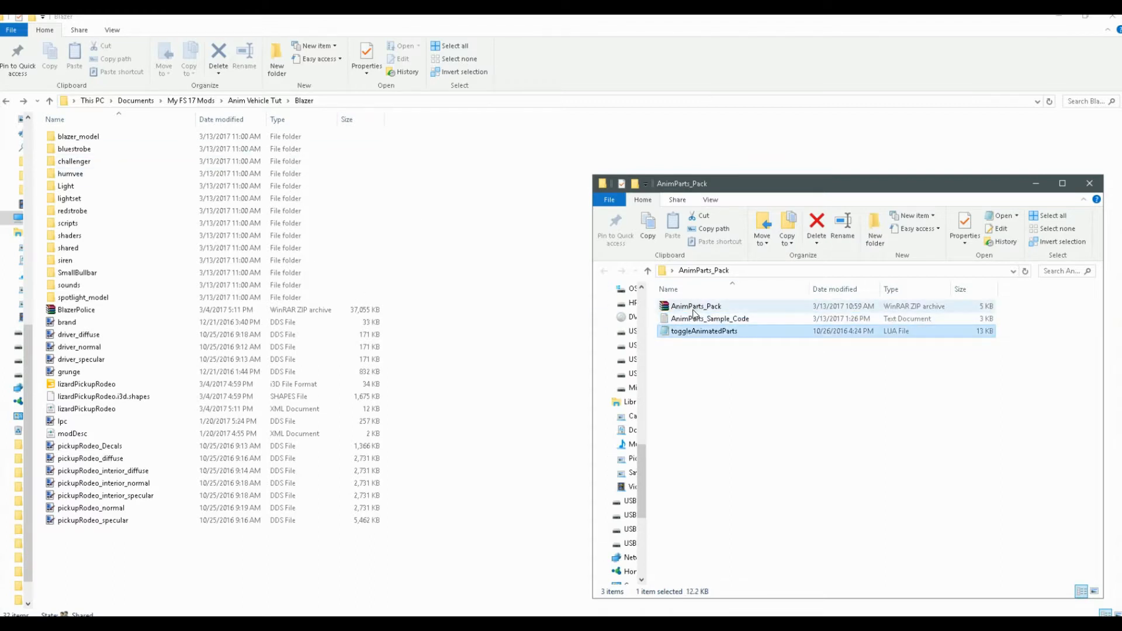
mouse_move(703, 335)
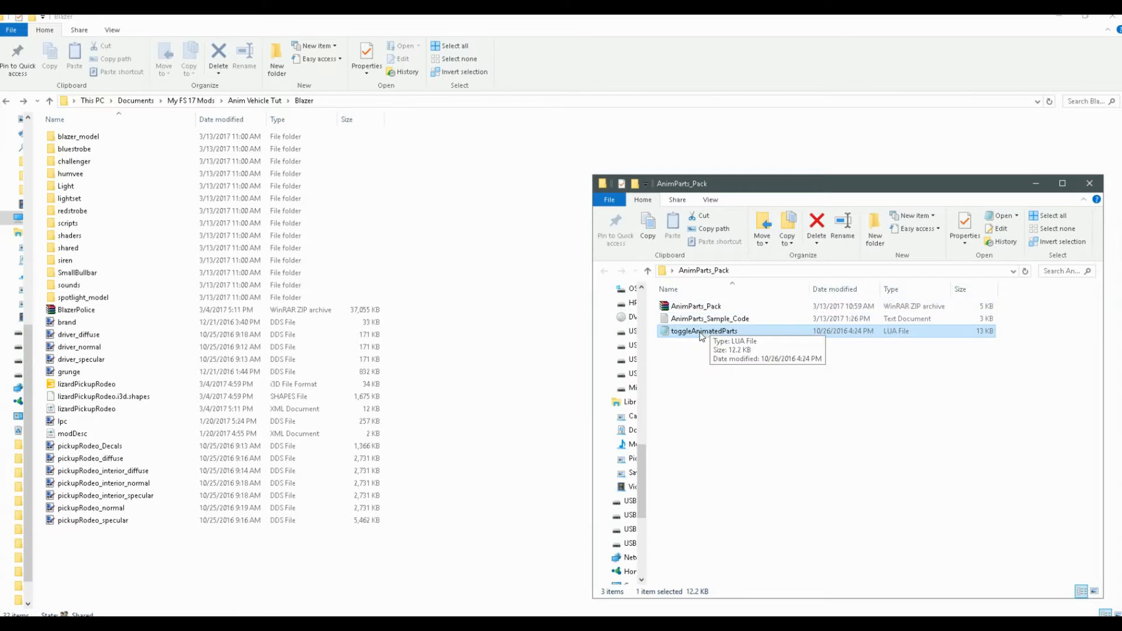
mouse_move(702, 337)
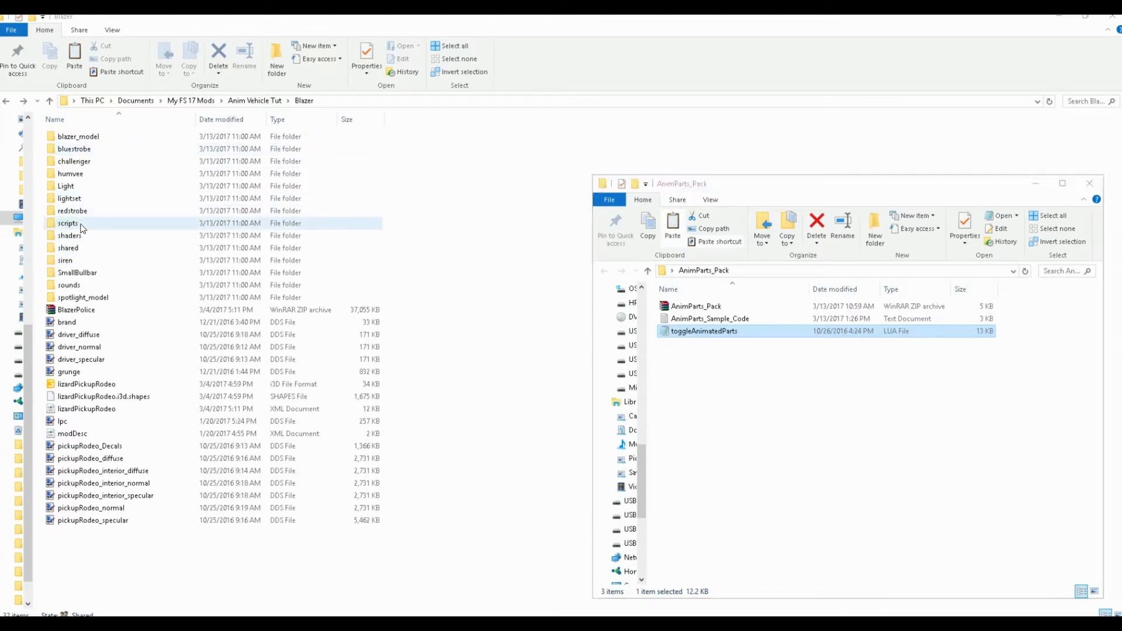
double_click(68, 222)
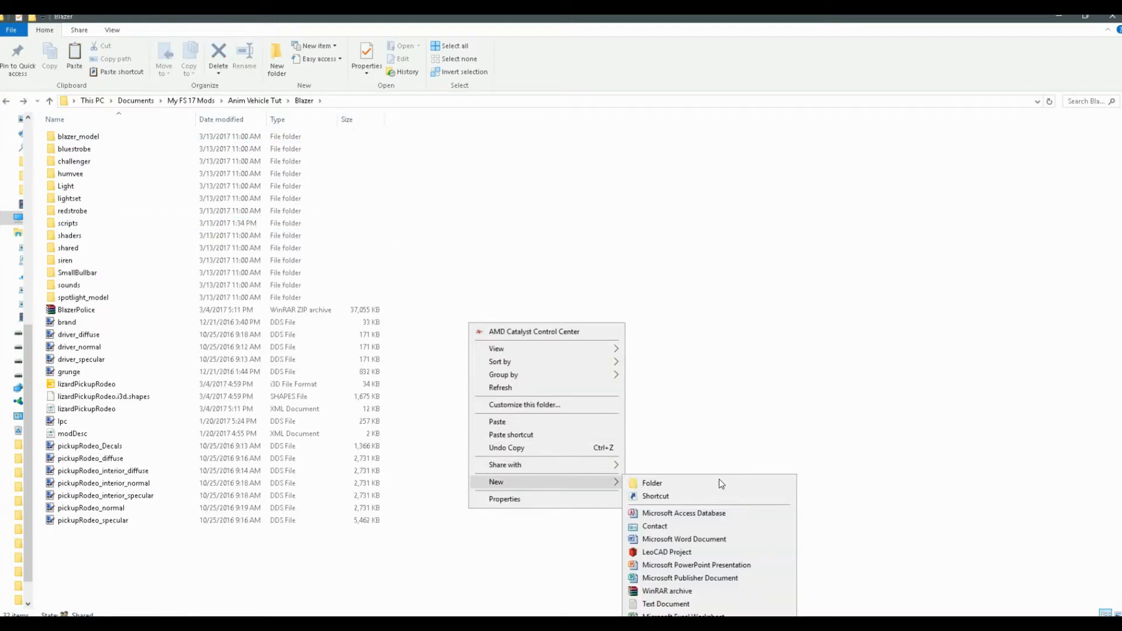
click(651, 484)
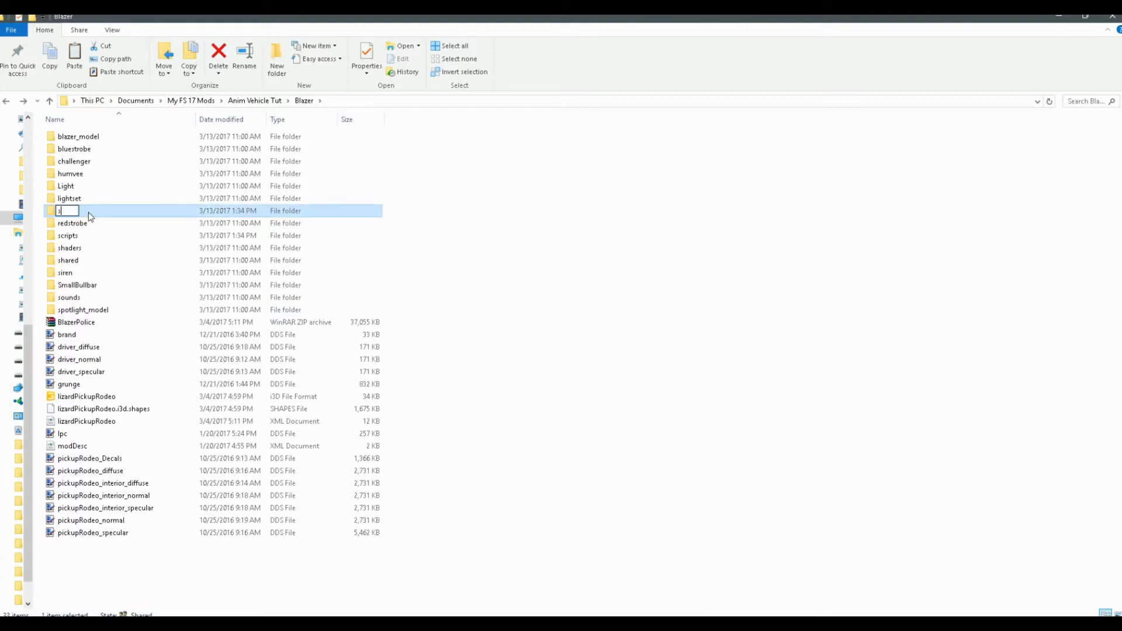
text(scripts)
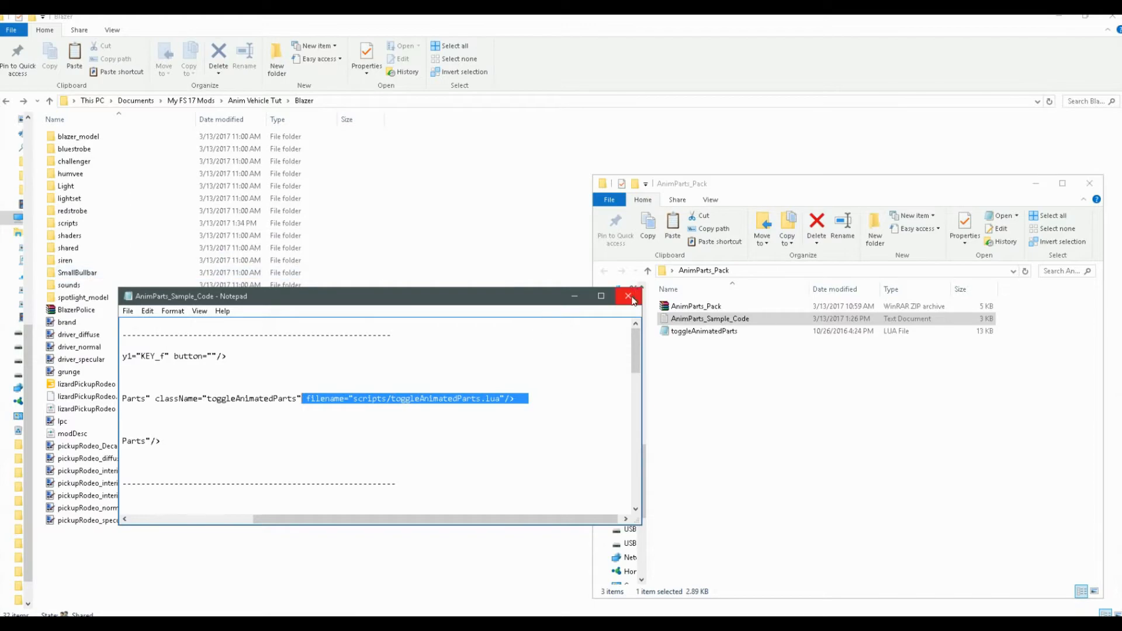
click(628, 296)
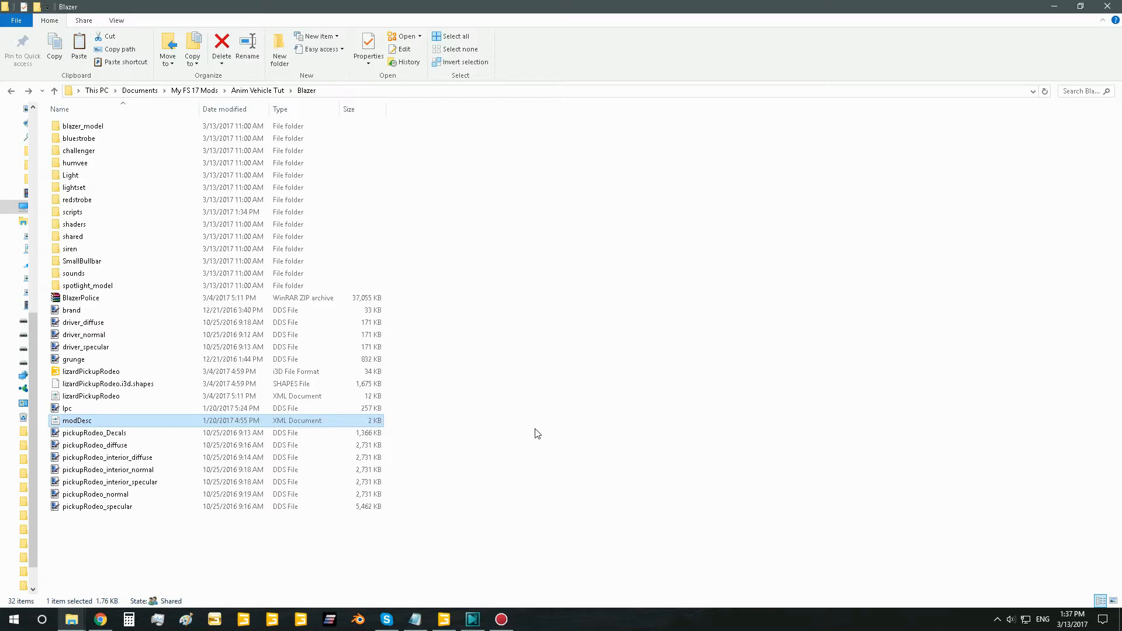
mouse_move(84, 253)
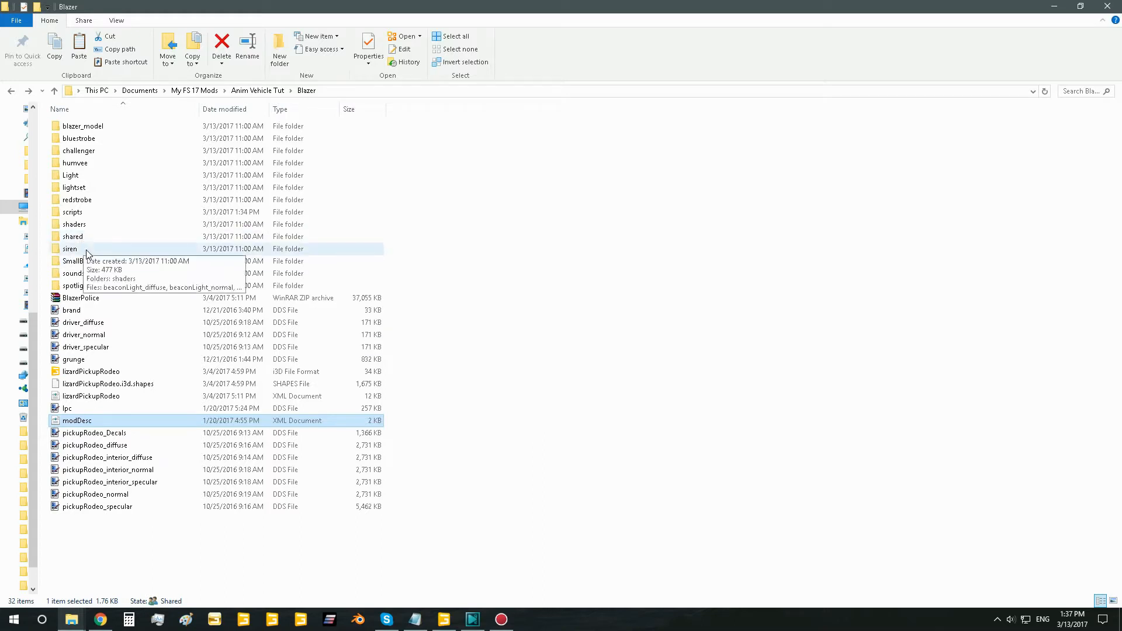
mouse_move(191, 310)
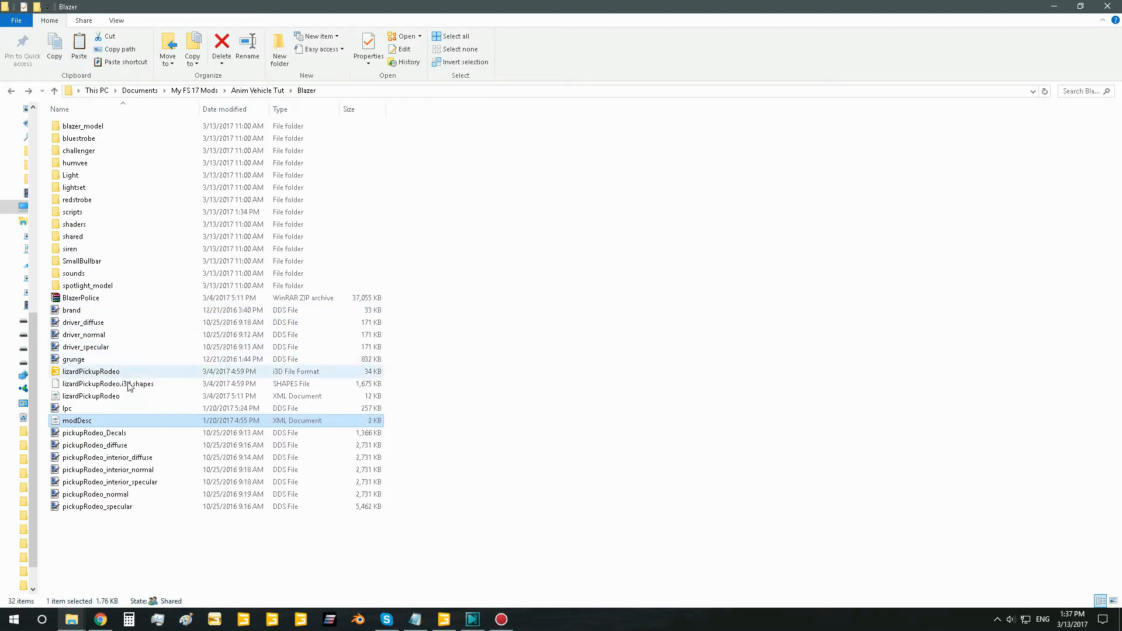
Step: Open Blazer's modDesc.xml with Notepad++ from its right-click menu
right_click(77, 420)
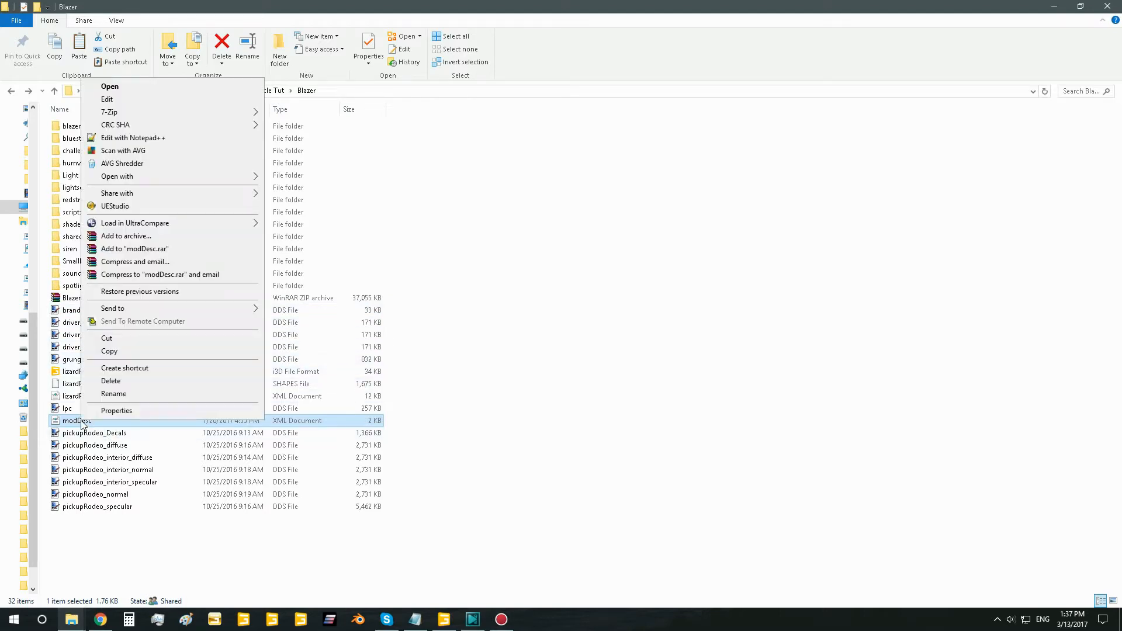
click(107, 98)
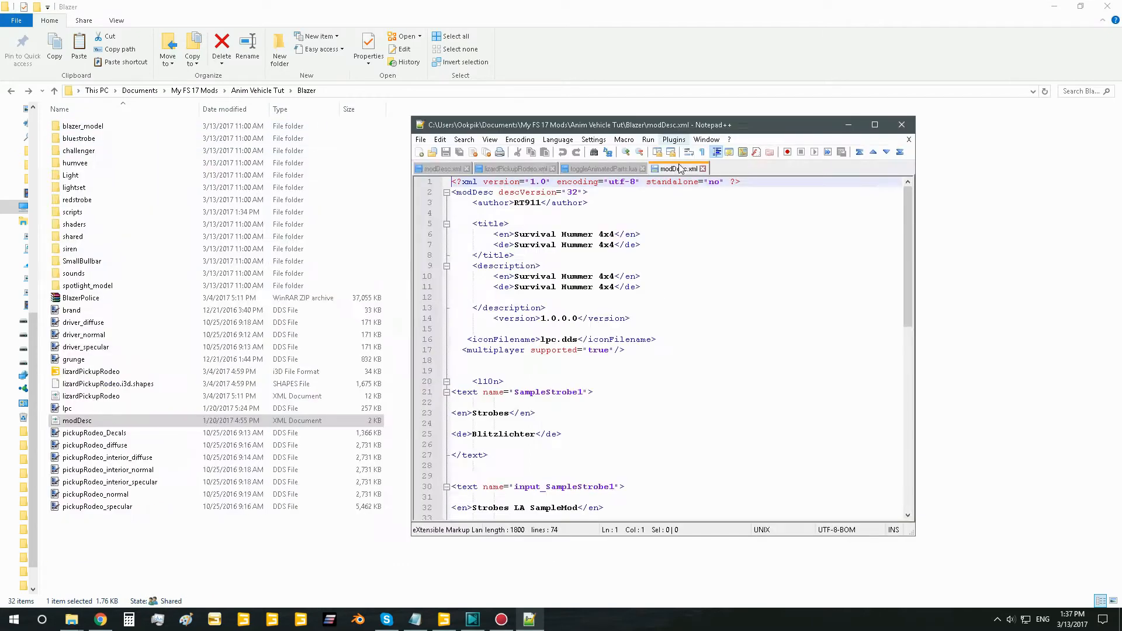
Step: Add the animation input binding and <specialization name="toggleAnimatedParts"/> to modDesc.xml, then save
click(678, 168)
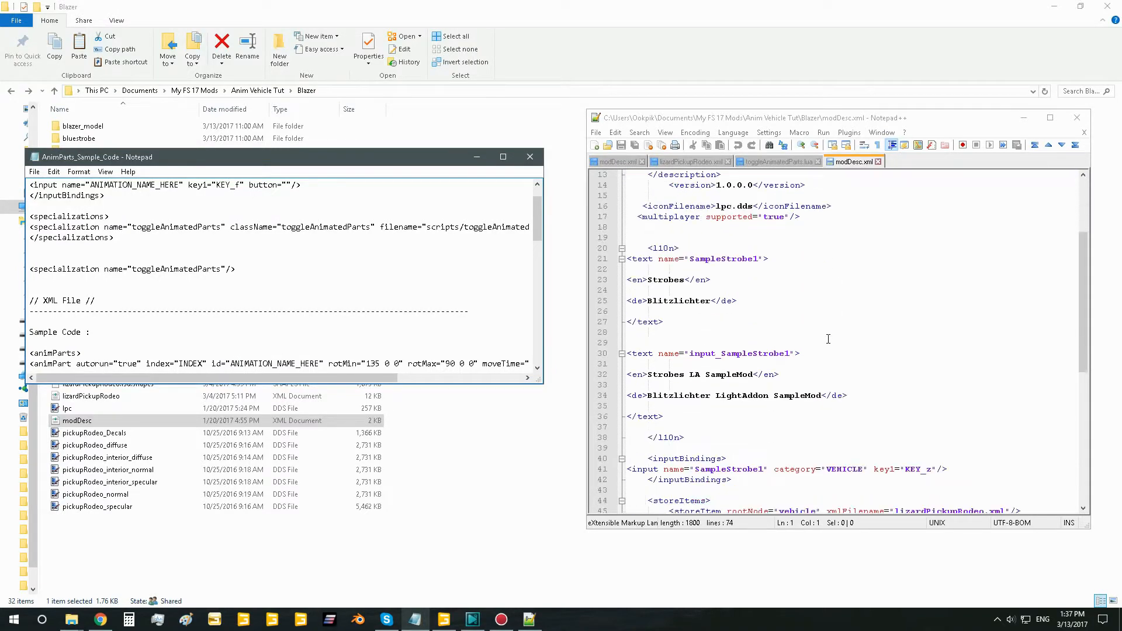
scroll(down, 3)
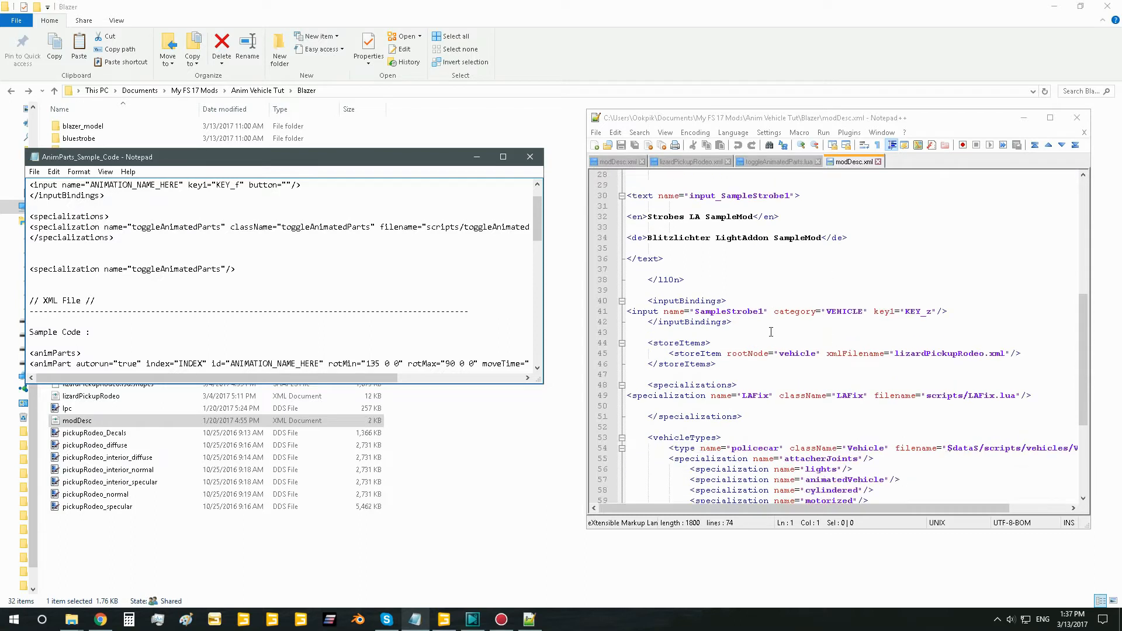
mouse_move(252, 321)
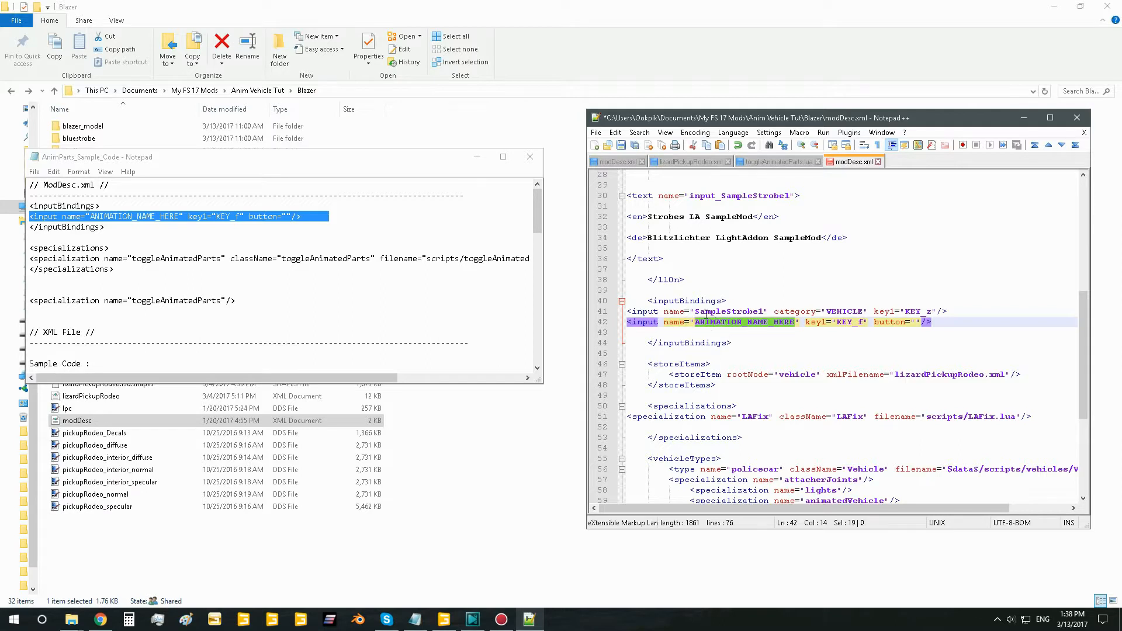
mouse_move(753, 329)
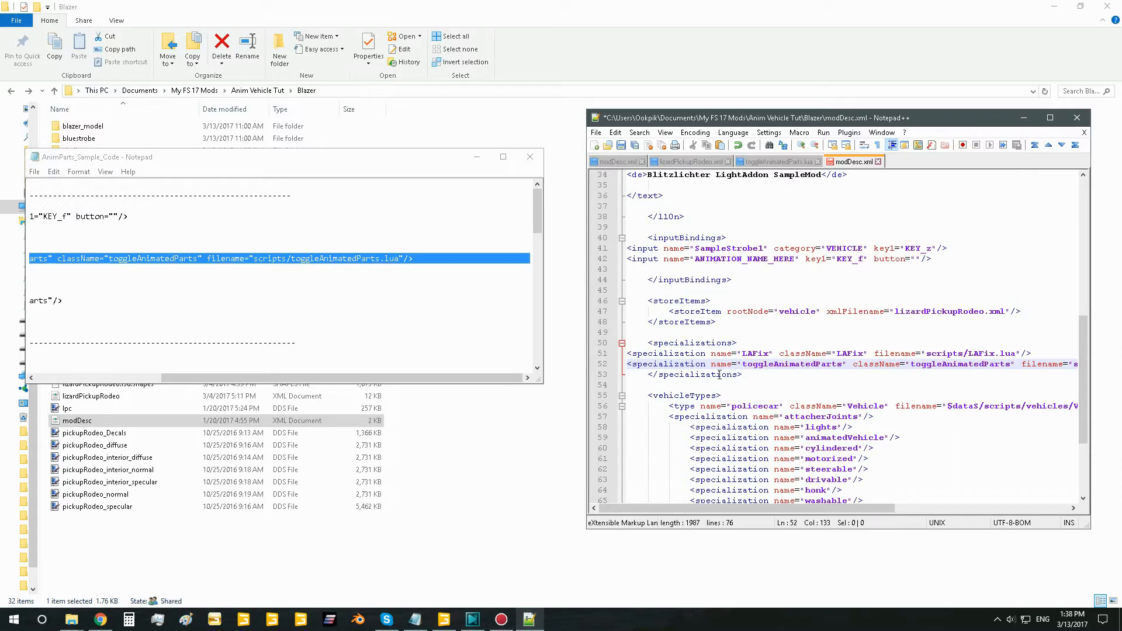
mouse_move(693, 281)
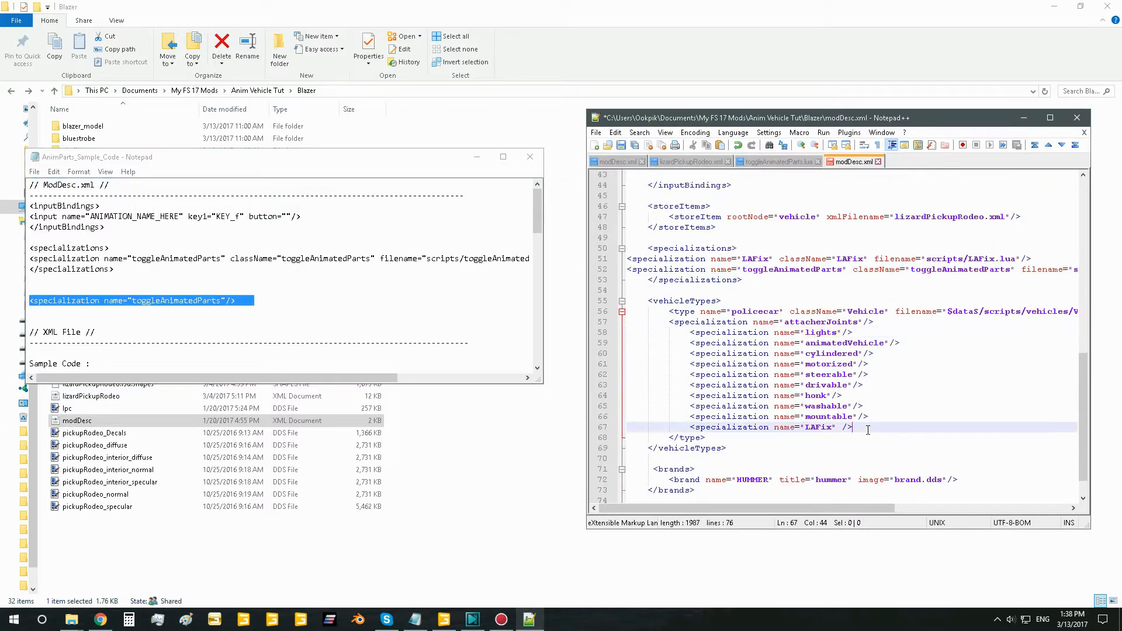
text(<specialization name="toggleAnimatedParts"/>)
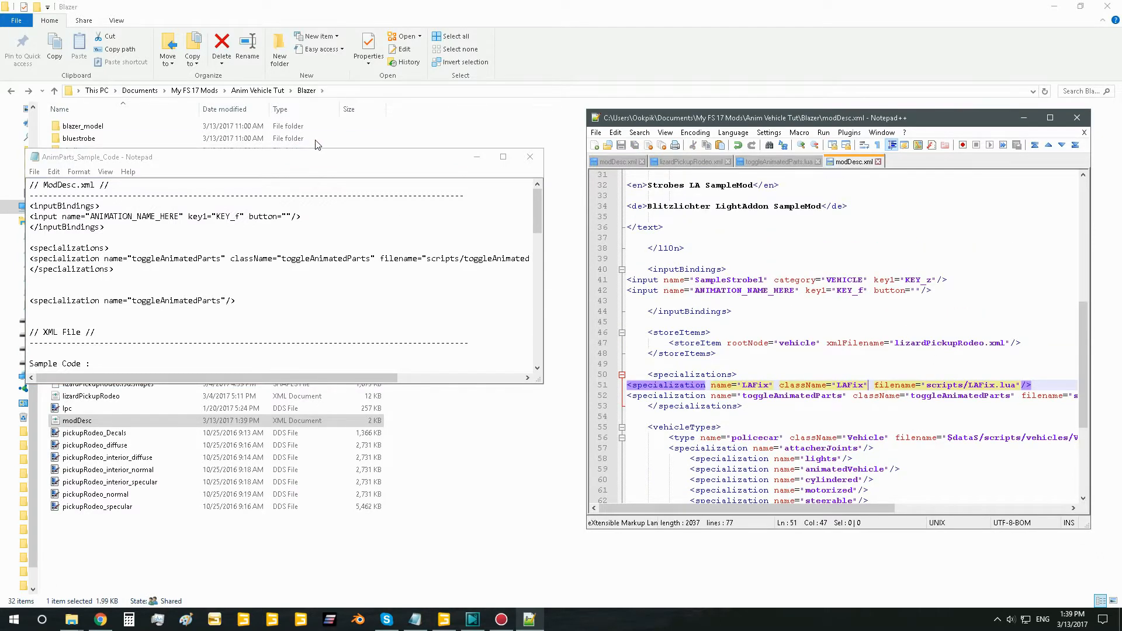
mouse_move(430, 434)
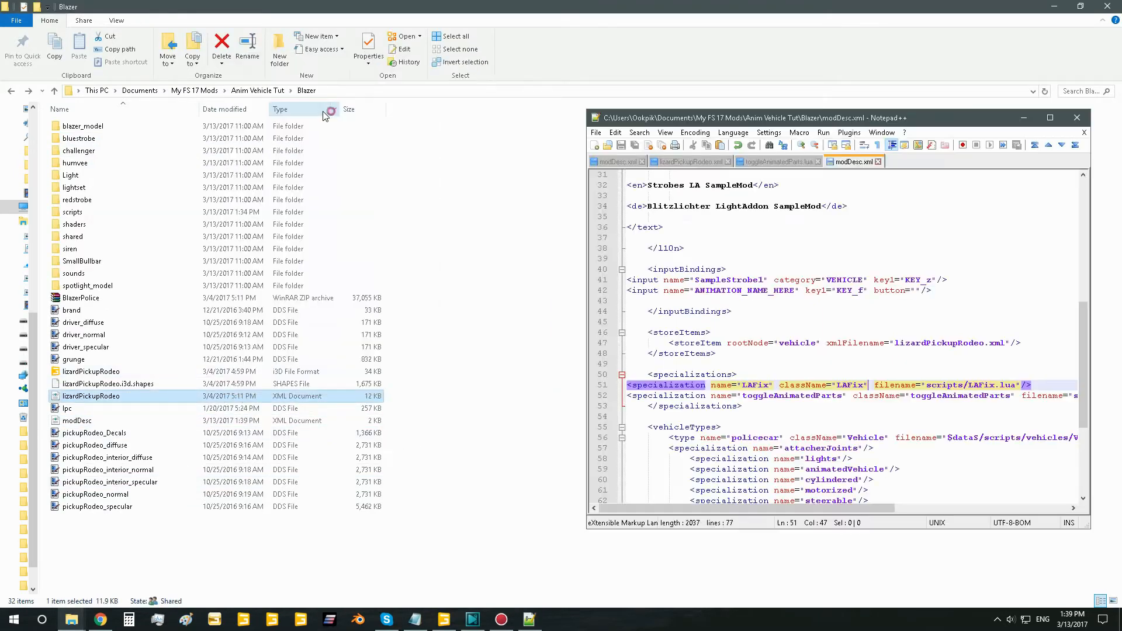
Step: Paste the sample animParts block above </vehicle> in lizardPickupRodeo.xml
click(924, 162)
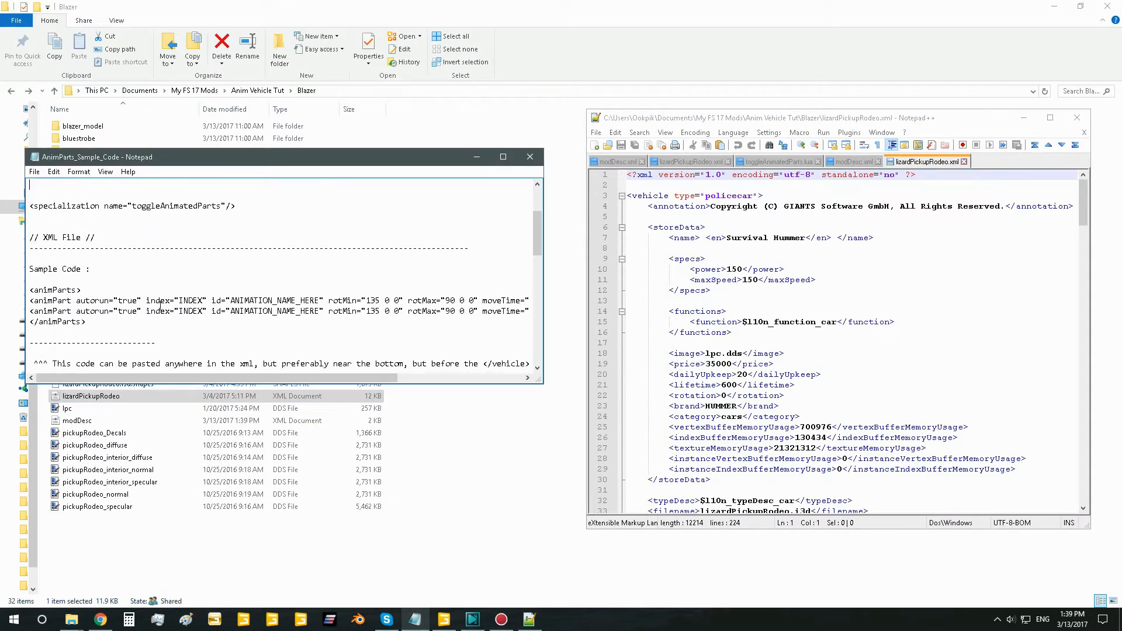
drag(29, 258, 86, 291)
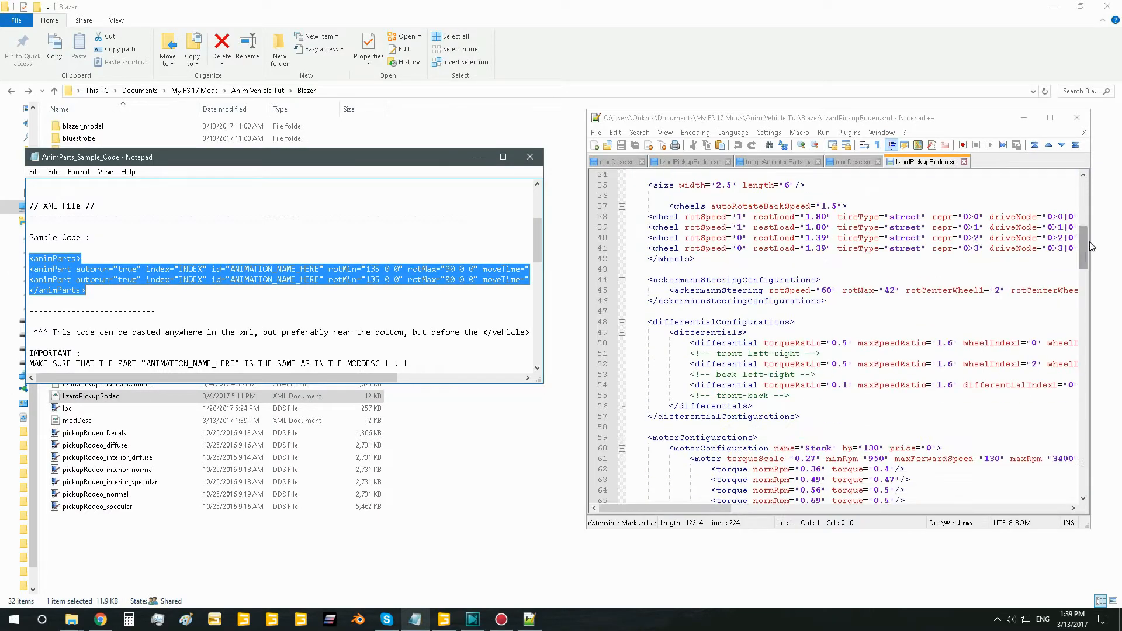
scroll(down, 3)
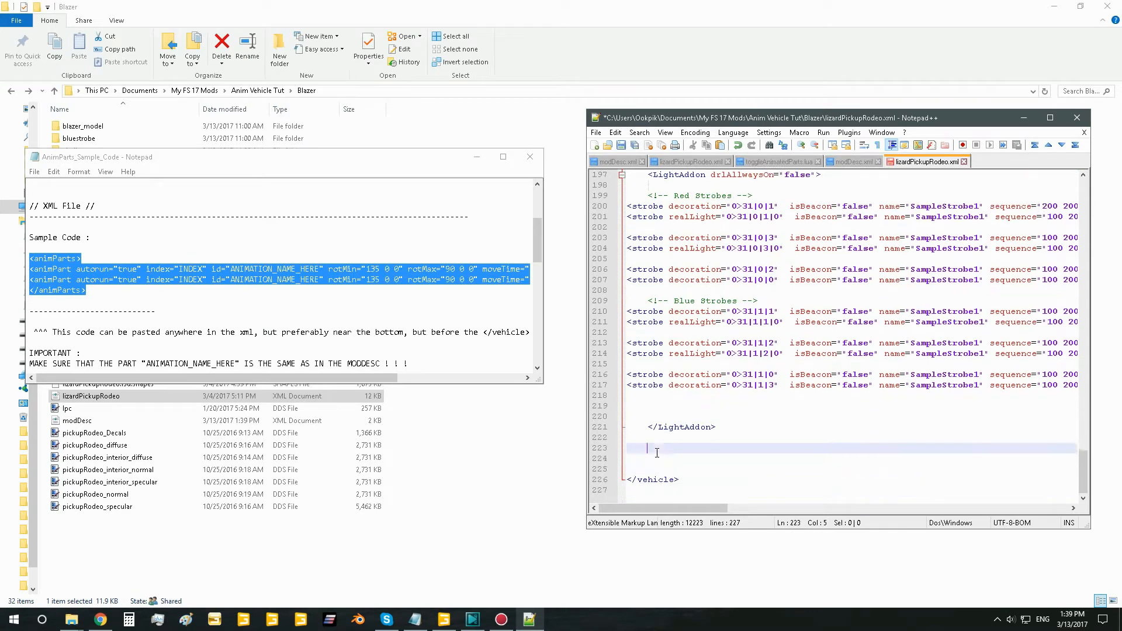
click(655, 456)
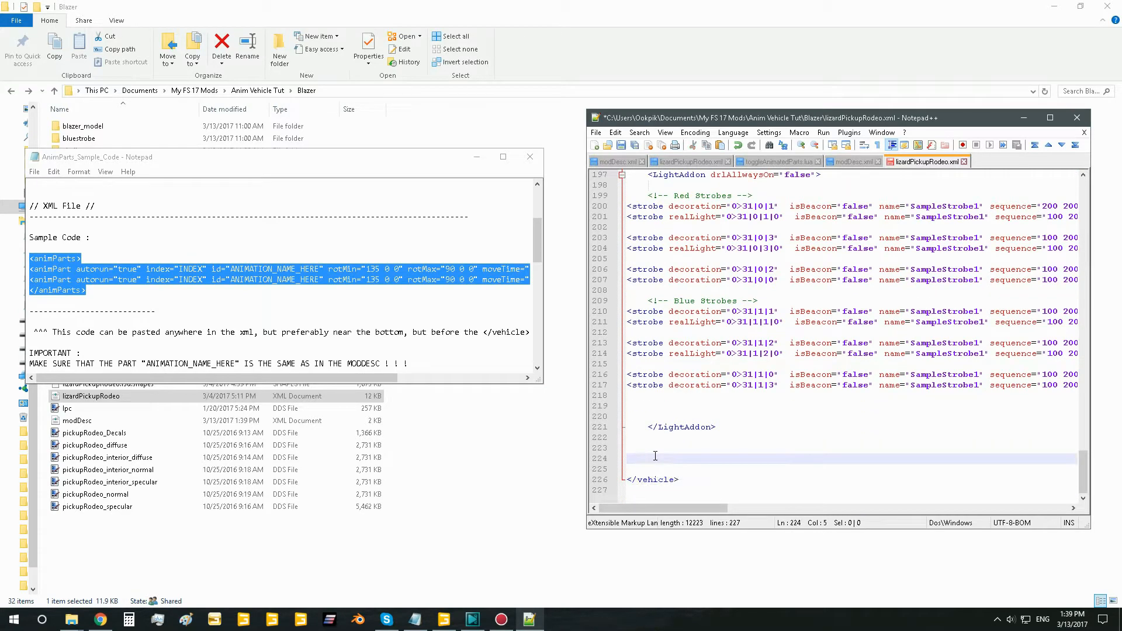
key(ctrl+v)
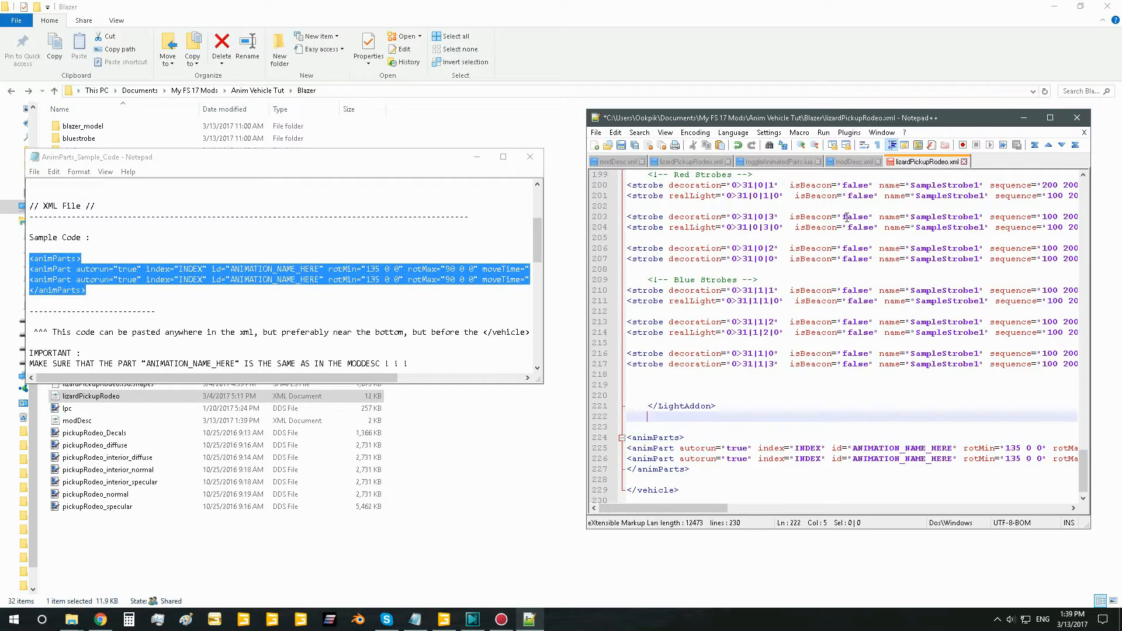
mouse_move(966, 243)
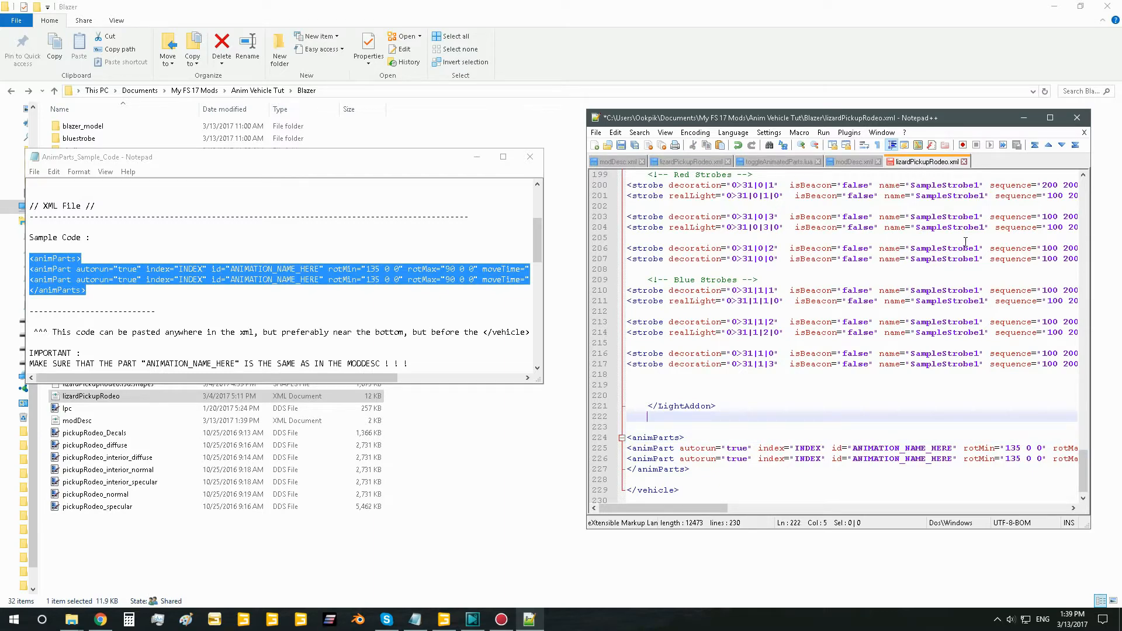
mouse_move(521, 243)
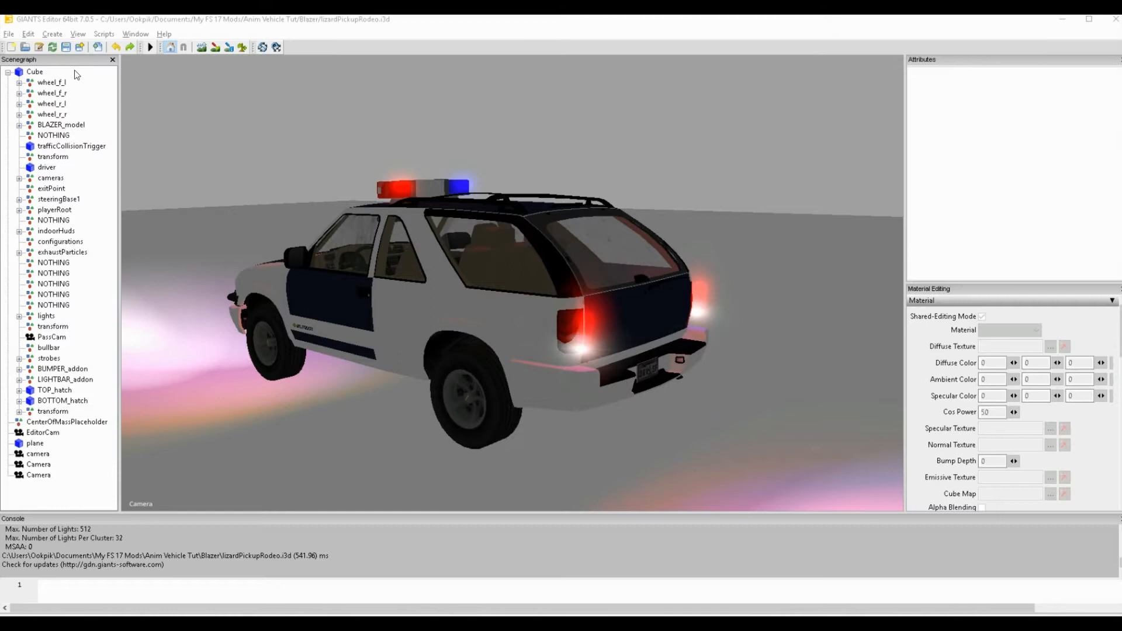
mouse_move(81, 133)
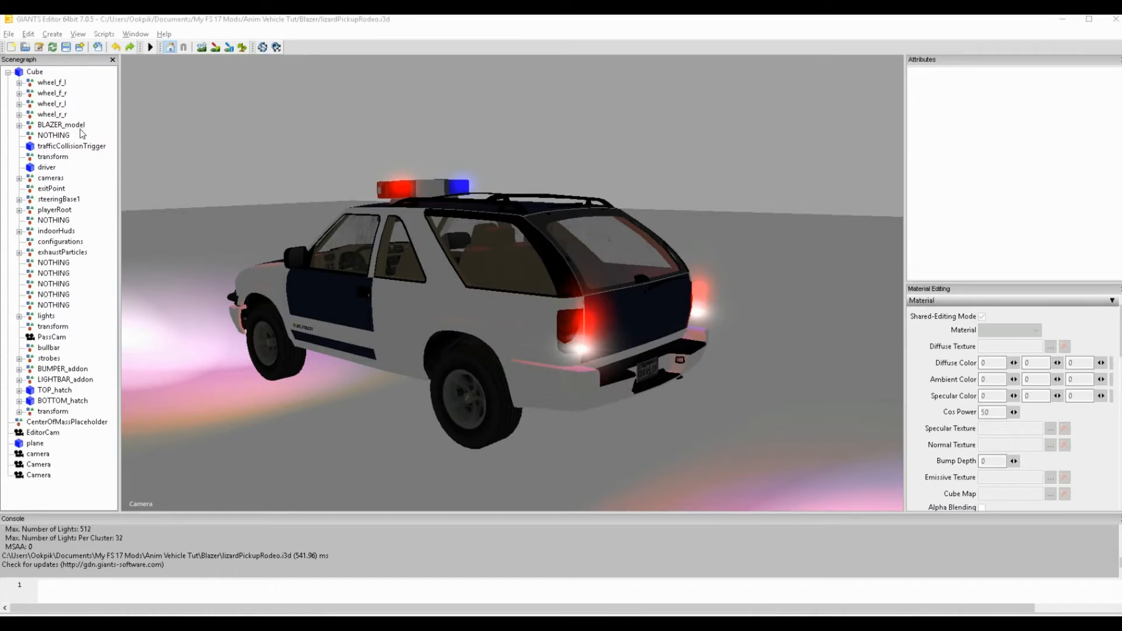
mouse_move(77, 177)
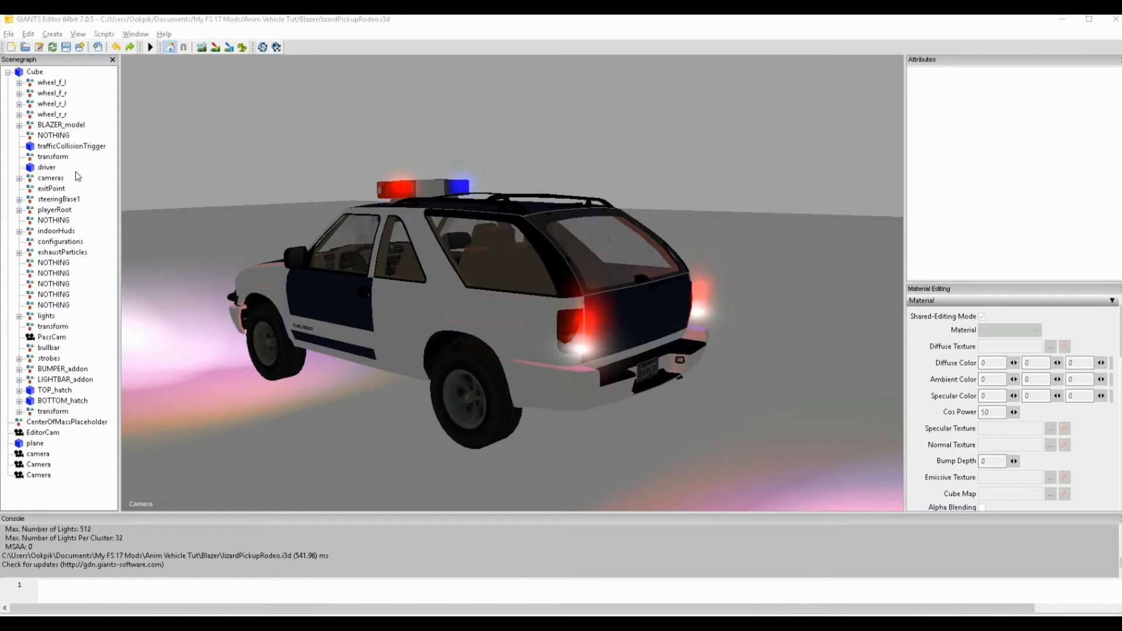
Step: Compare TOP_hatch and BOTTOM_hatch in the Scenegraph and copy TOP_hatch's index path 0>29
click(54, 390)
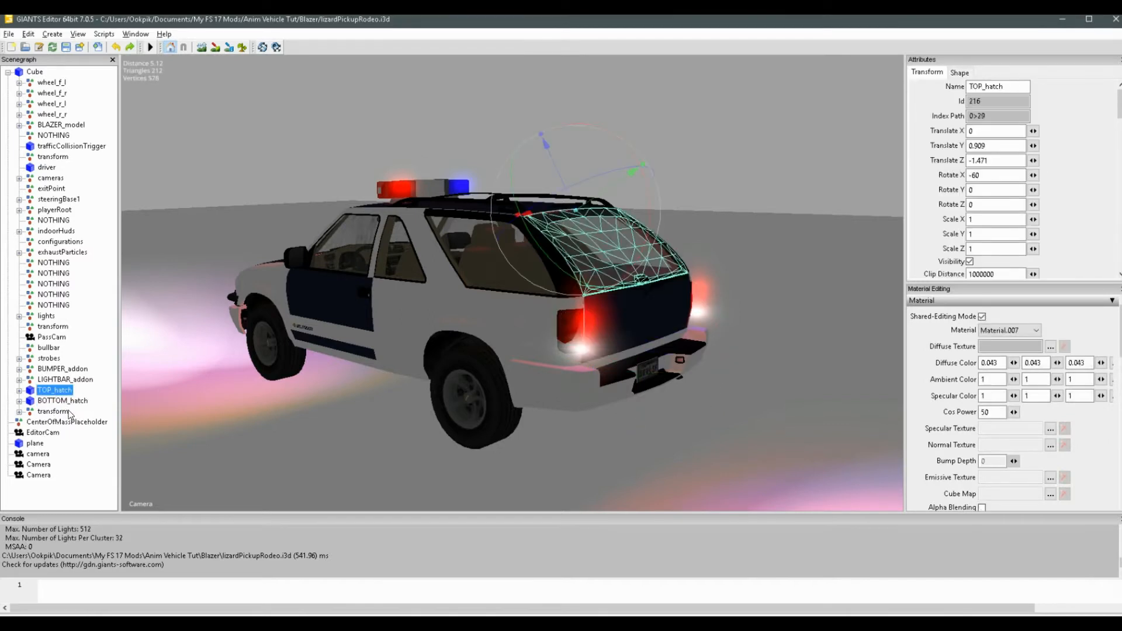
click(63, 401)
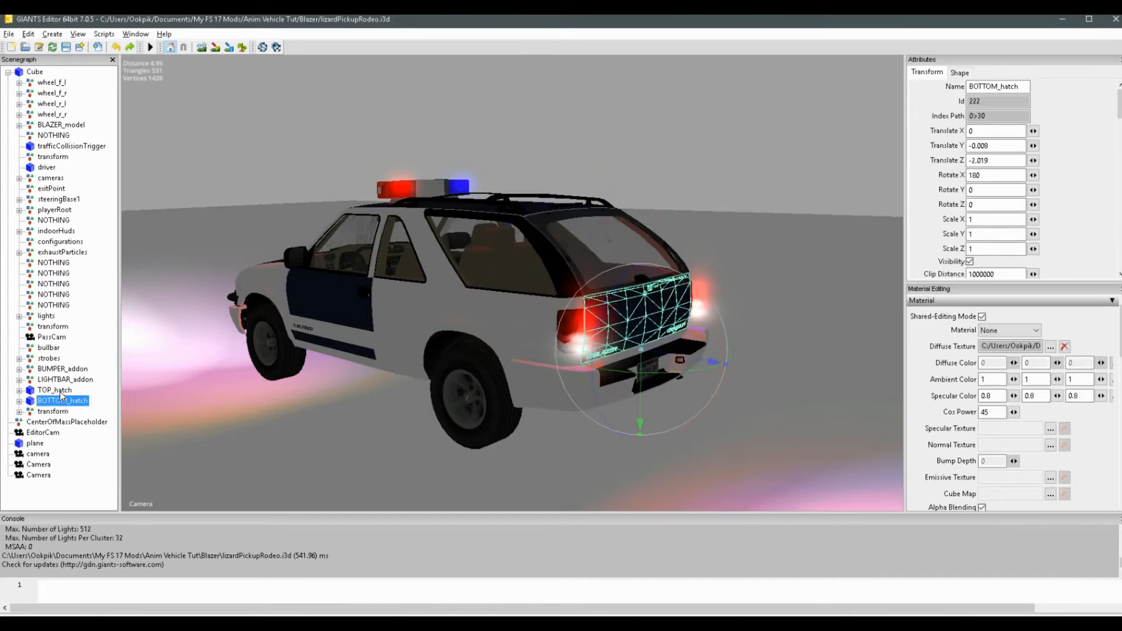
click(54, 390)
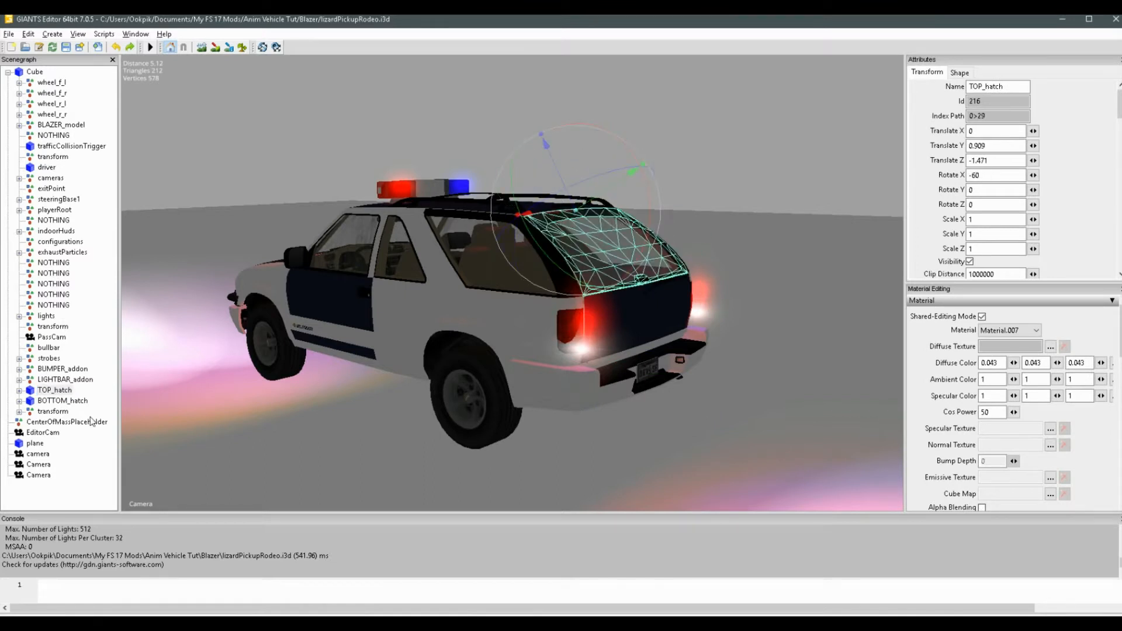
click(61, 401)
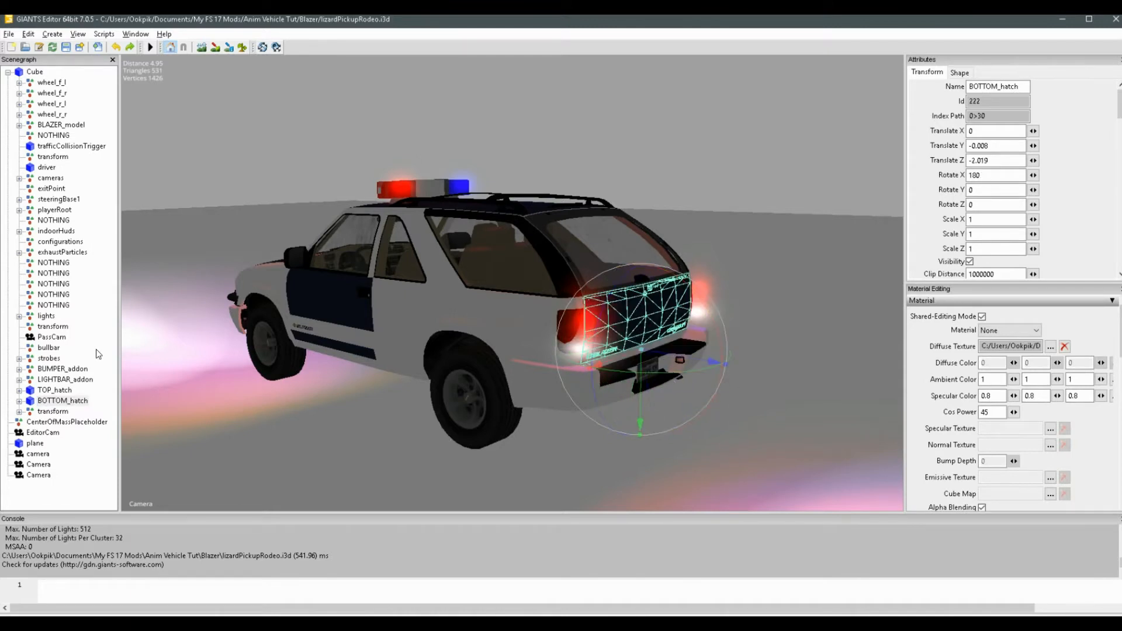
click(55, 390)
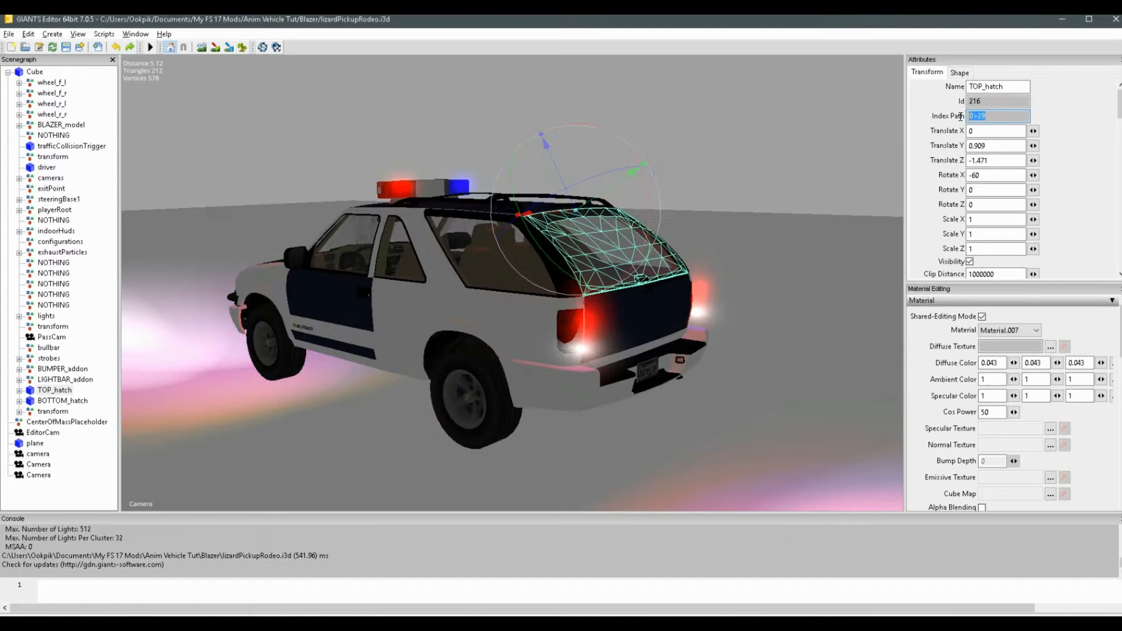
click(55, 390)
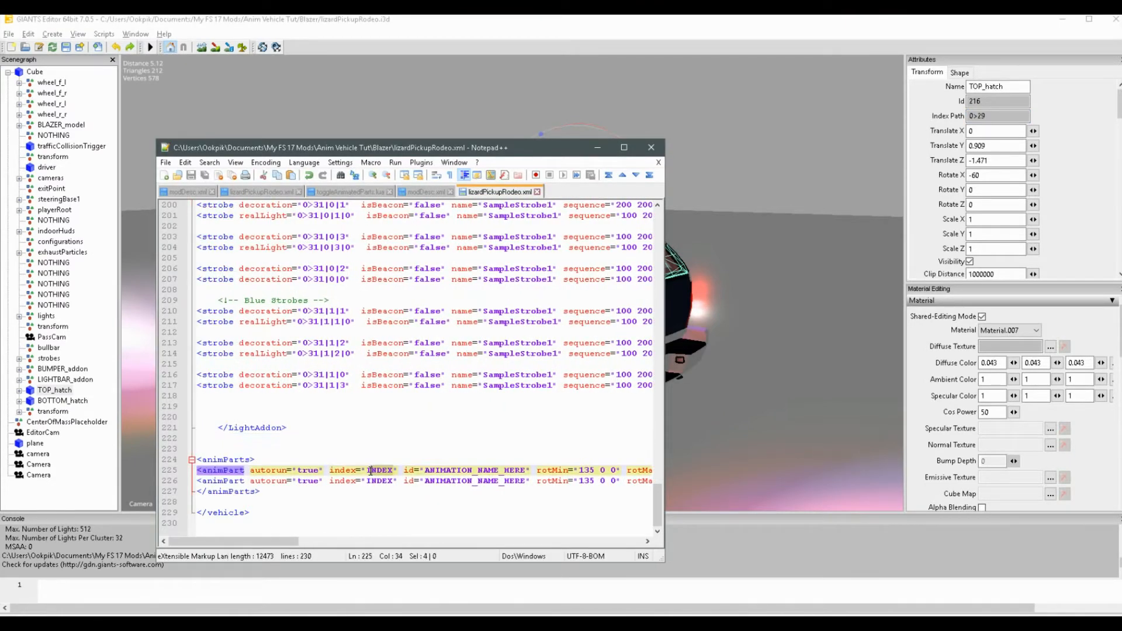
Step: Enter index paths 0>29 and 0>30 and name the animParts Trunk
text(0)
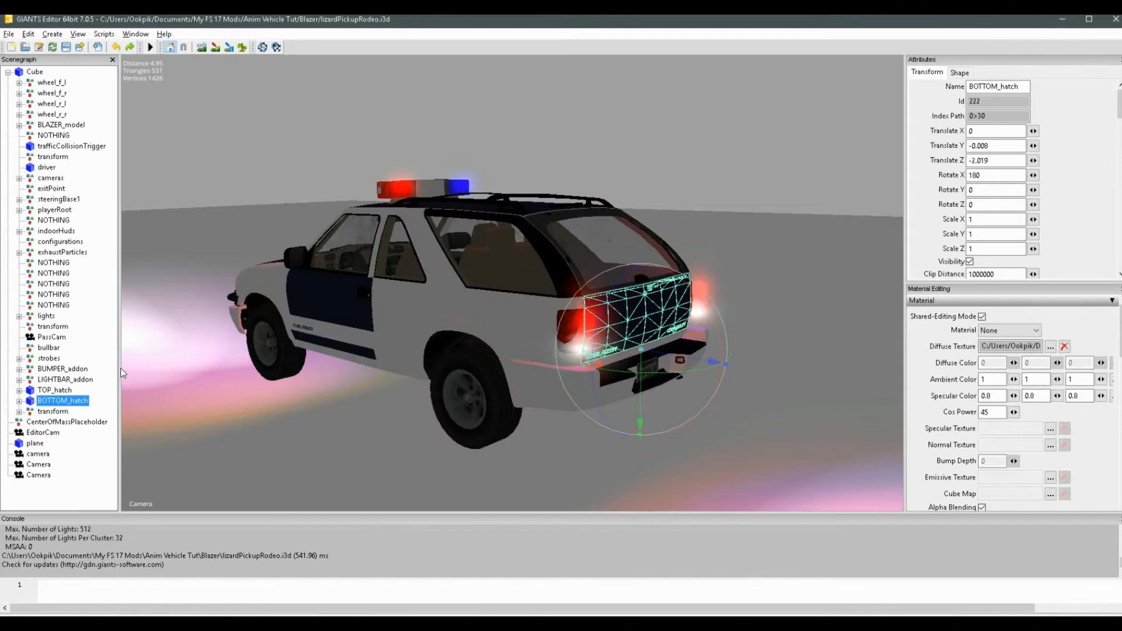
click(998, 115)
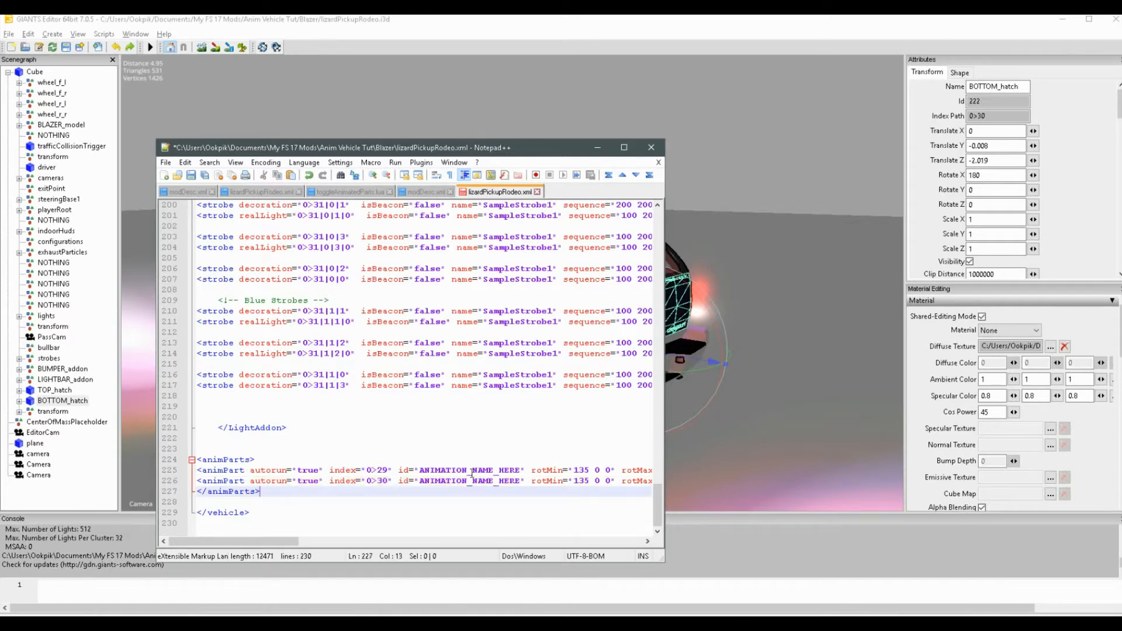
double_click(456, 470)
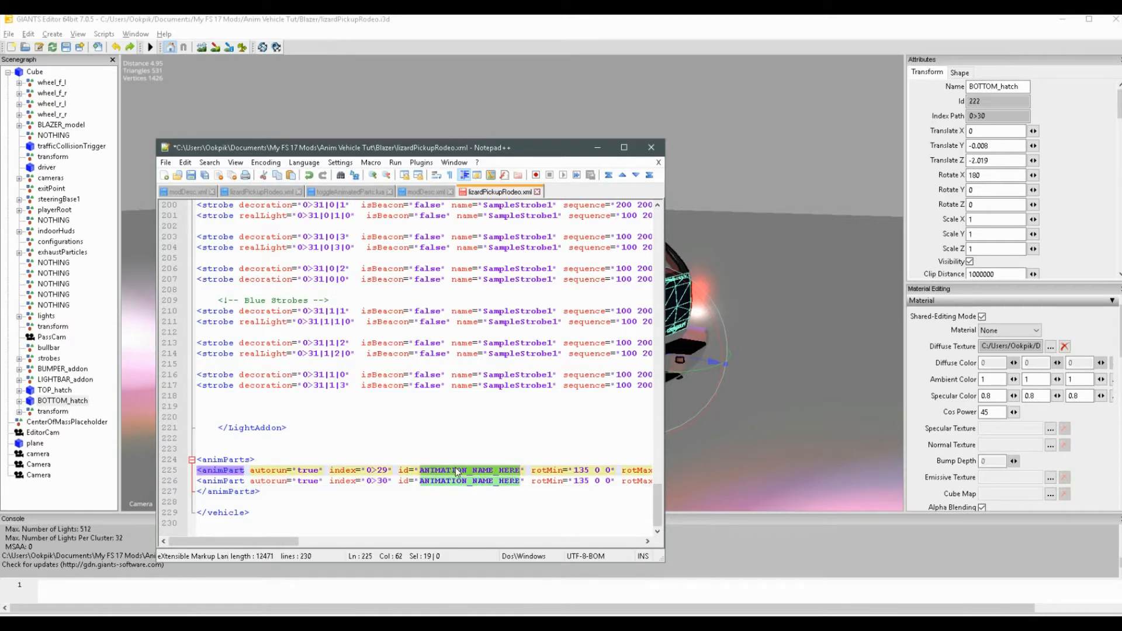
text(Trunk)
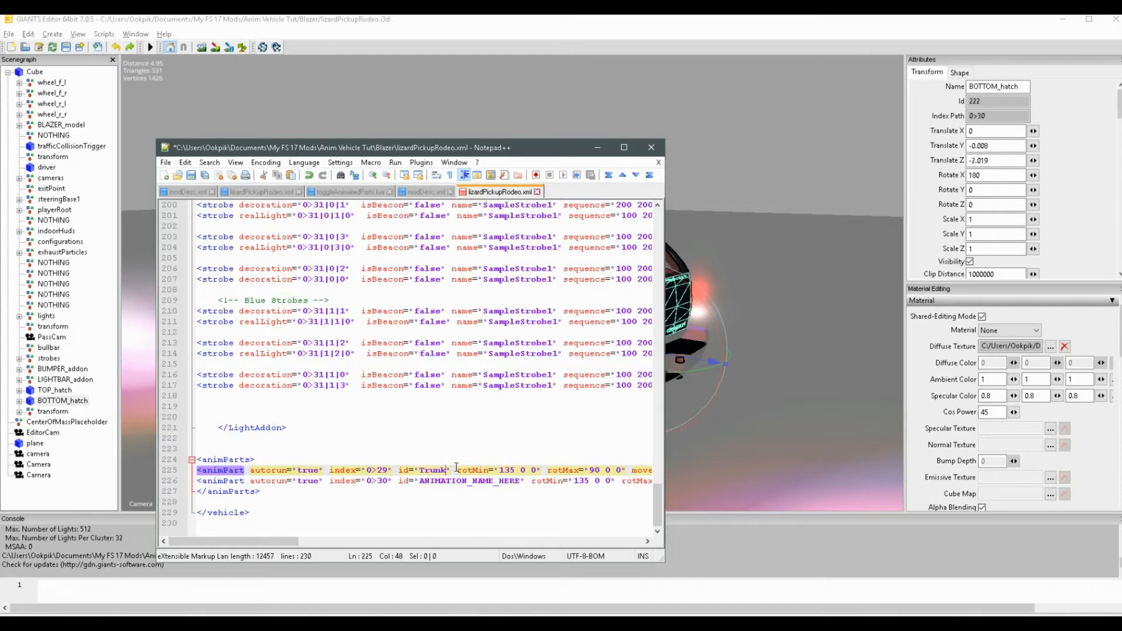
text(Trunk" key1="KEY_f" button=""/>)
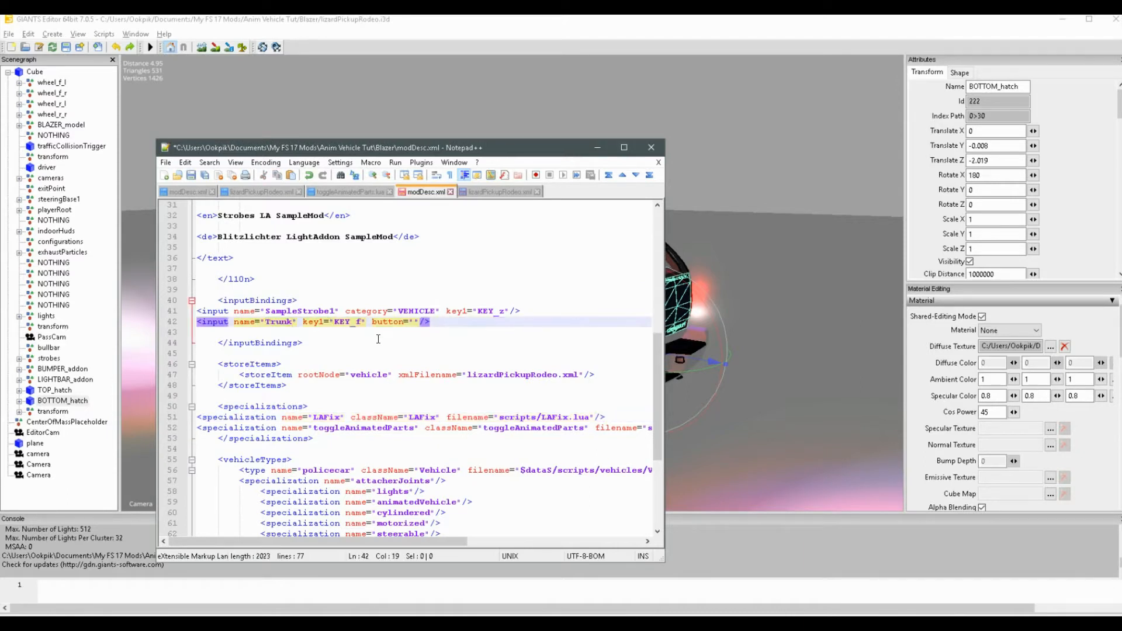
mouse_move(501, 193)
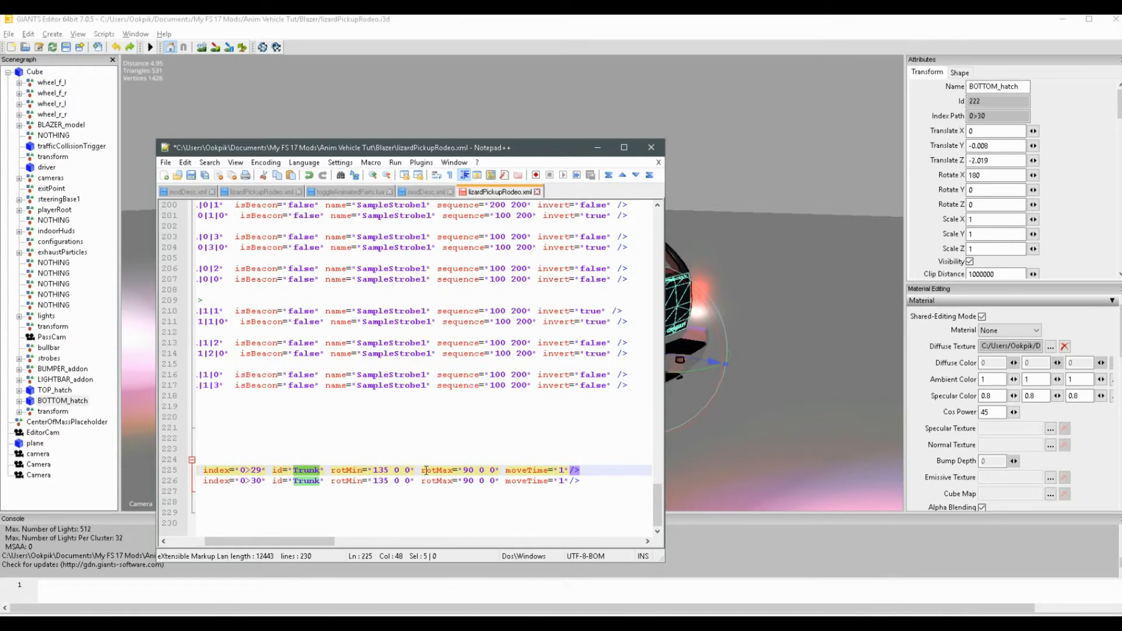
mouse_move(708, 329)
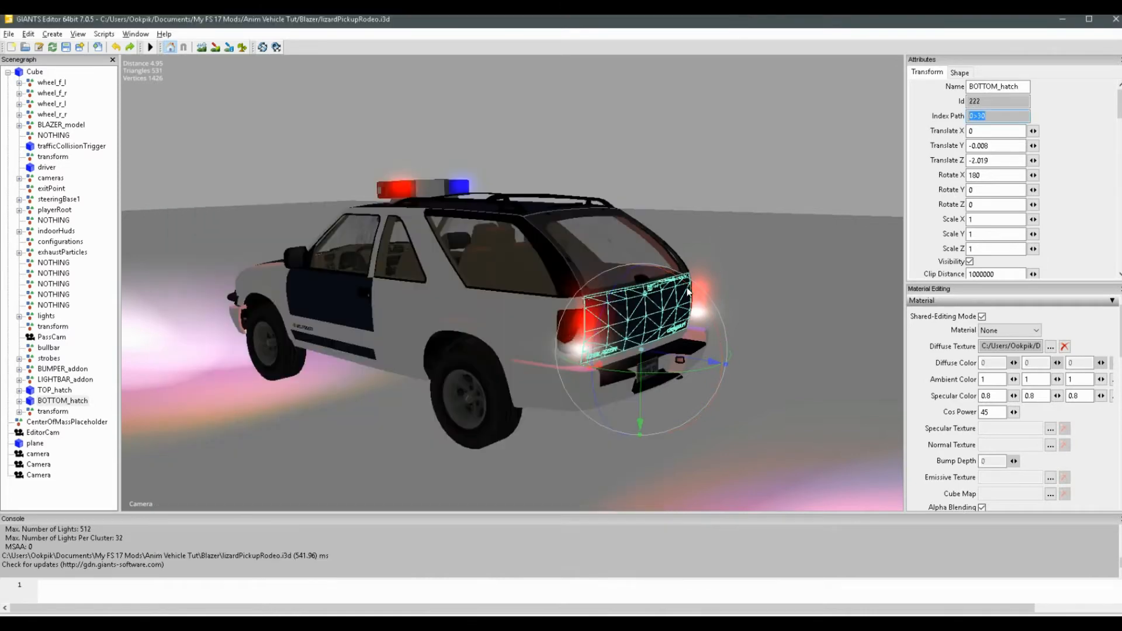
drag(688, 294, 730, 322)
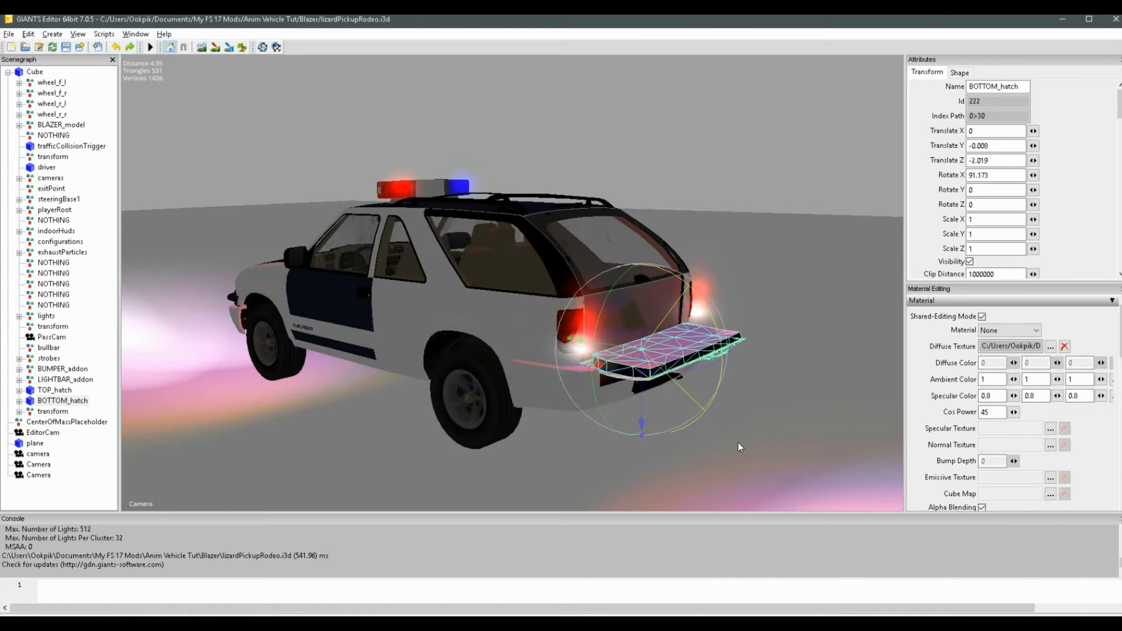
text(180)
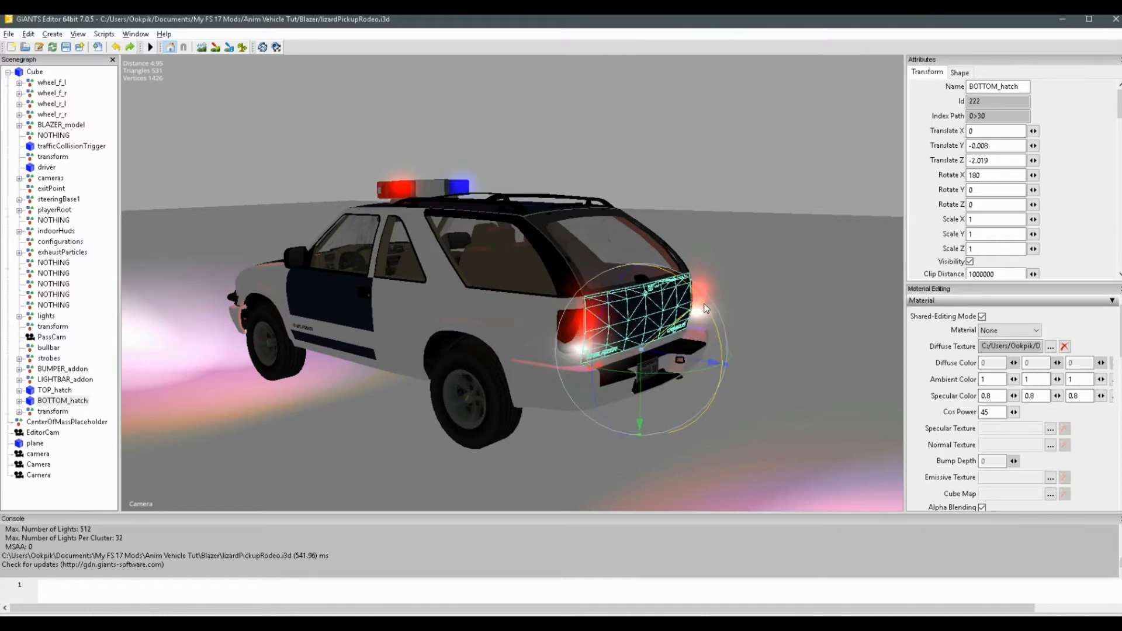
drag(705, 308, 709, 444)
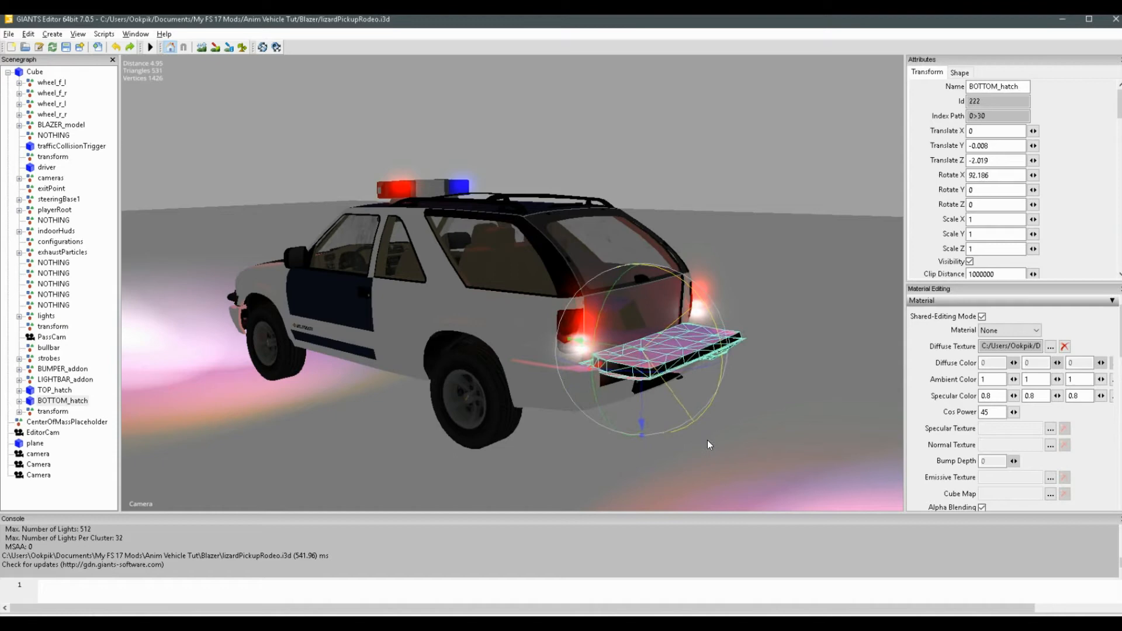
text(180)
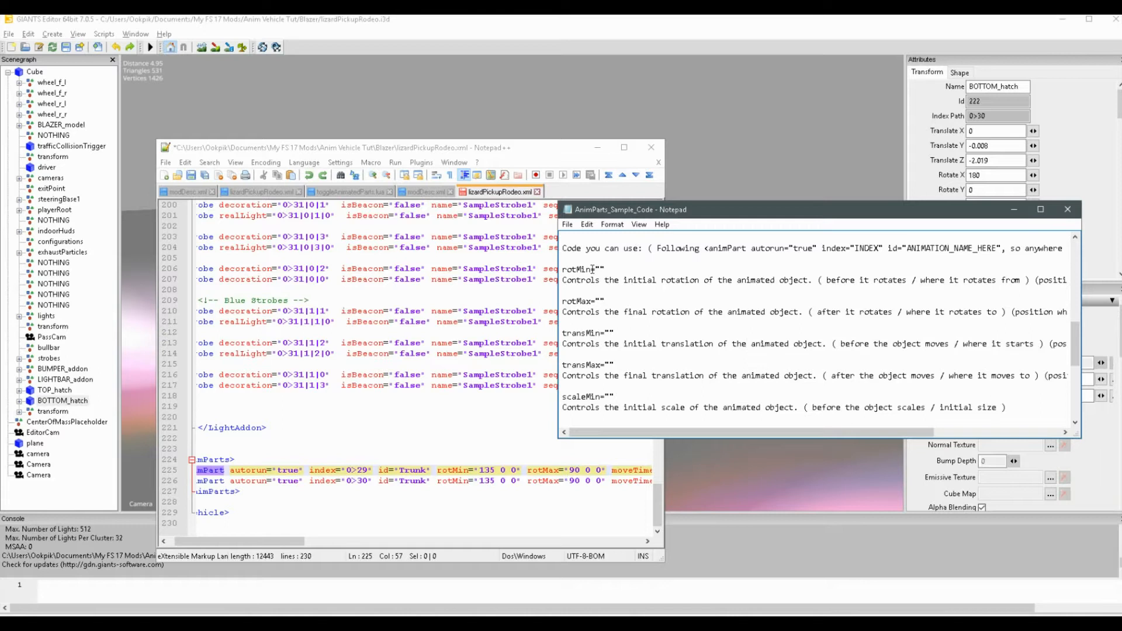
drag(564, 270, 628, 311)
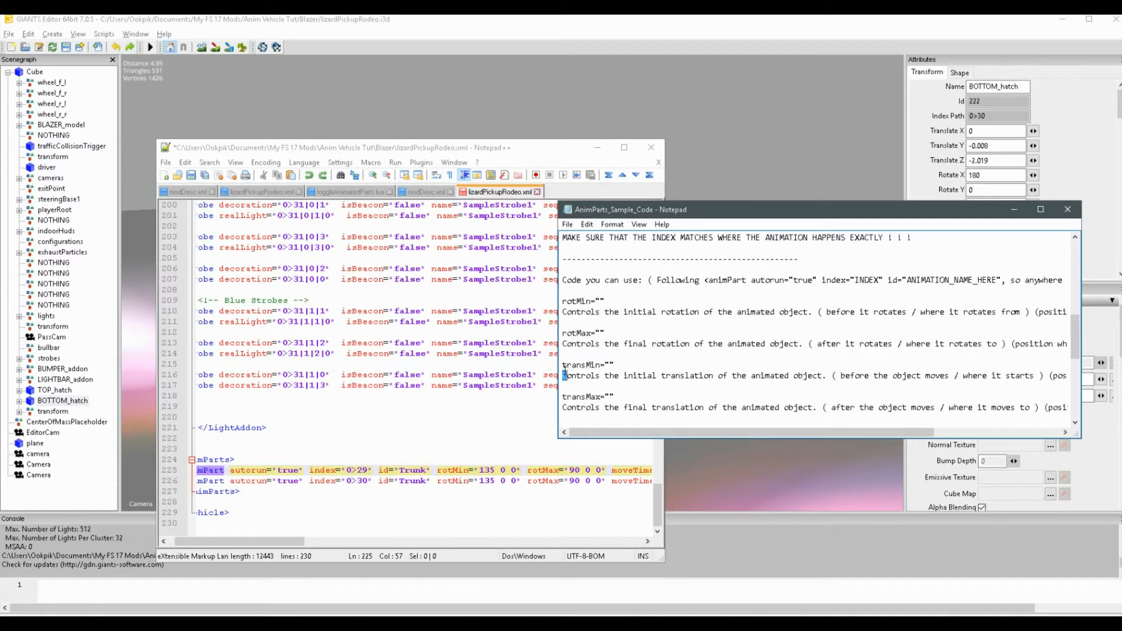
double_click(583, 364)
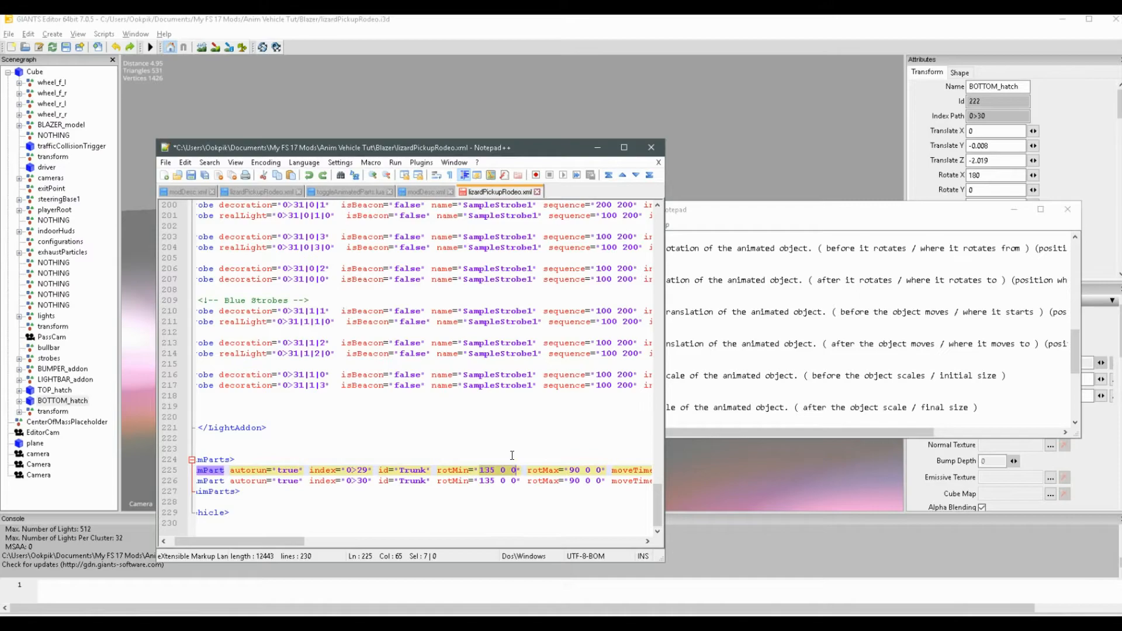
mouse_move(515, 431)
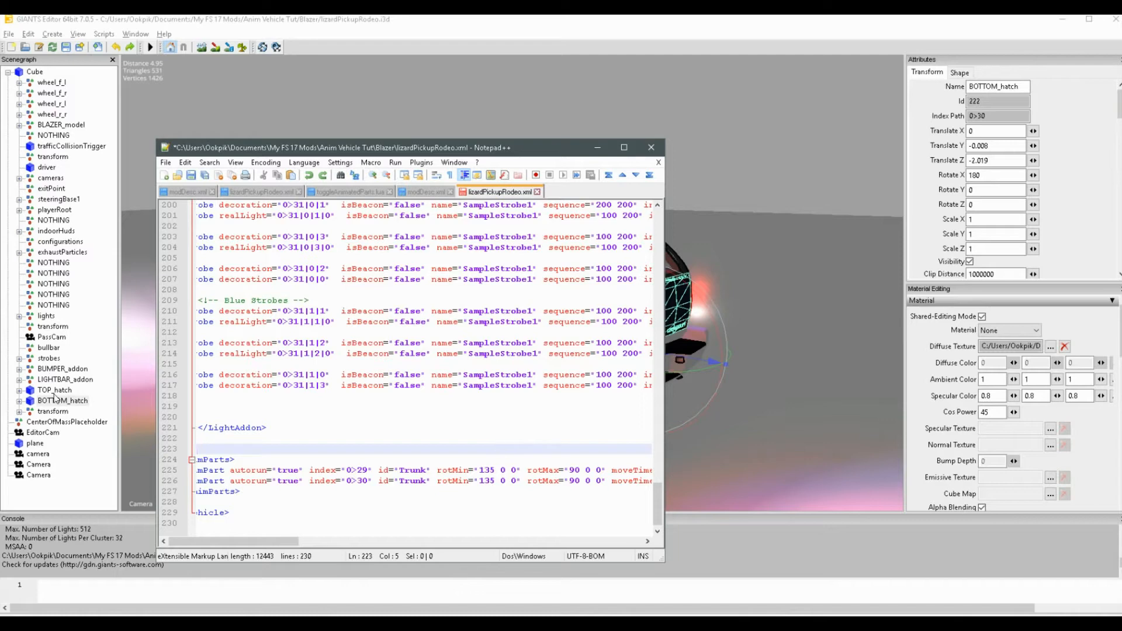
Step: Select TOP_hatch and read its Rotate X value of -60 in Attributes
click(54, 390)
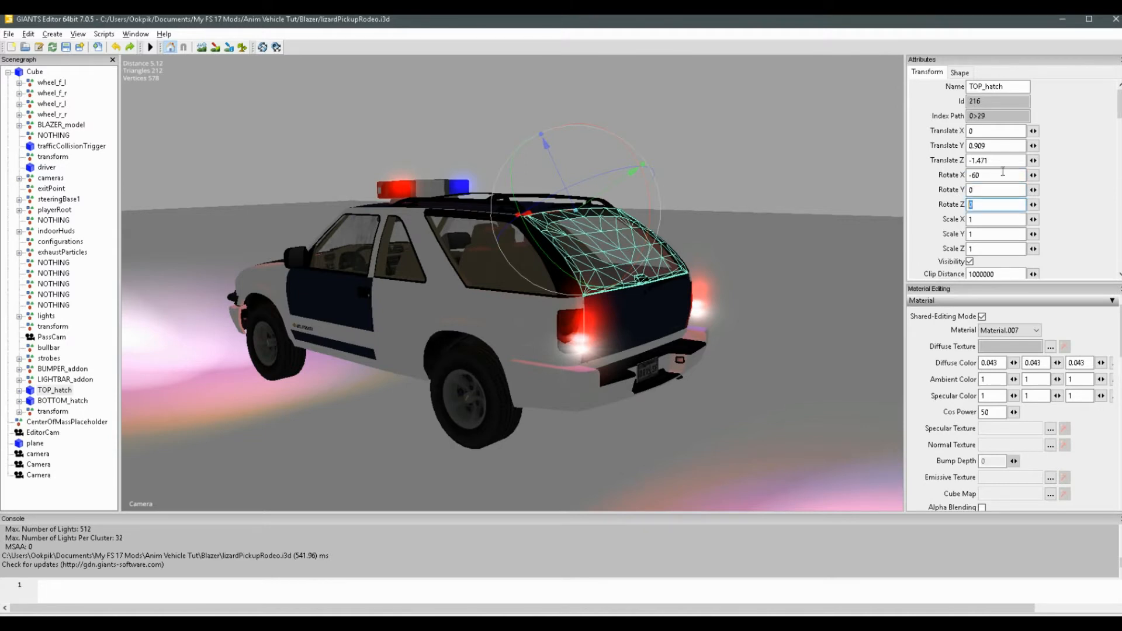
click(995, 175)
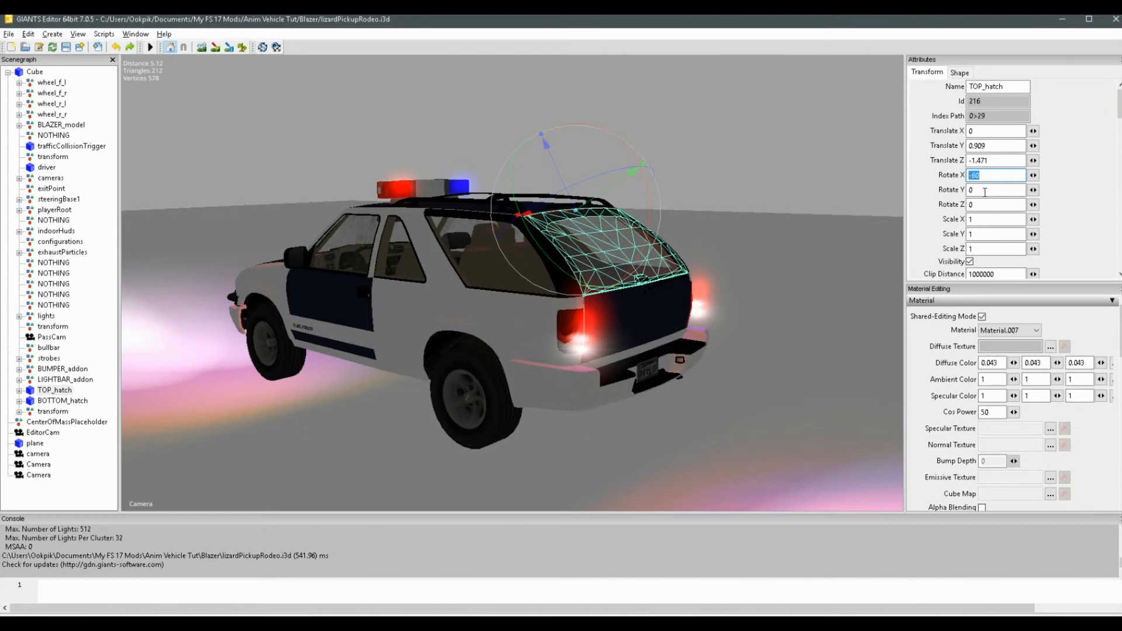
click(996, 204)
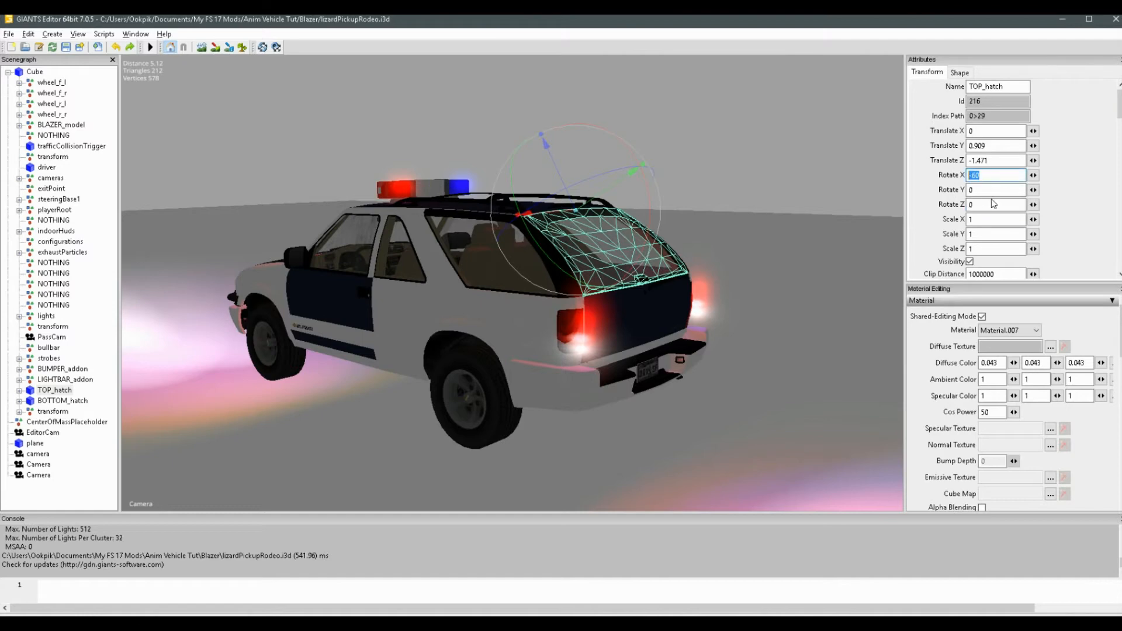
click(996, 204)
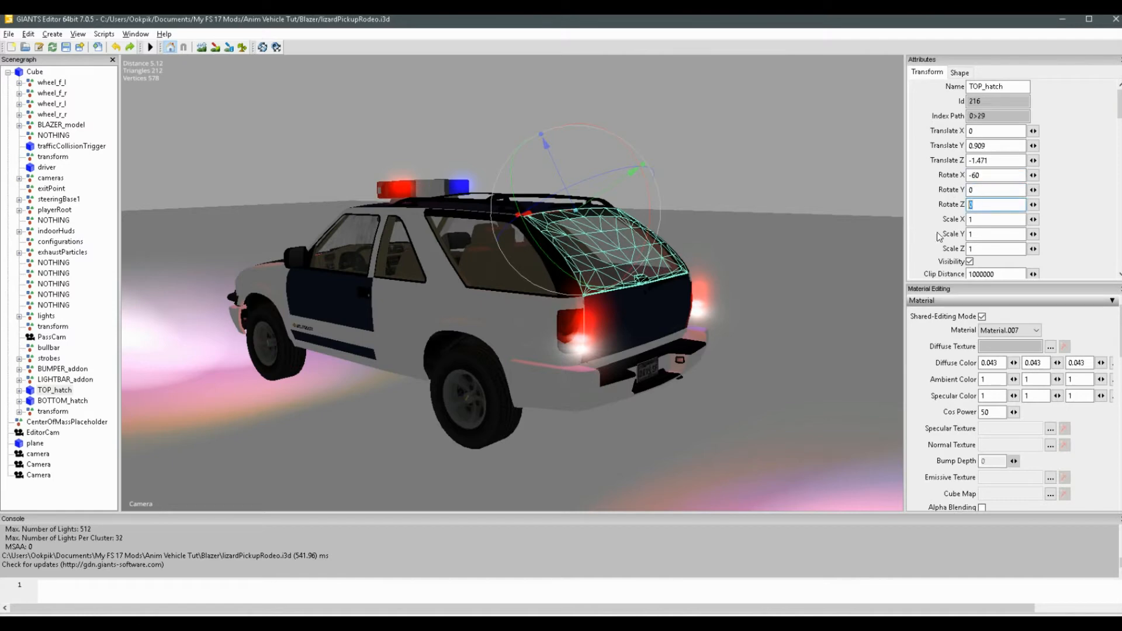
click(995, 175)
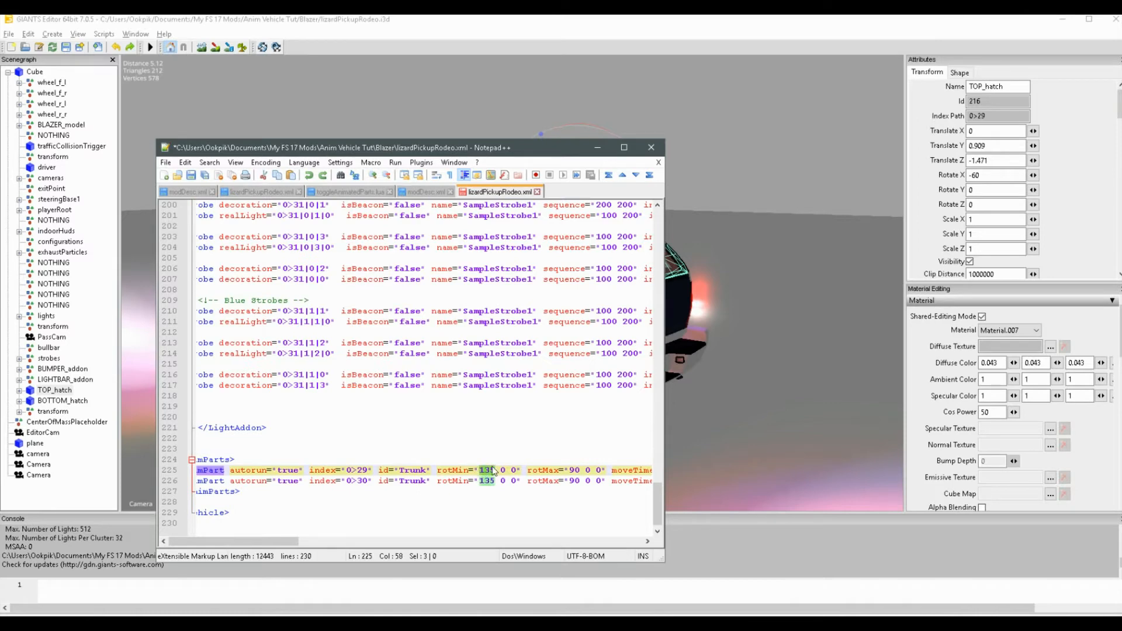
Step: Change the 0>29 animPart's rotMin from 135 to -60 0 0
text(-60)
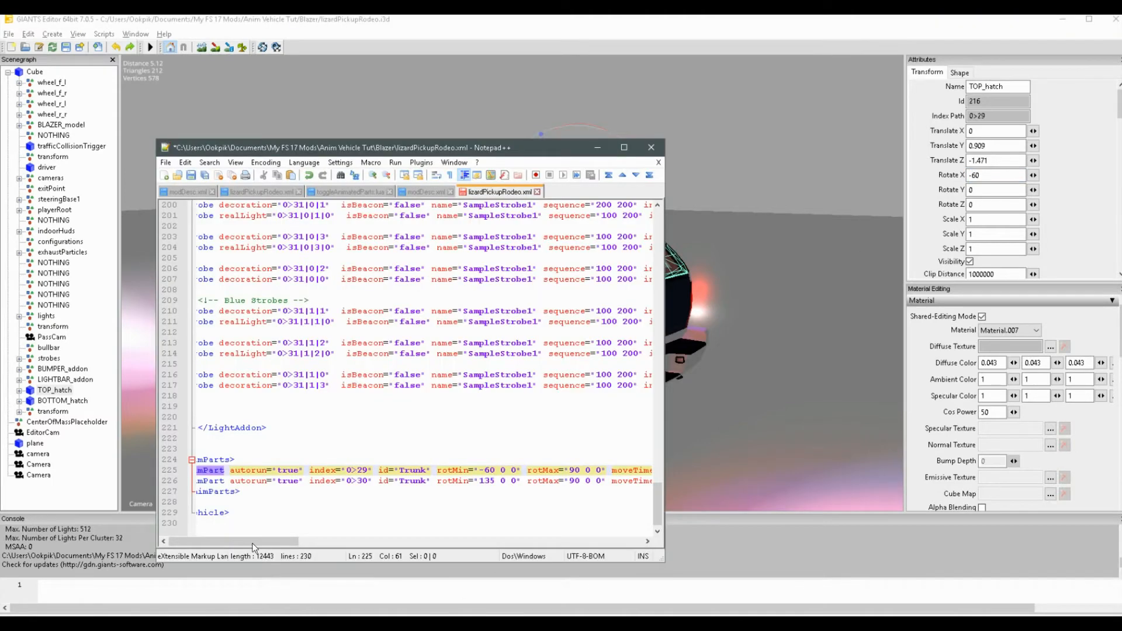
scroll(right, 3)
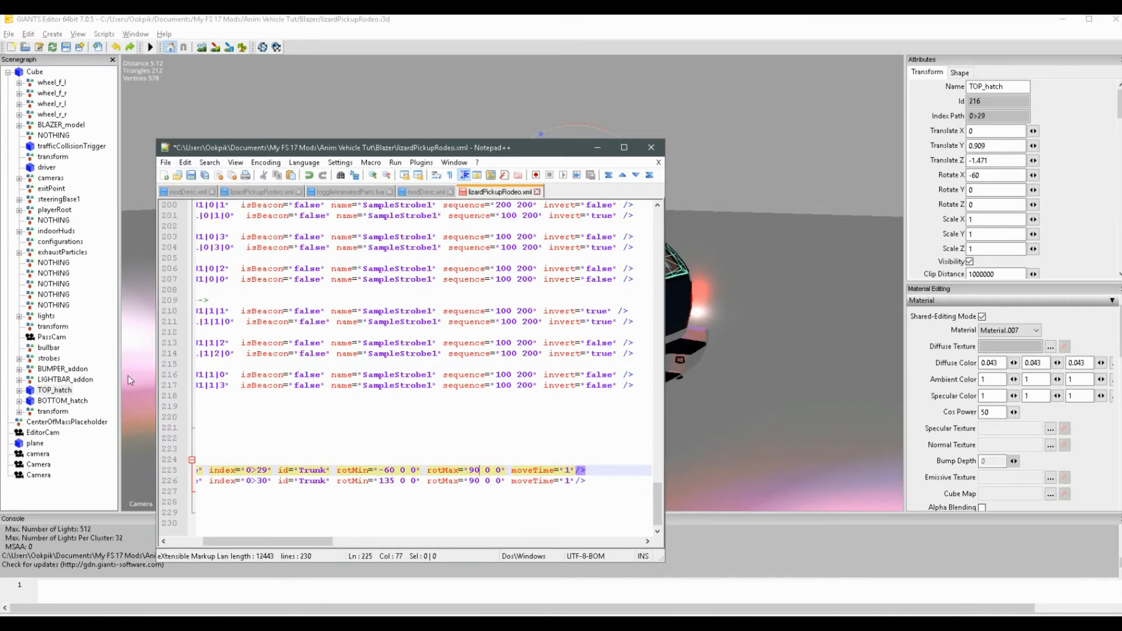
mouse_move(673, 92)
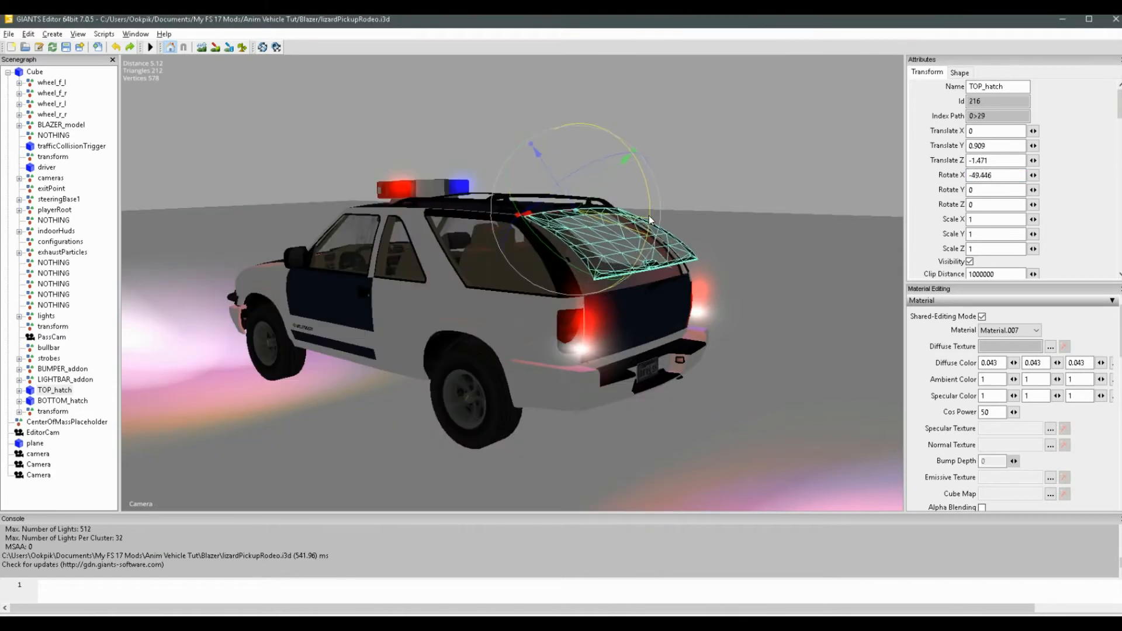
Step: Swing TOP_hatch open with the gizmo and set the 0>29 animPart's rotMax to 0 0 0
drag(651, 218, 641, 182)
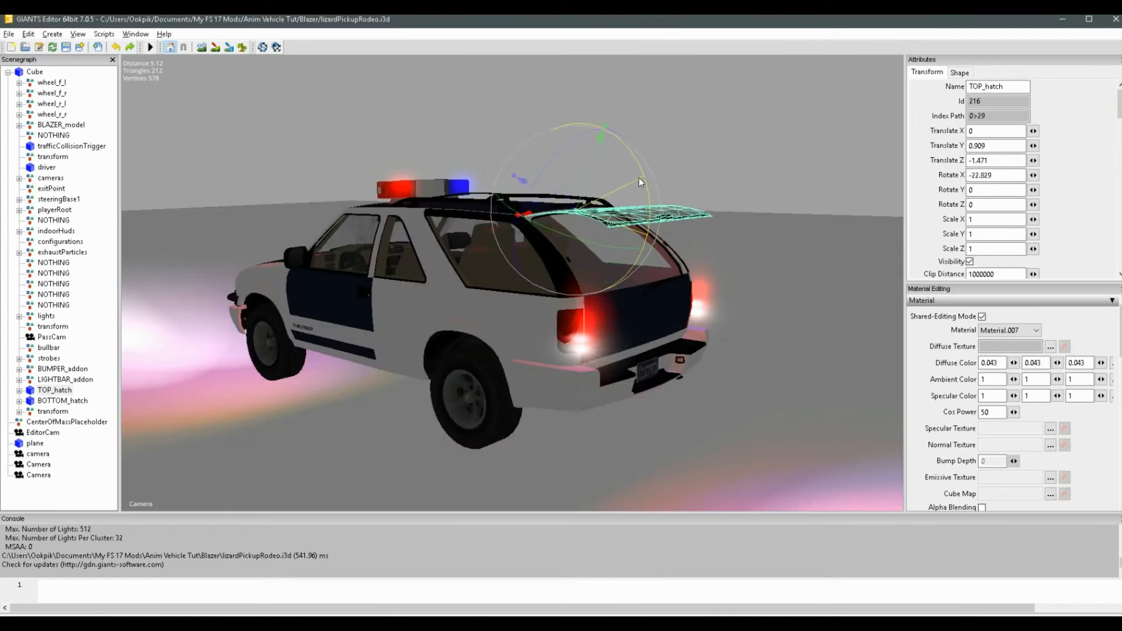
drag(641, 182, 627, 147)
text(-60)
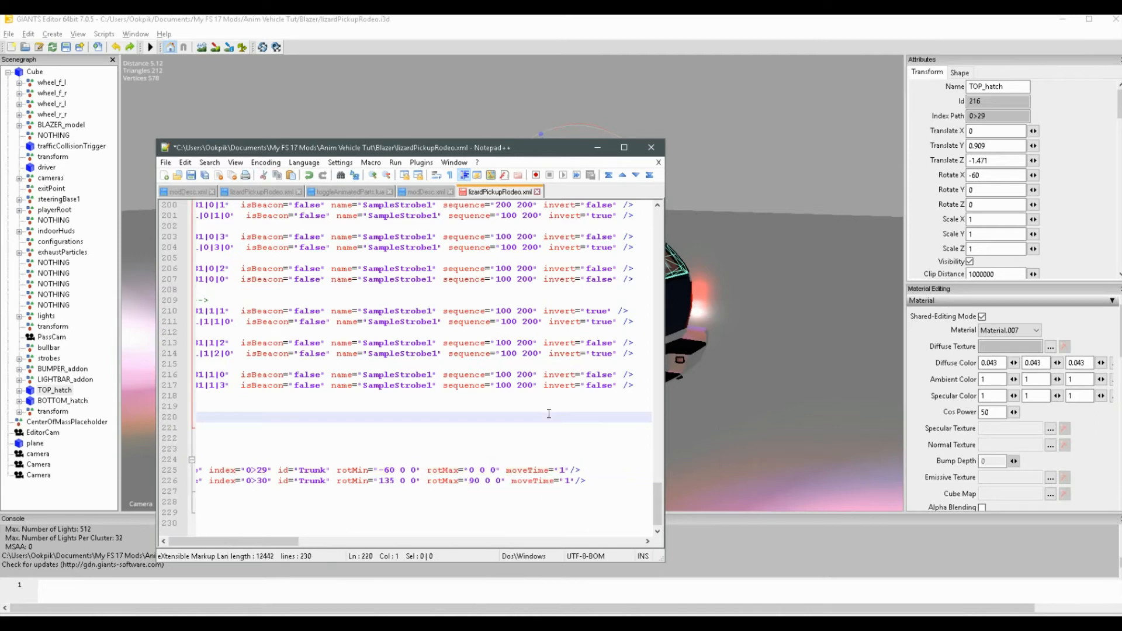
scroll(right, 3)
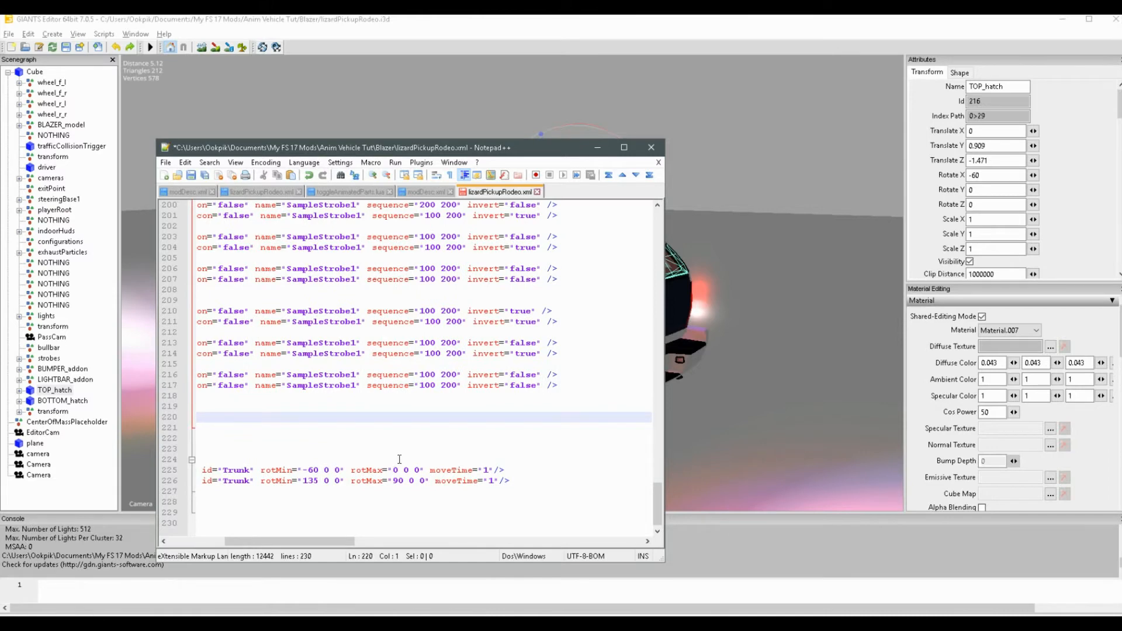
mouse_move(325, 551)
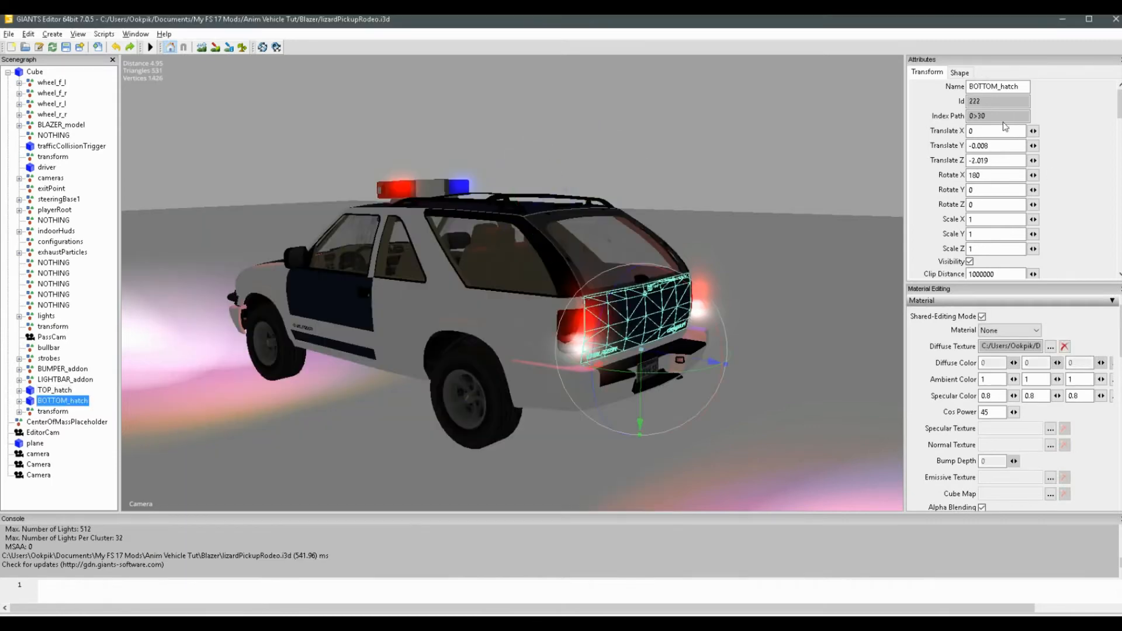
click(998, 115)
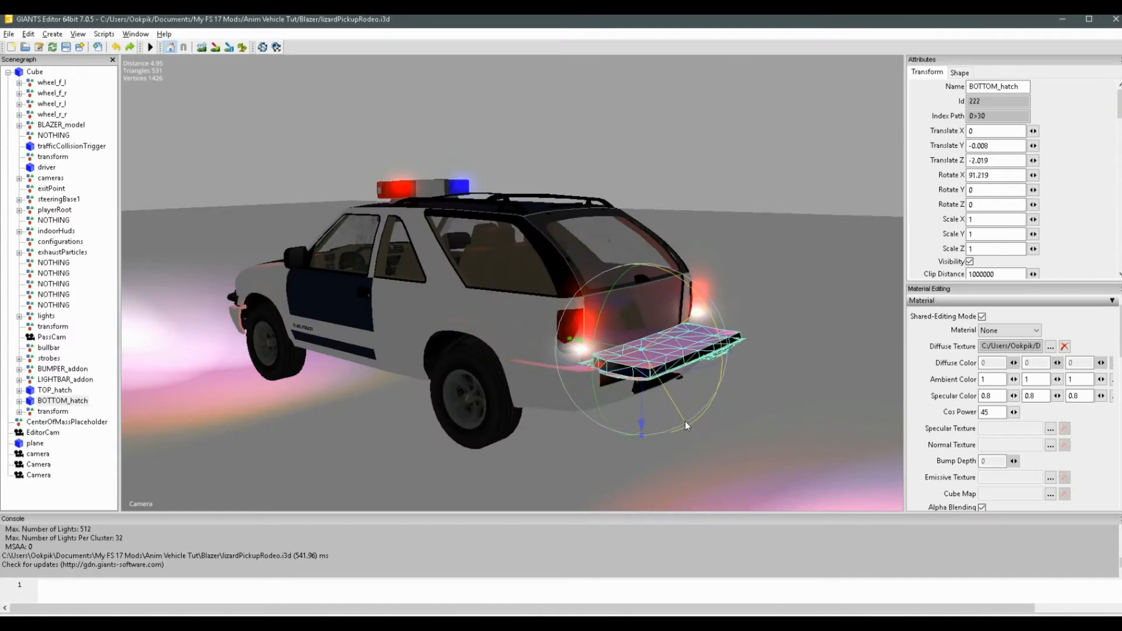
text(180)
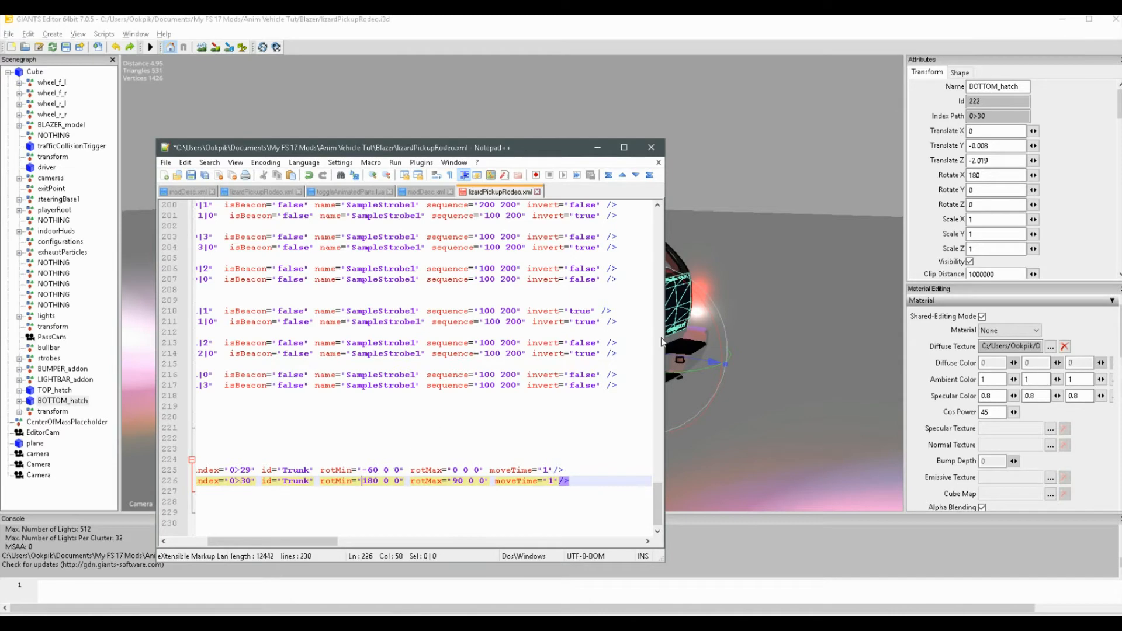
mouse_move(705, 325)
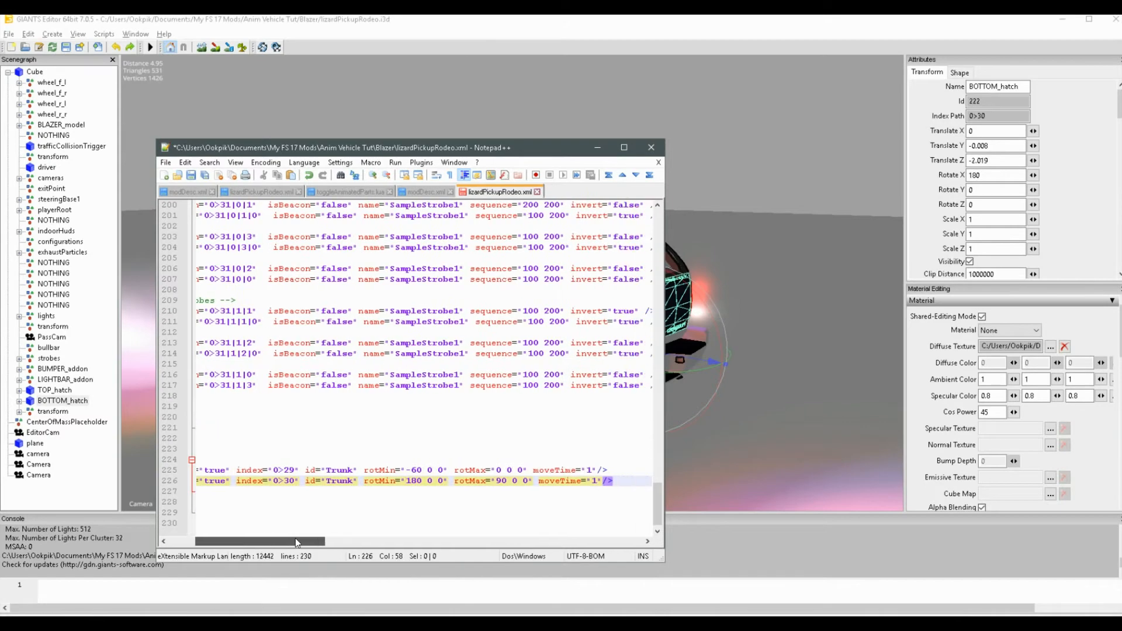
Step: Change the 0>30 animPart's rotMin from 135 0 0 to 180 0 0
scroll(left, 3)
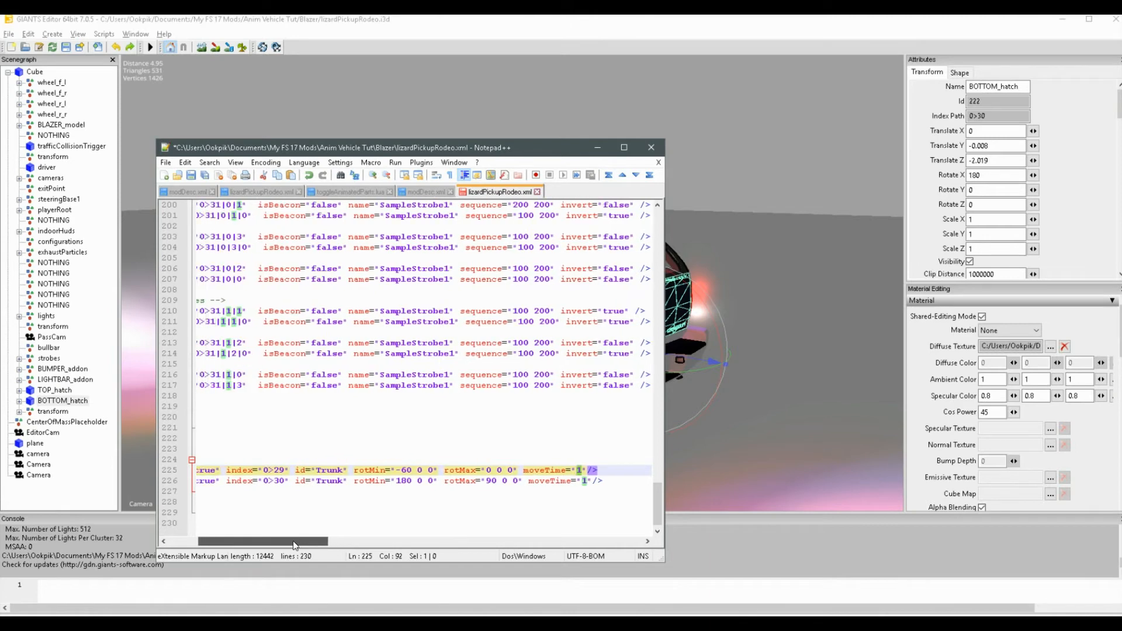
drag(293, 542, 345, 542)
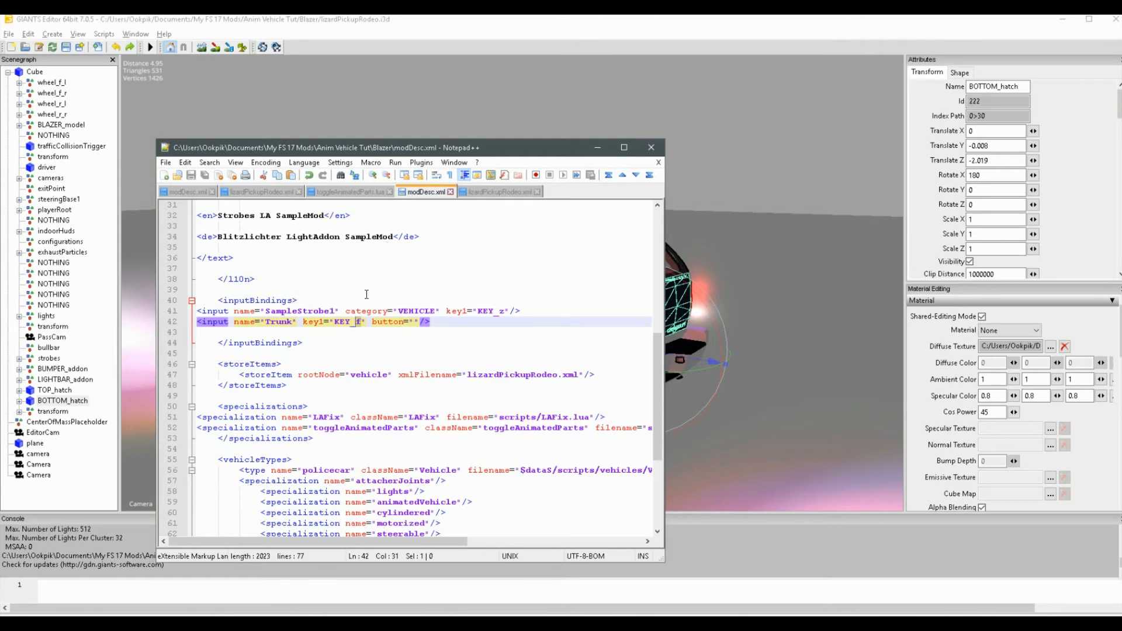
mouse_move(346, 300)
text(n)
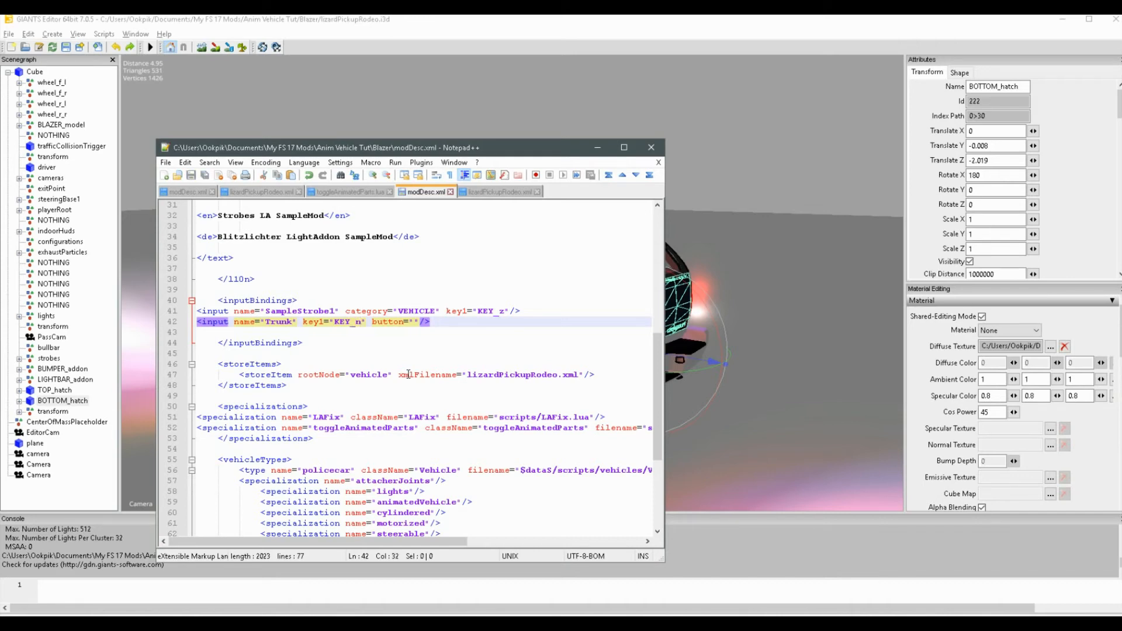
mouse_move(393, 351)
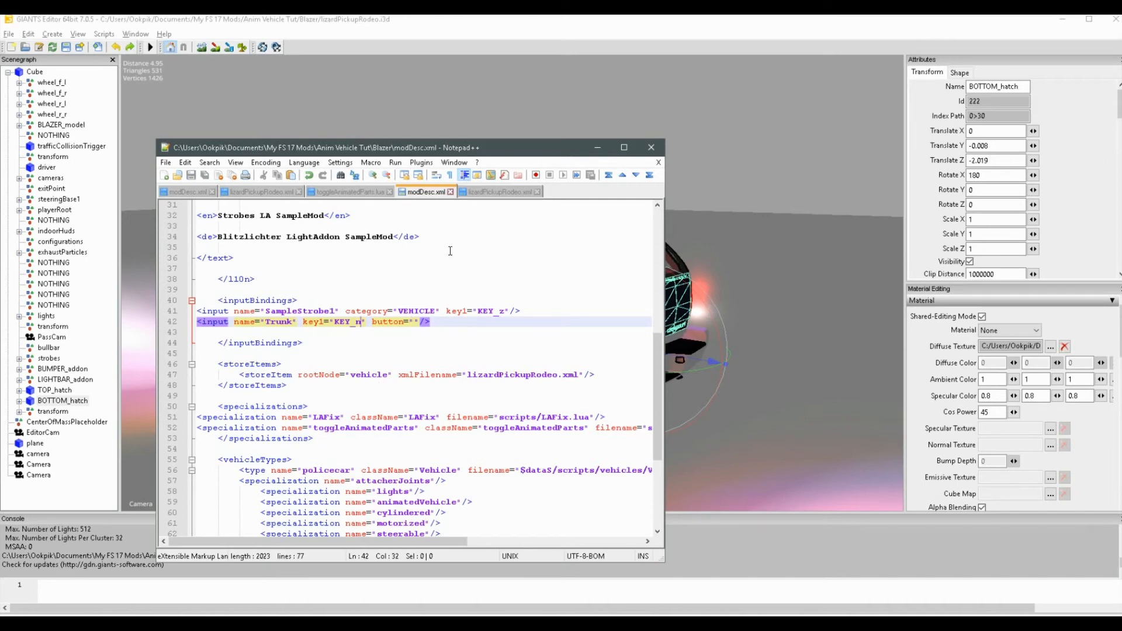
mouse_move(347, 203)
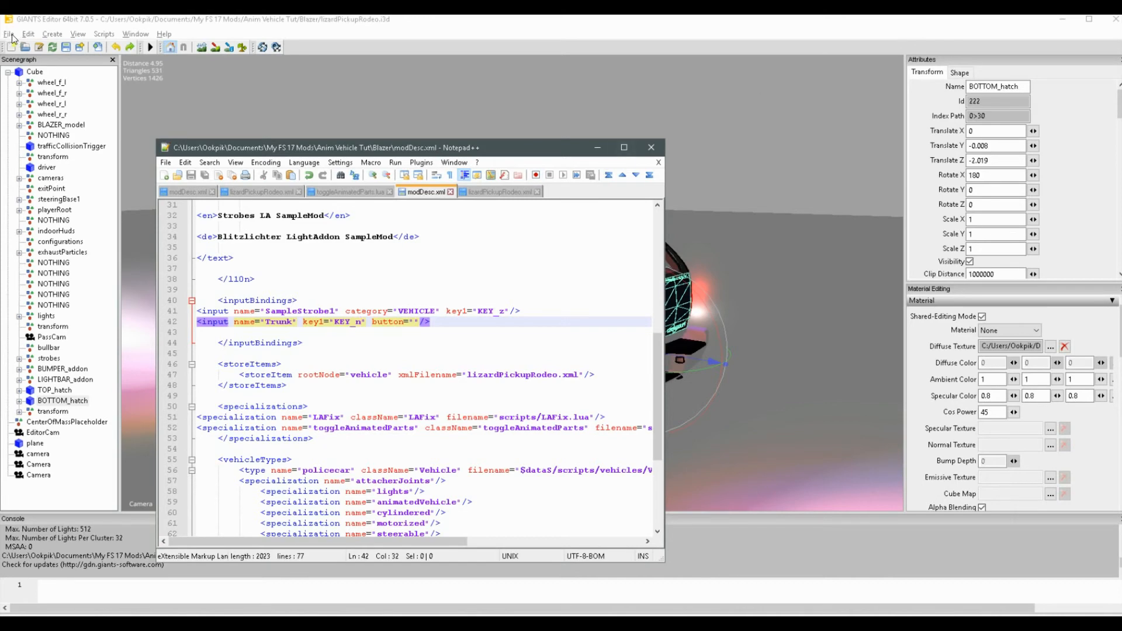
Step: Save the police SUV i3d scene with File > Save in GIANTS Editor
click(7, 34)
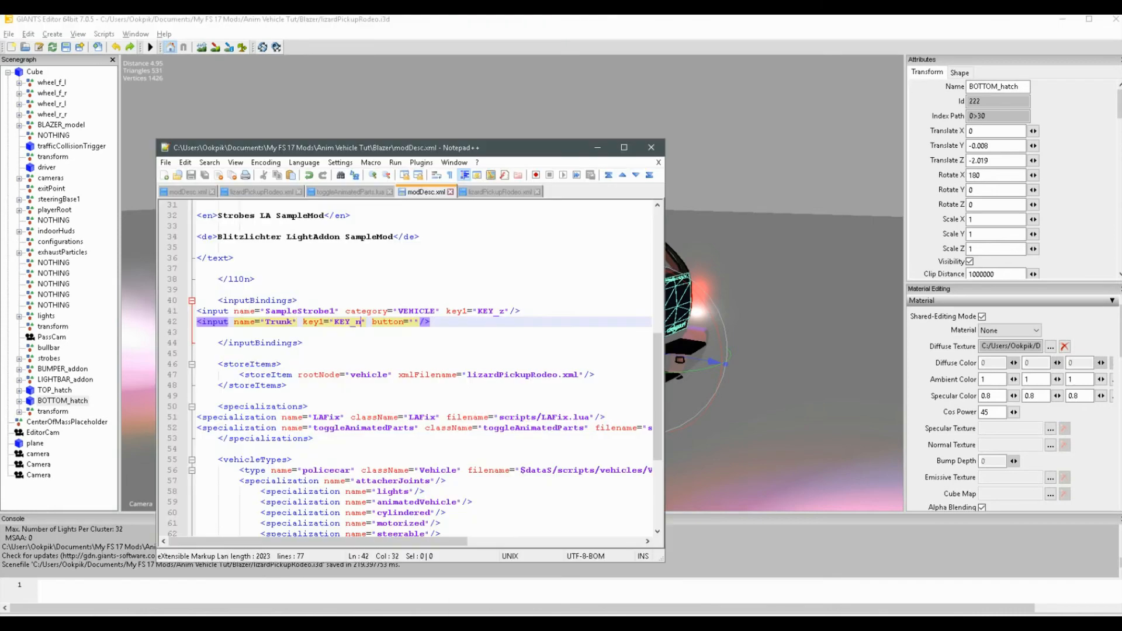
click(649, 147)
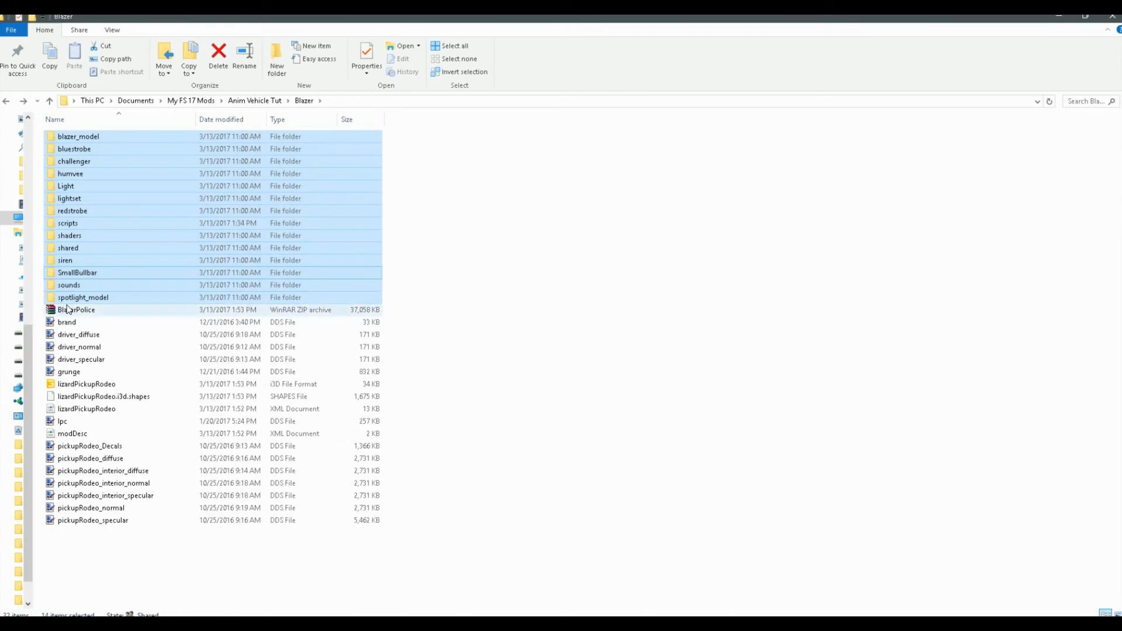
Step: Select modDesc.xml in the Blazer folder
click(76, 309)
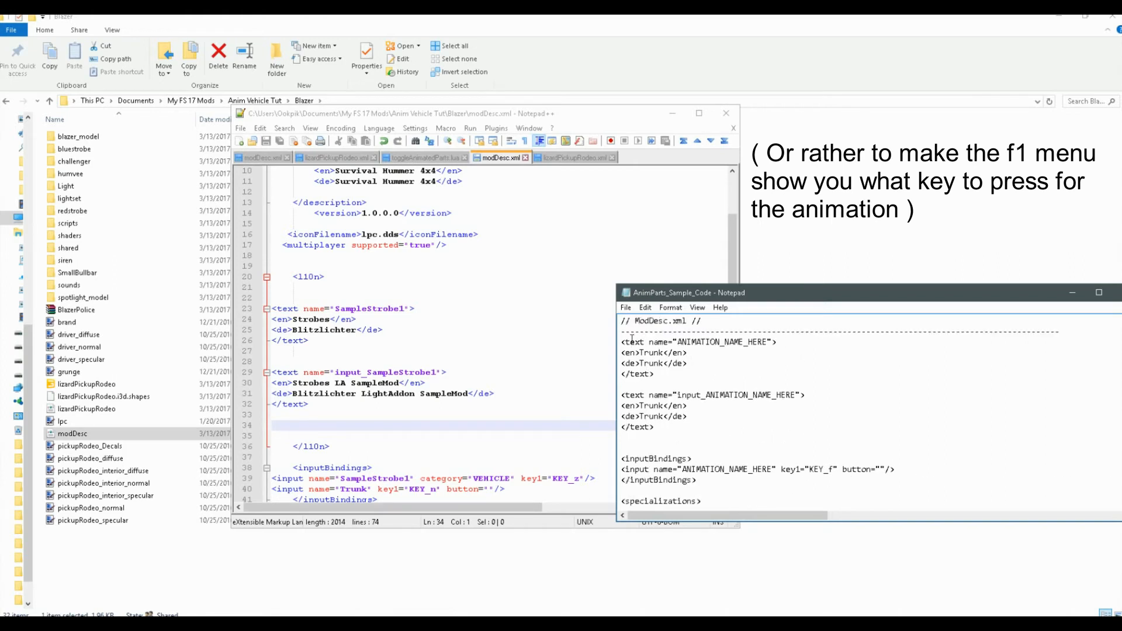
Step: Copy the sample l10n text blocks into modDesc, replacing ANIMATION_NAME_HERE with Trunk
drag(626, 342, 654, 427)
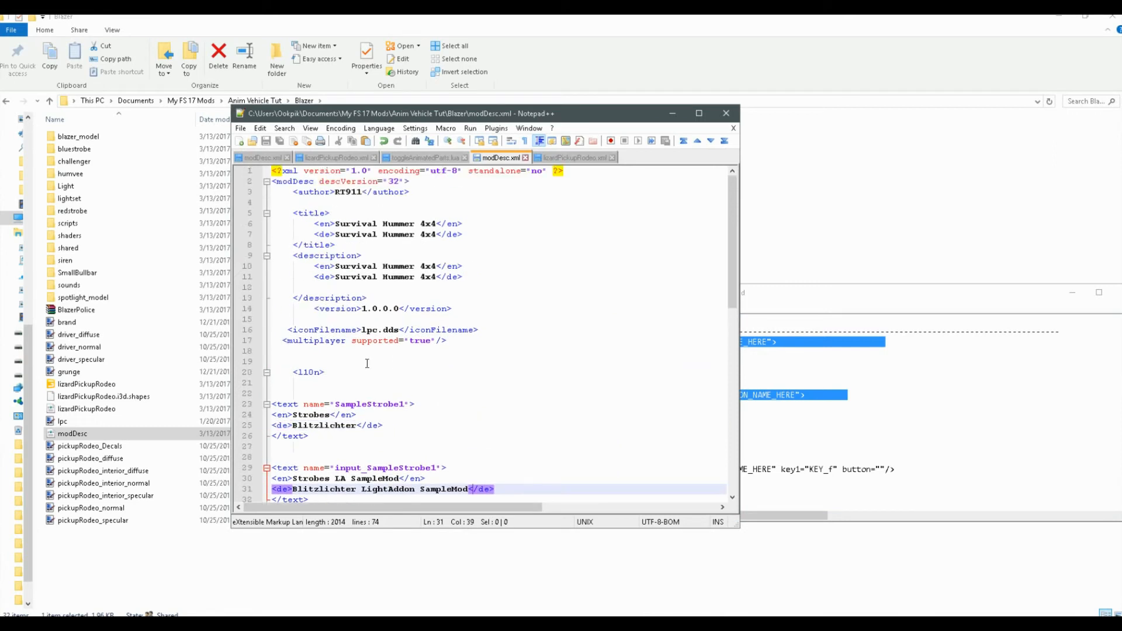
mouse_move(348, 364)
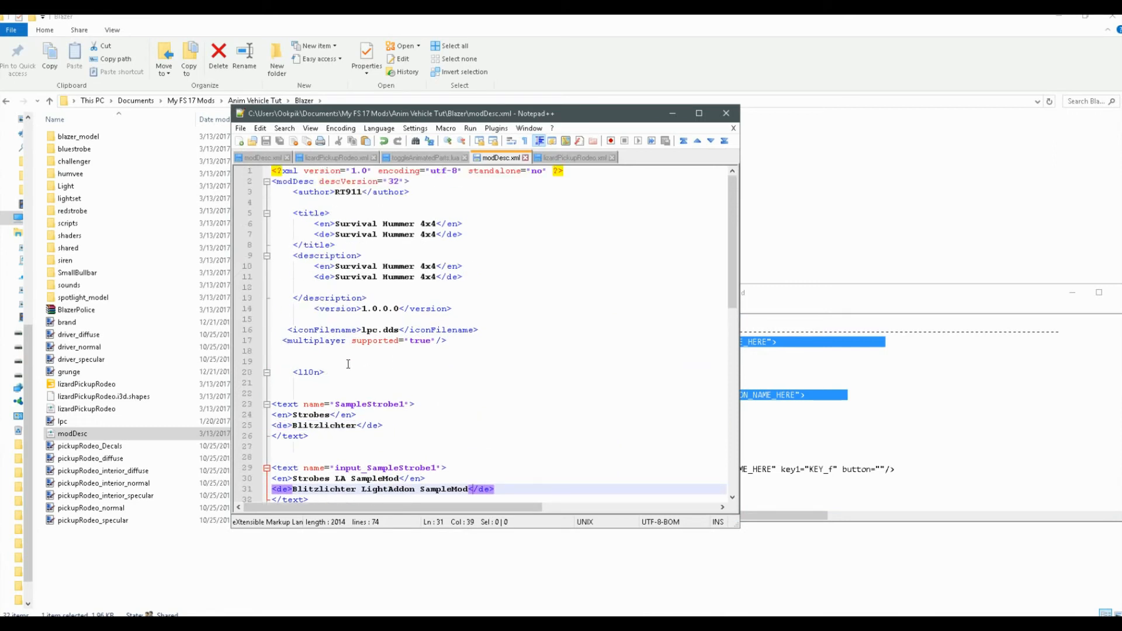
scroll(down, 3)
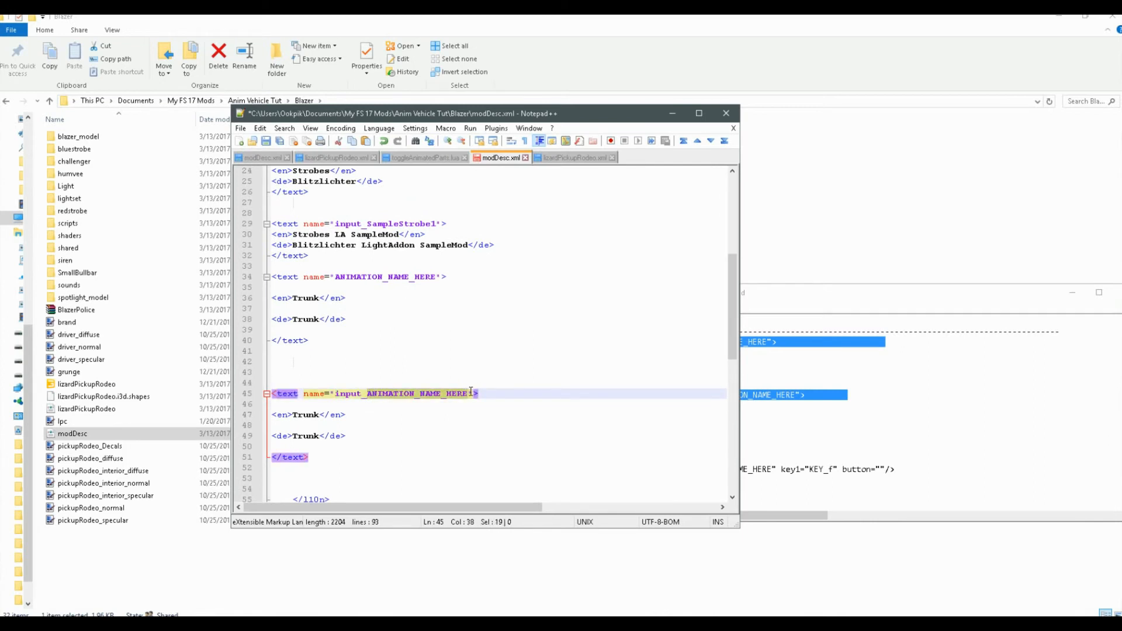
text(T)
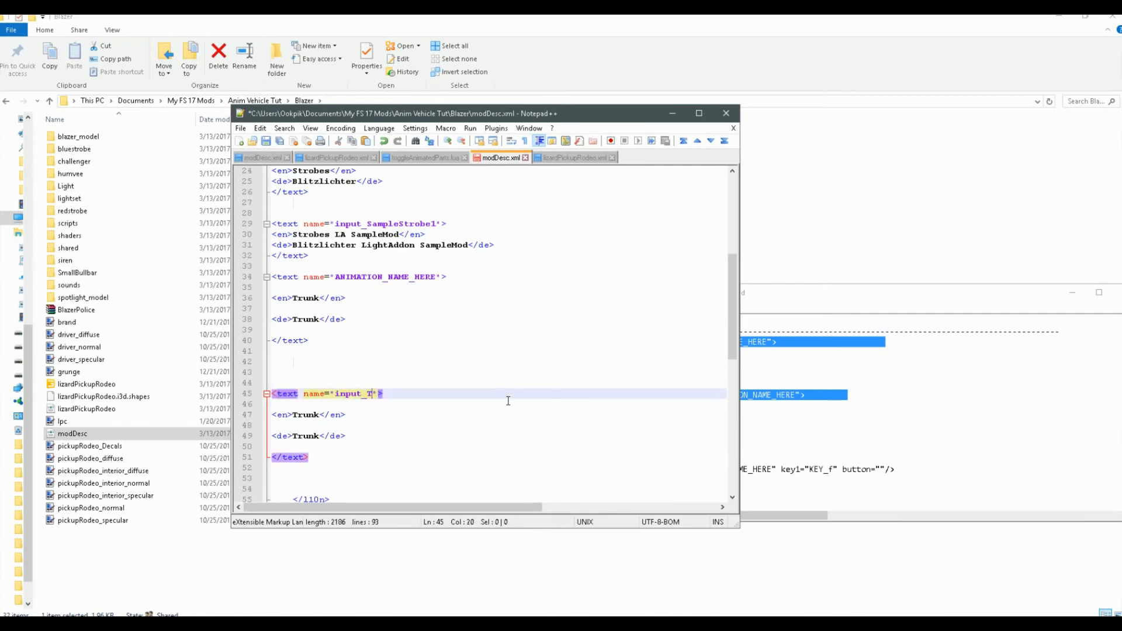
text(run)
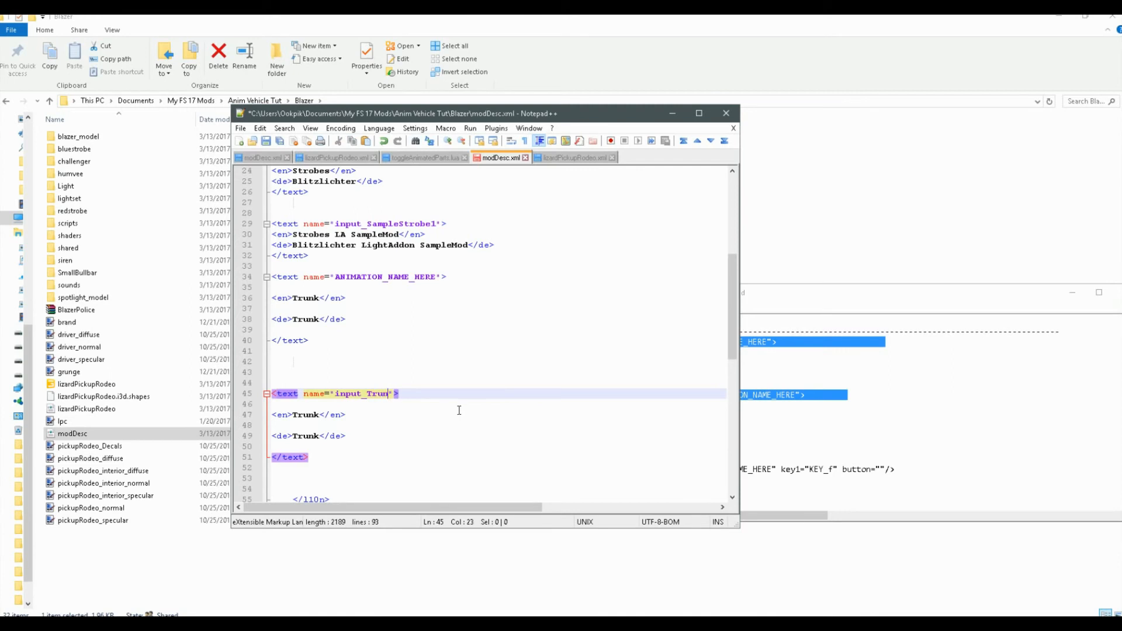
double_click(386, 277)
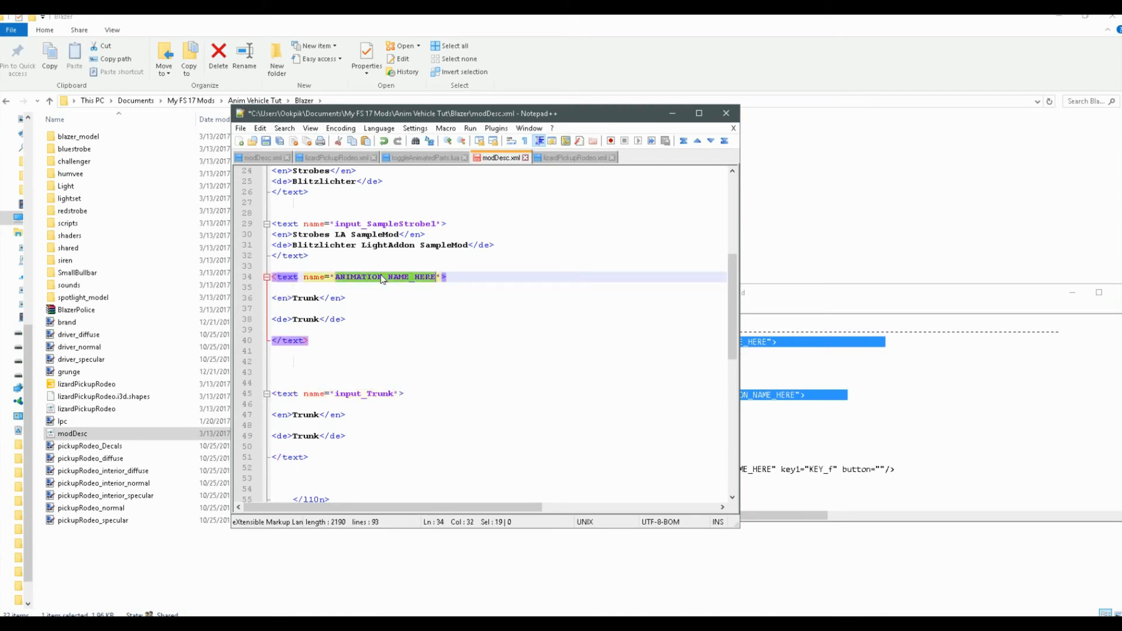
text(Trunk">)
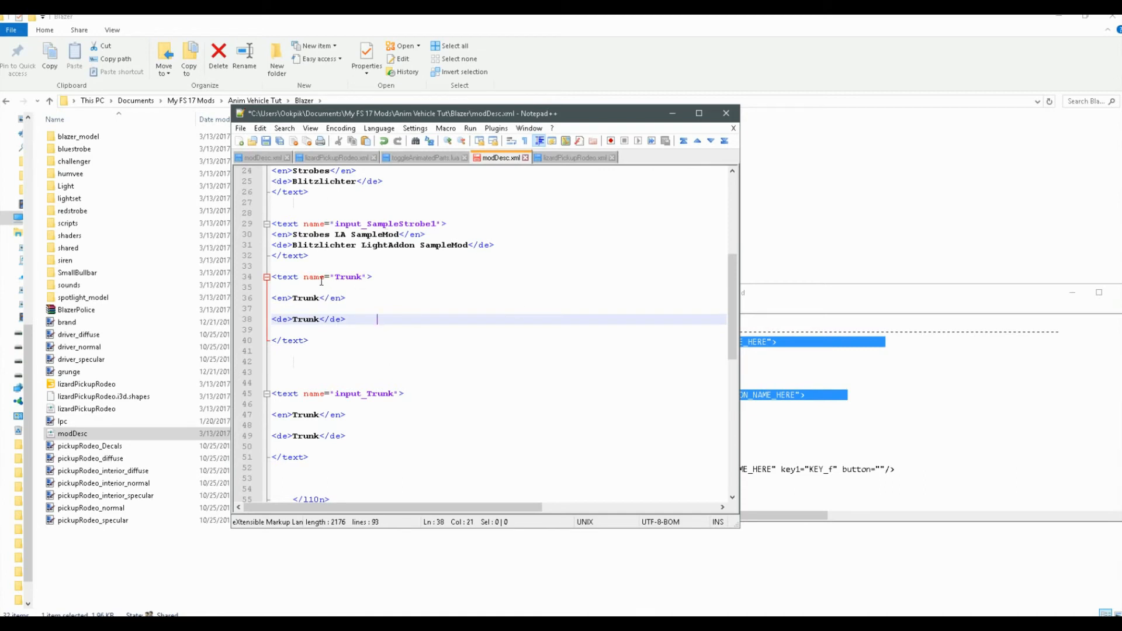
mouse_move(350, 326)
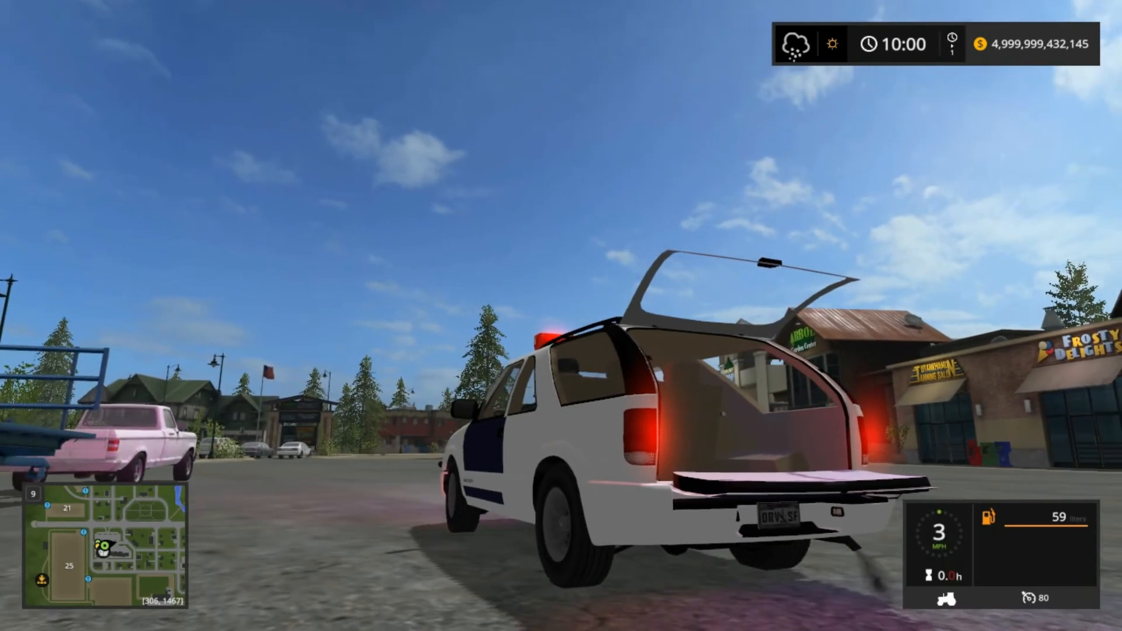
Step: Open the police Blazer's trunk and tailgate, then drive it through town
key(w)
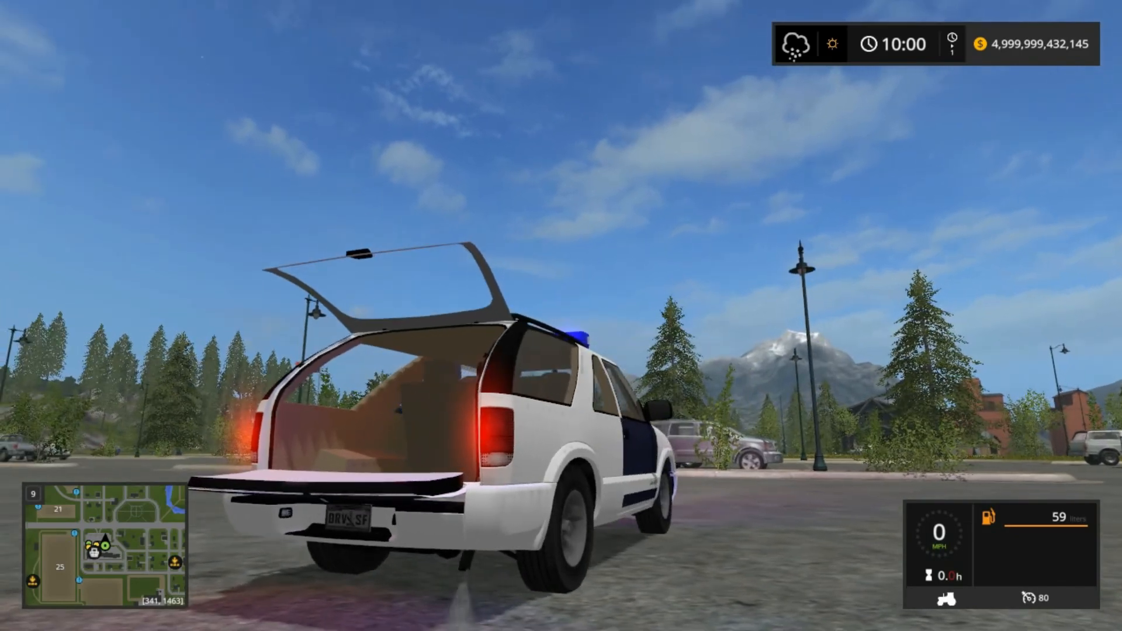
key(w)
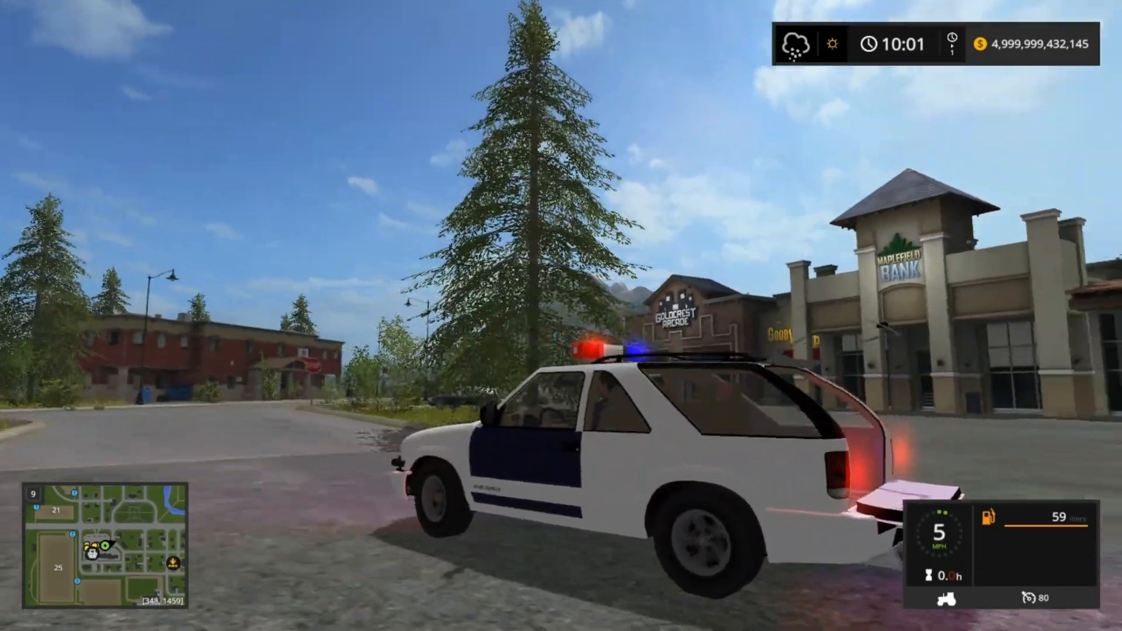
key(w)
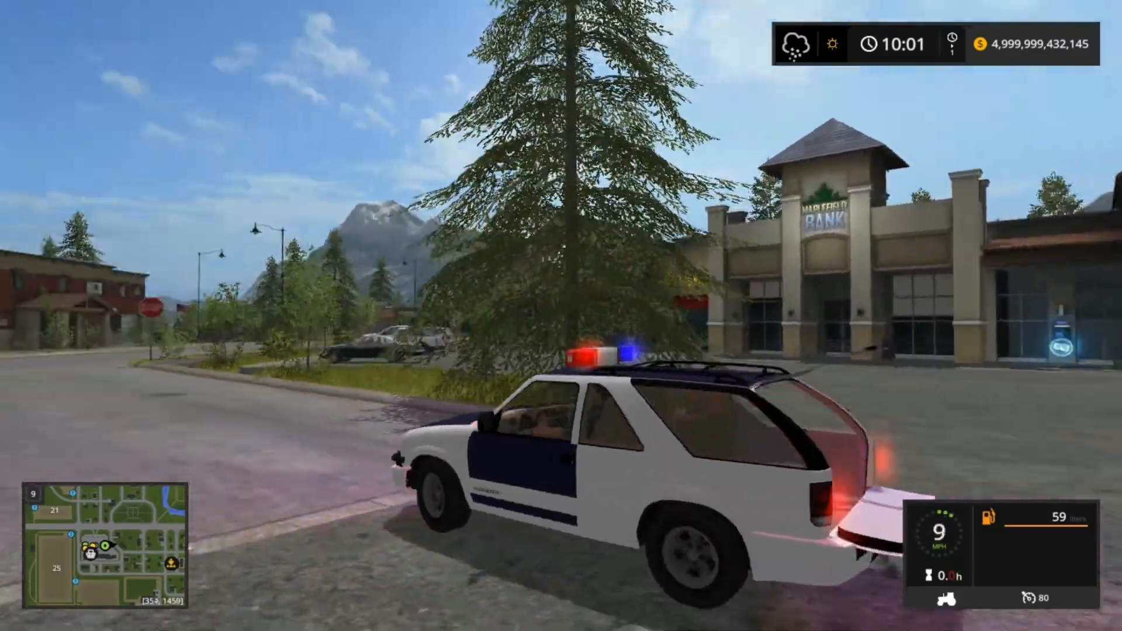
key(w)
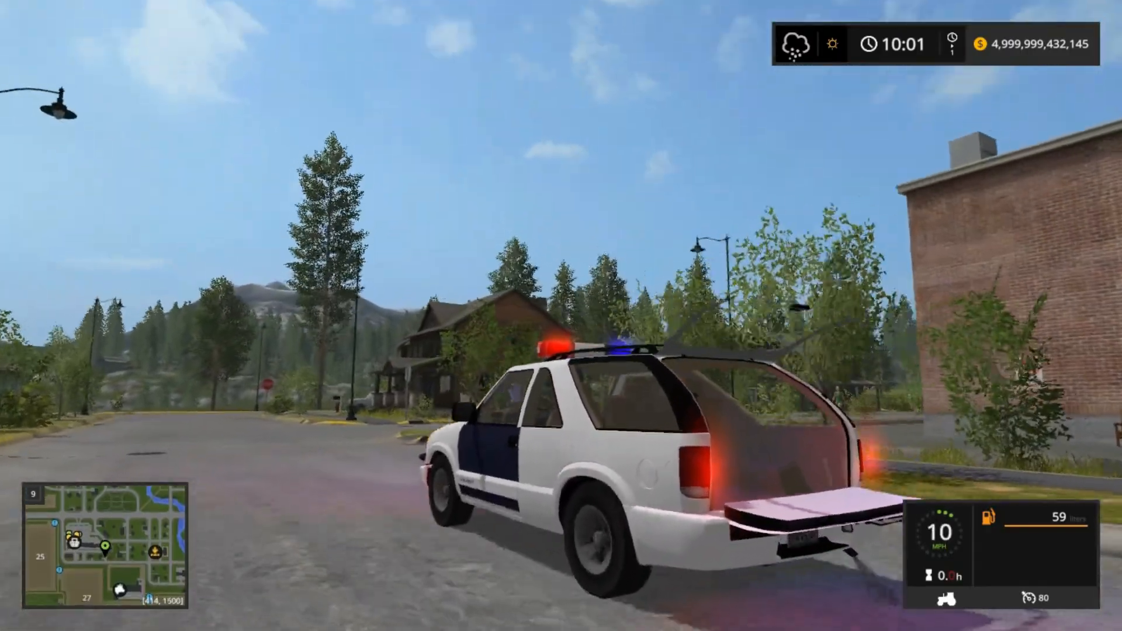
key(w)
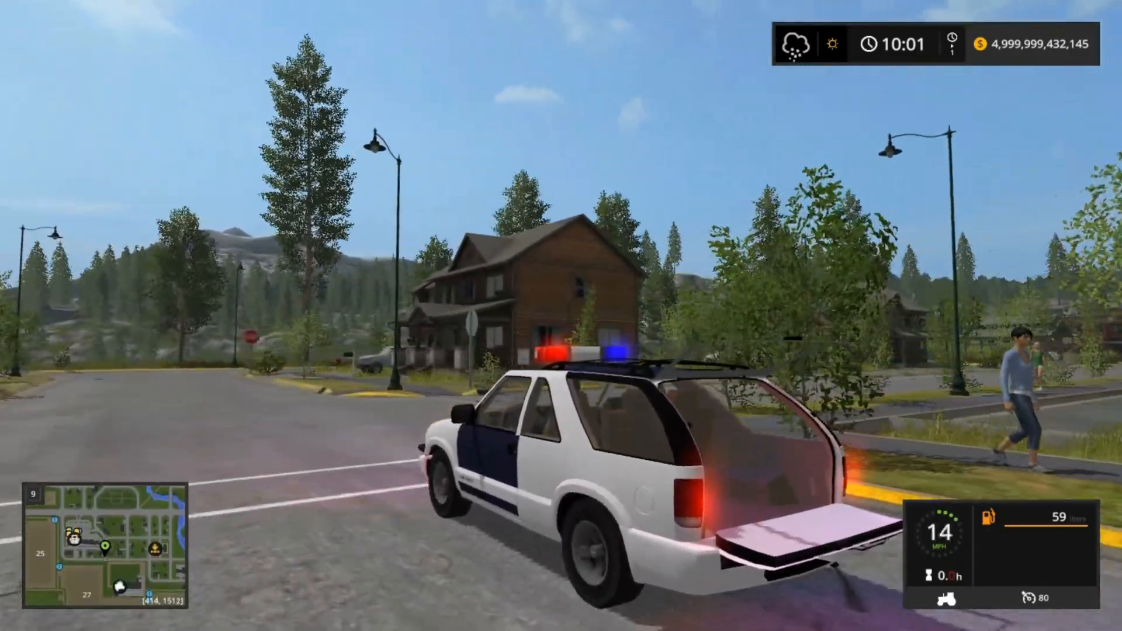
key(w)
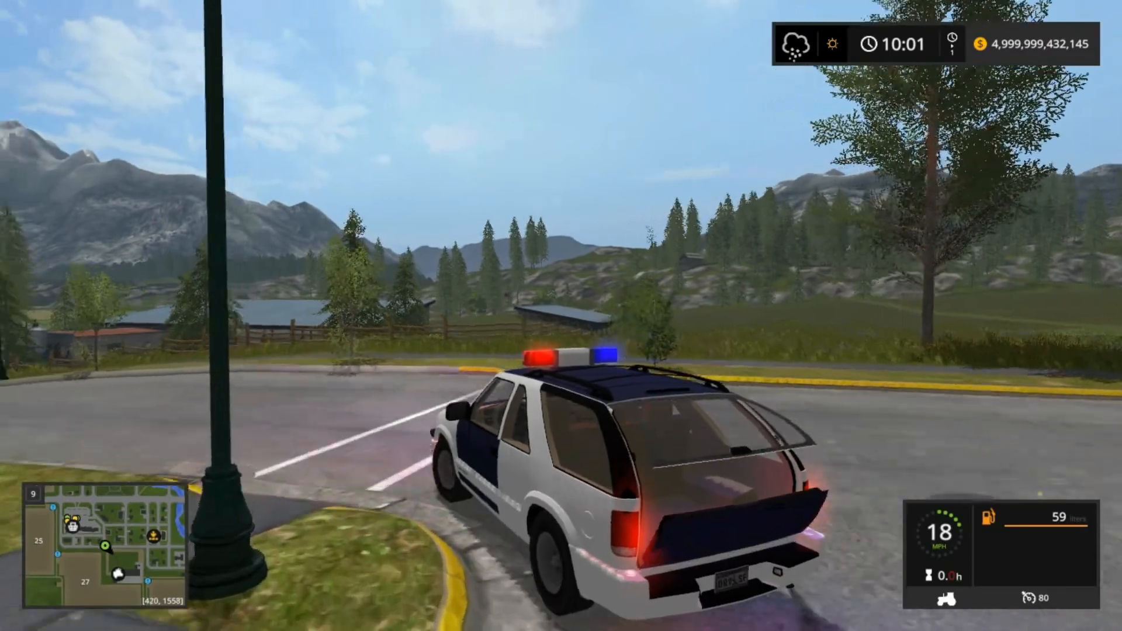
key(w)
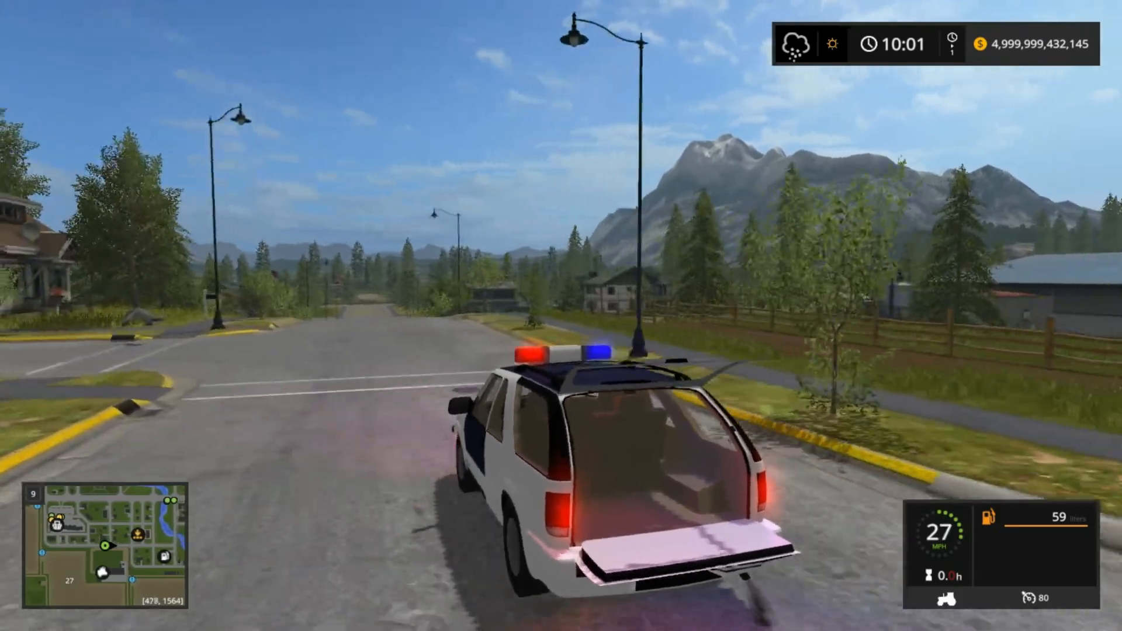
key(w)
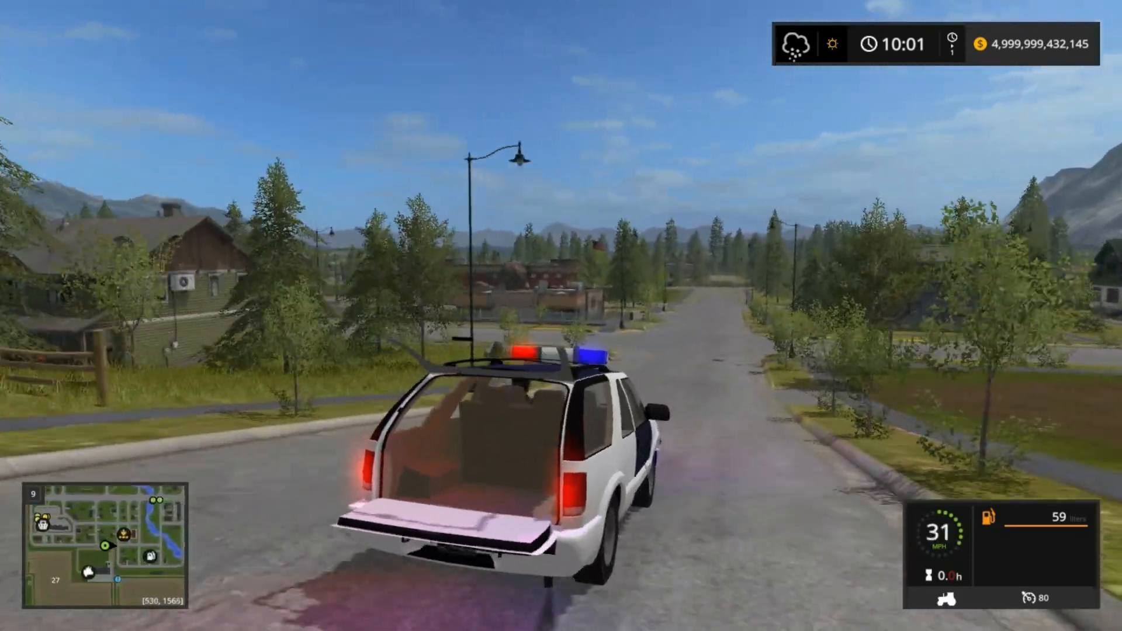
key(w)
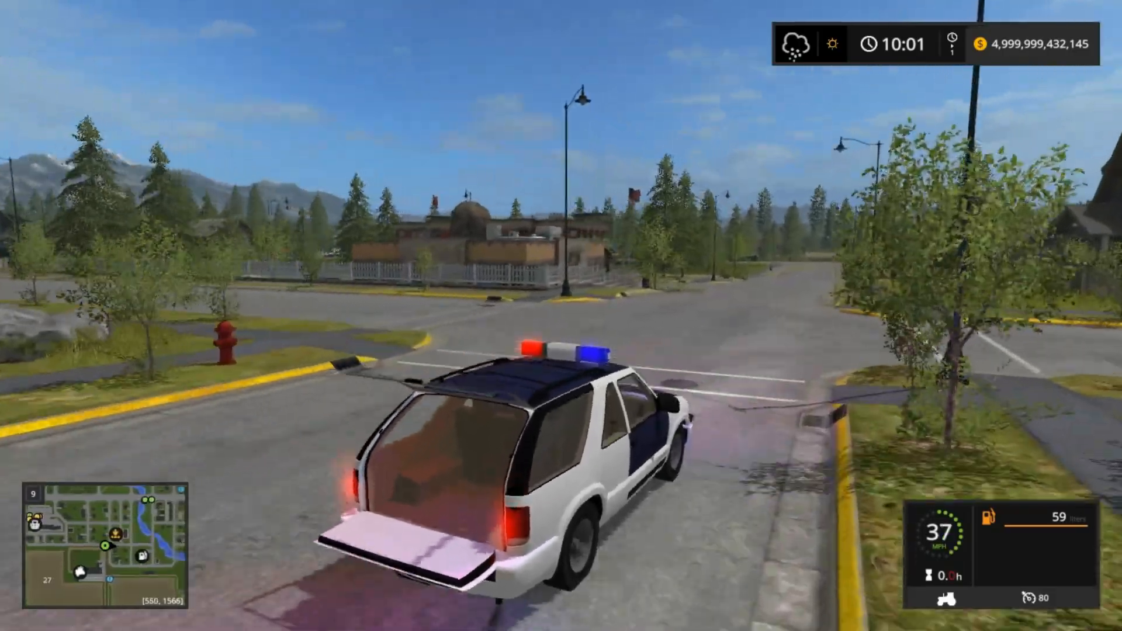